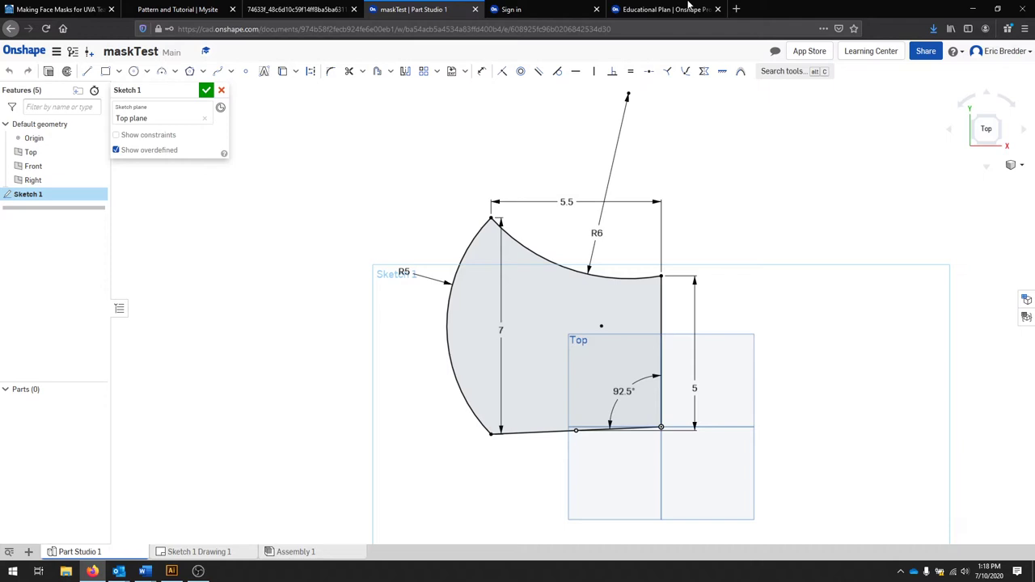
Show the Onshape Education Plan sign-up page for students and educators in Firefox
{"action": "left_click", "coordinate": [663, 10]}
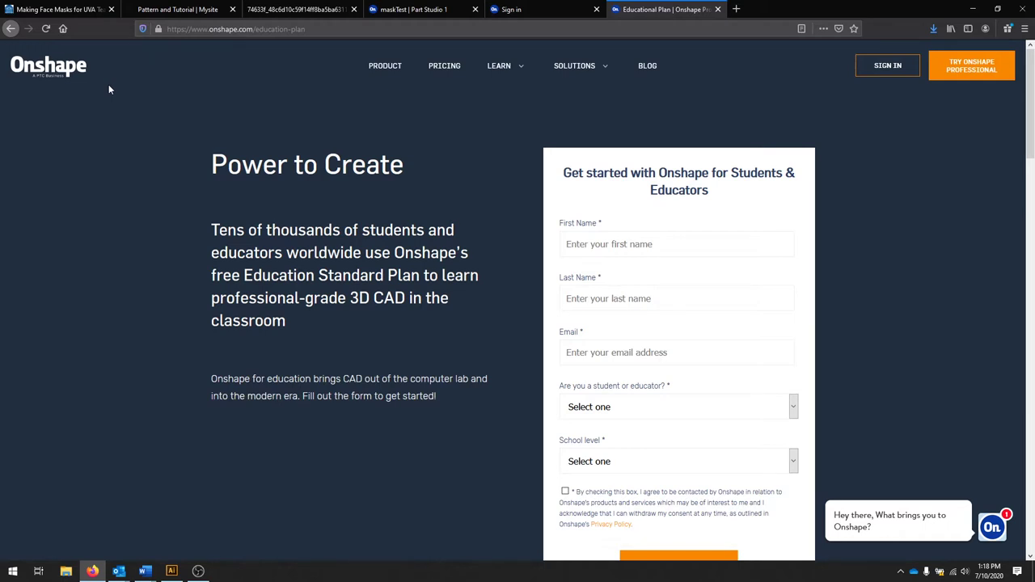
{"action": "mouse_move", "coordinate": [321, 61]}
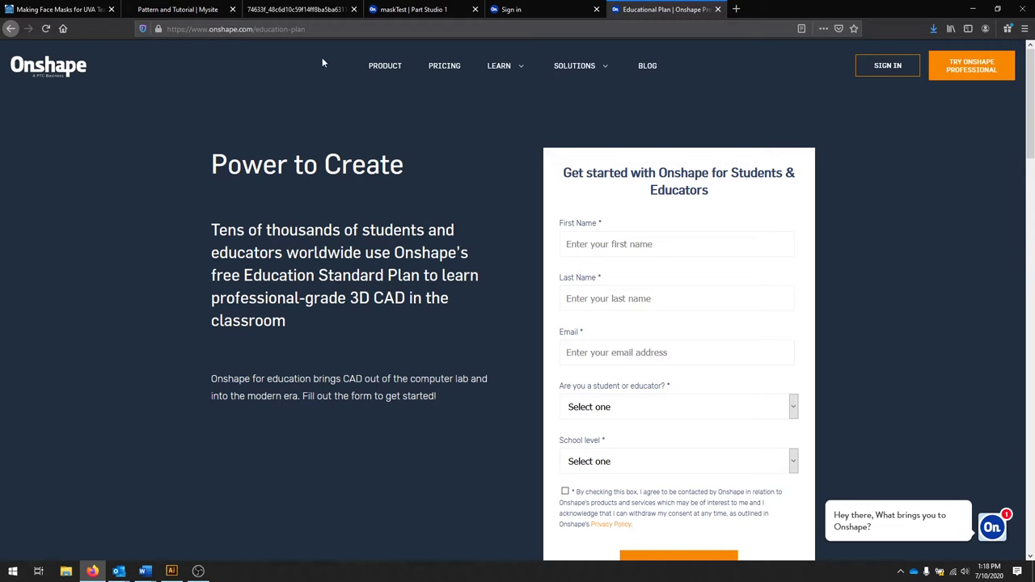
{"action": "left_click", "coordinate": [235, 29]}
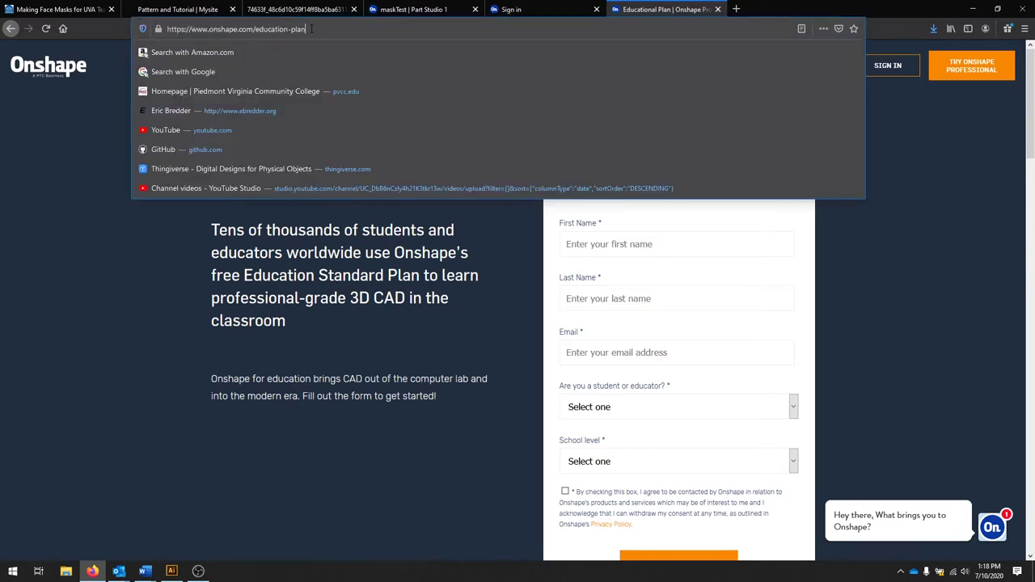
{"action": "left_click", "coordinate": [492, 314]}
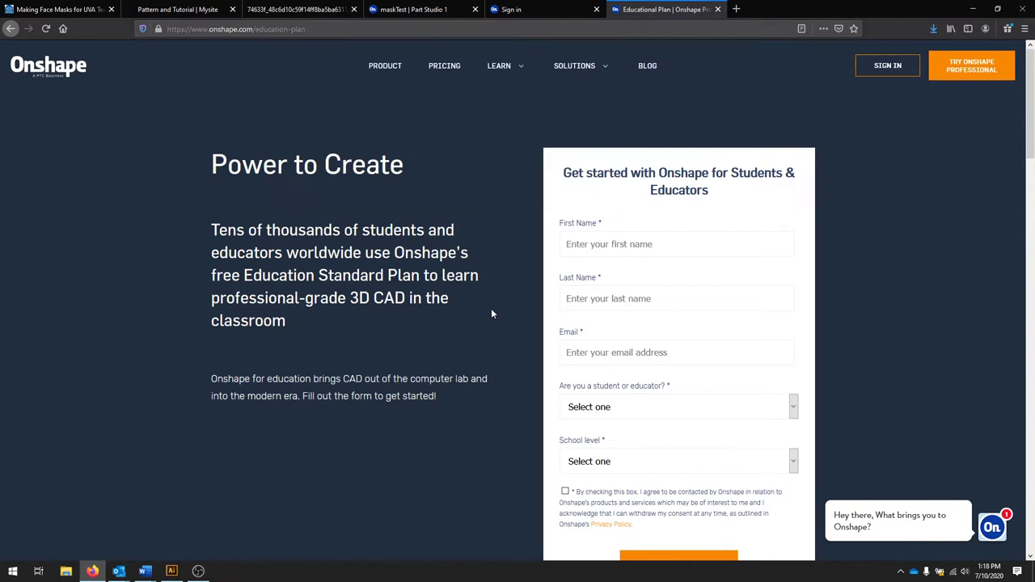
{"action": "mouse_move", "coordinate": [671, 395]}
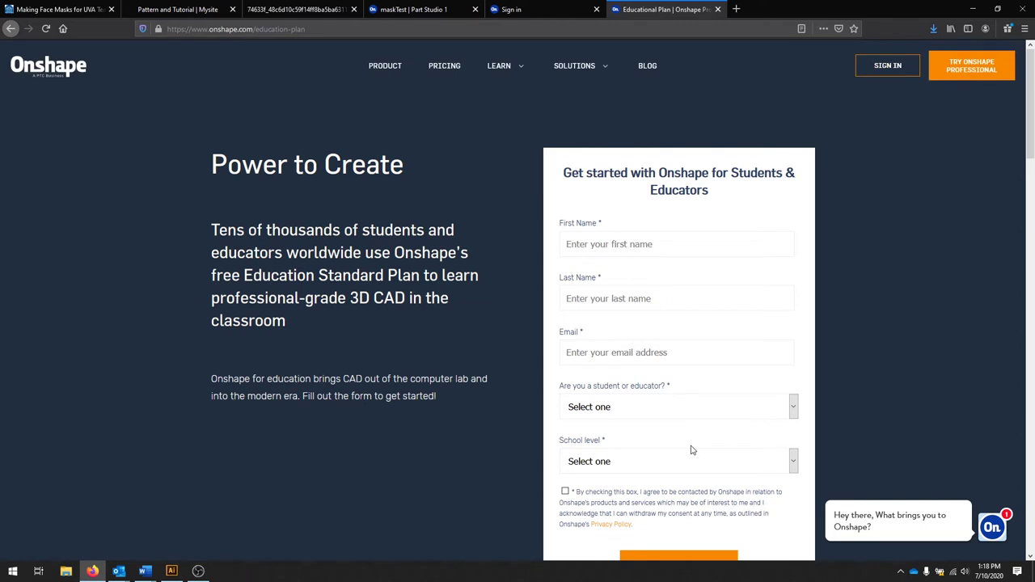
{"action": "mouse_move", "coordinate": [684, 427]}
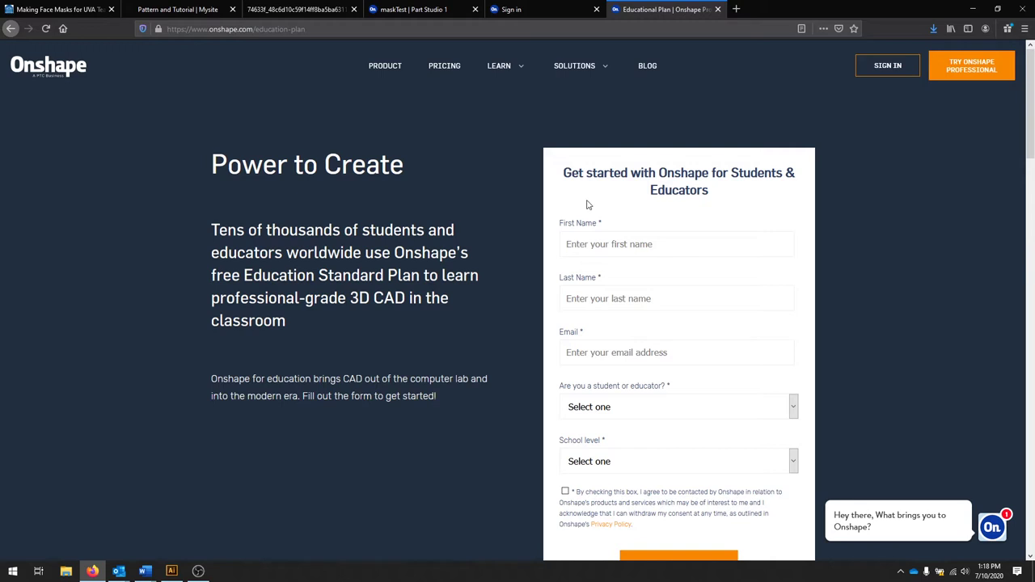
{"action": "mouse_move", "coordinate": [598, 200]}
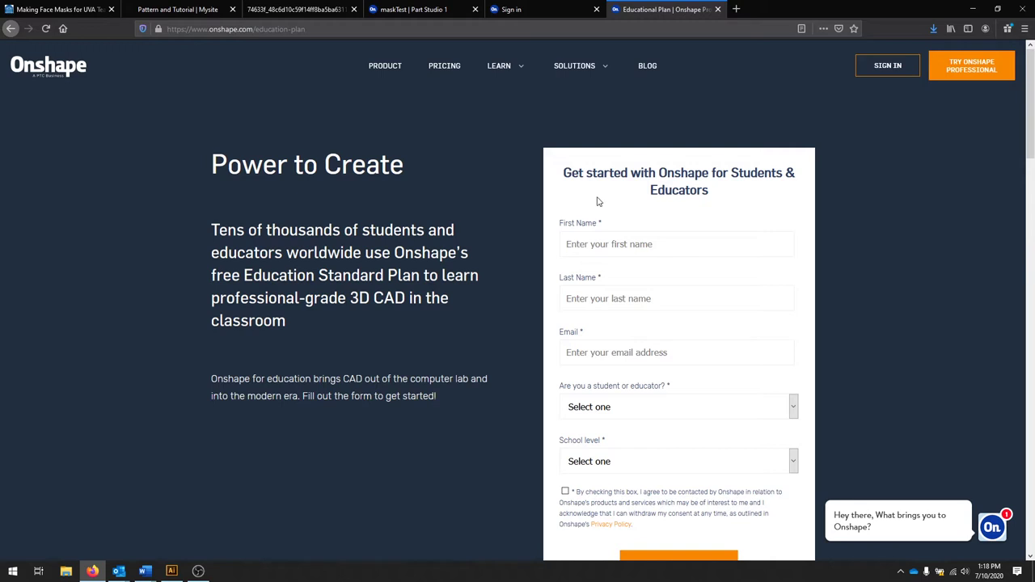
Sign in to Onshape and list the personal documents, showing the maskTest document
{"action": "left_click", "coordinate": [542, 9]}
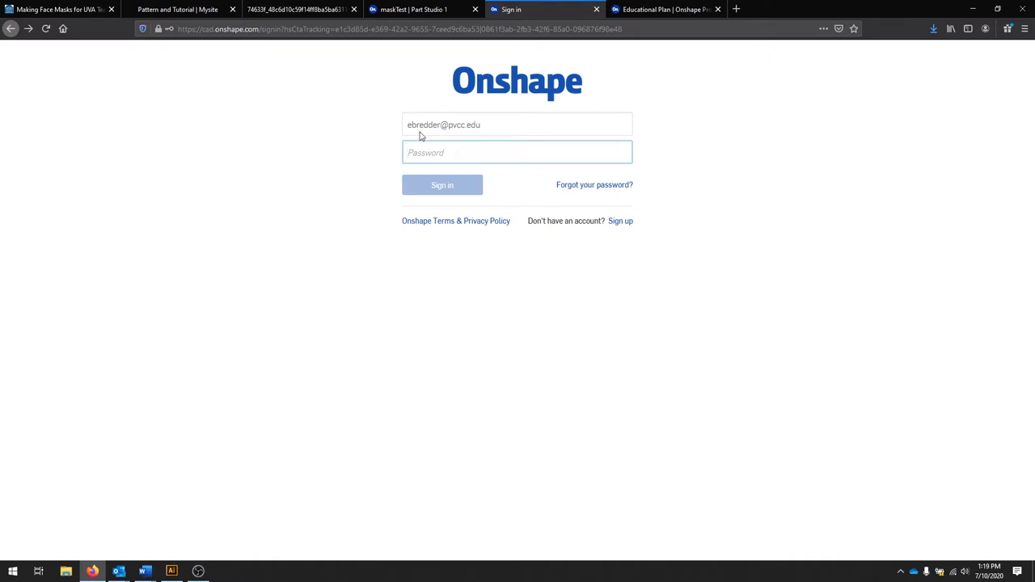
{"action": "left_click", "coordinate": [518, 152]}
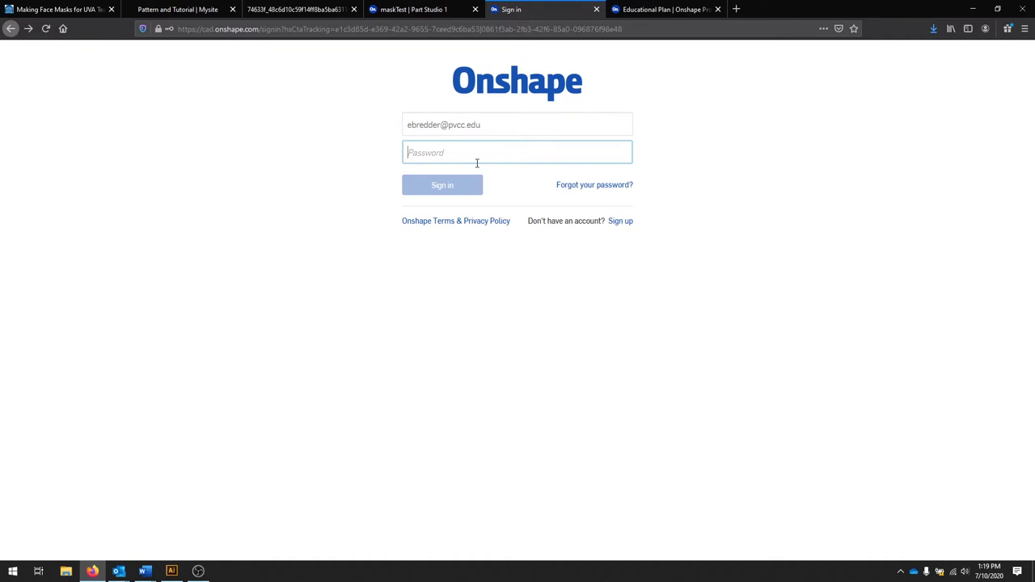
{"action": "left_click", "coordinate": [413, 10]}
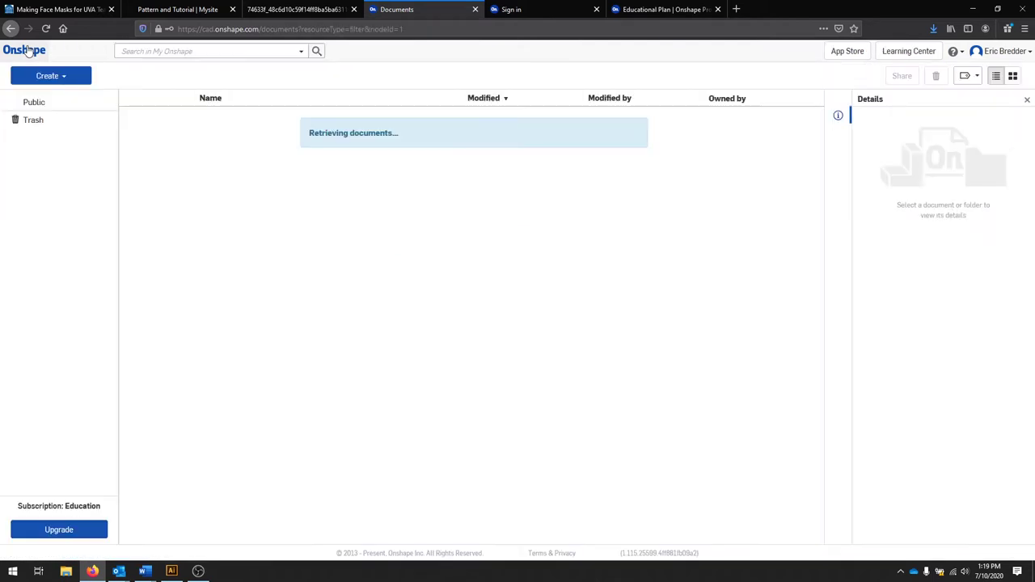
{"action": "left_click", "coordinate": [25, 48]}
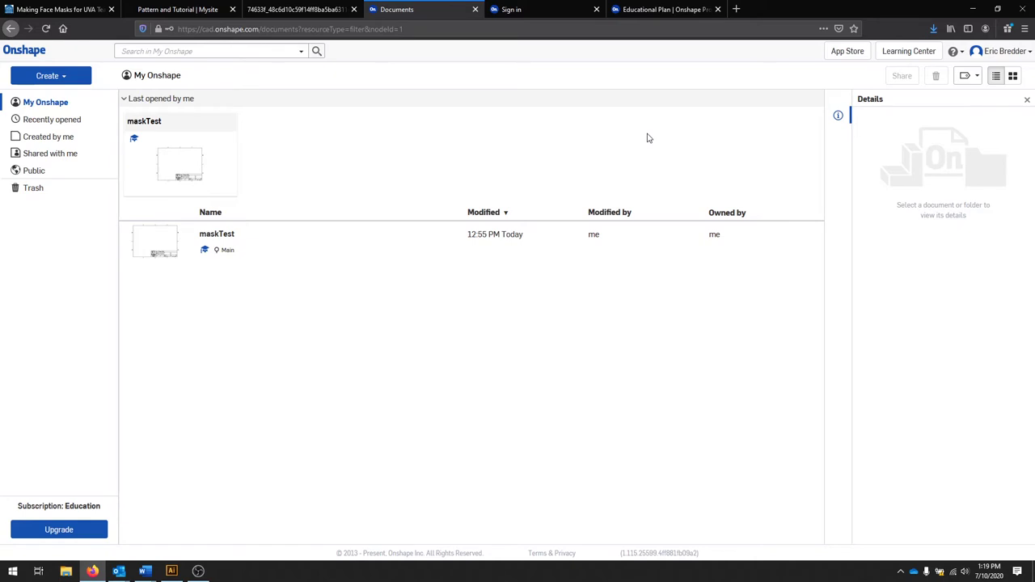
{"action": "mouse_move", "coordinate": [326, 352]}
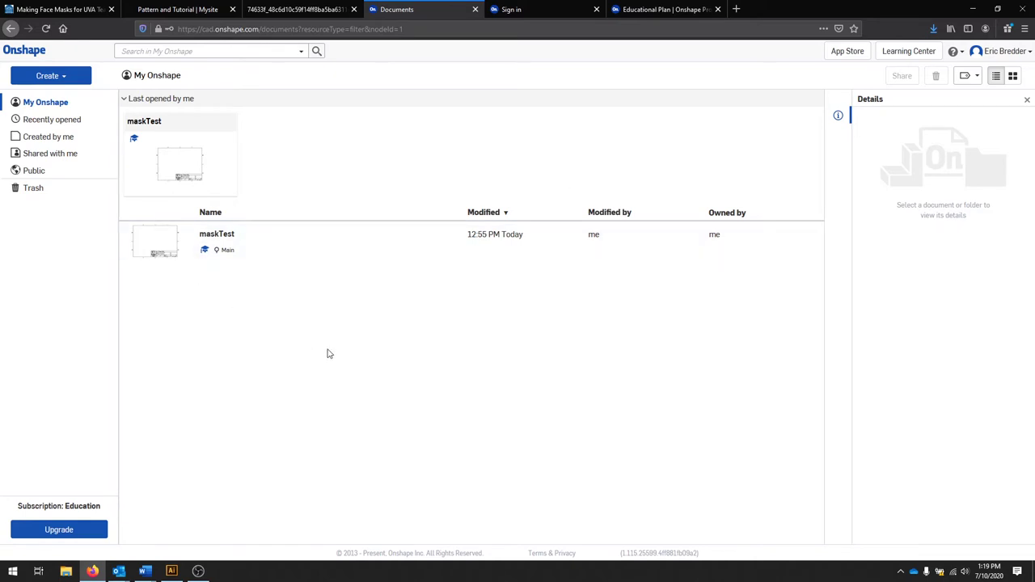
{"action": "mouse_move", "coordinate": [312, 362]}
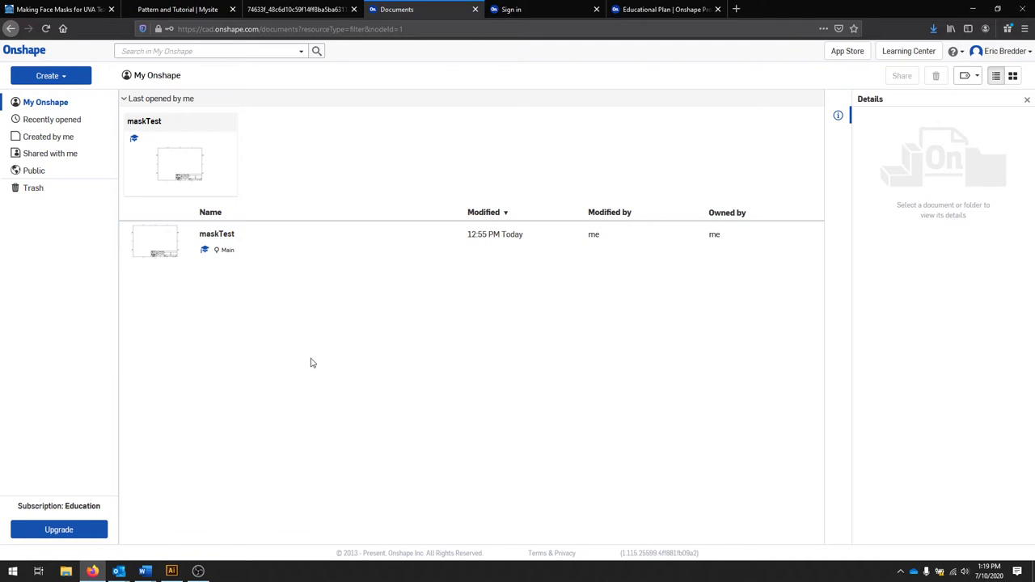
{"action": "mouse_move", "coordinate": [817, 288]}
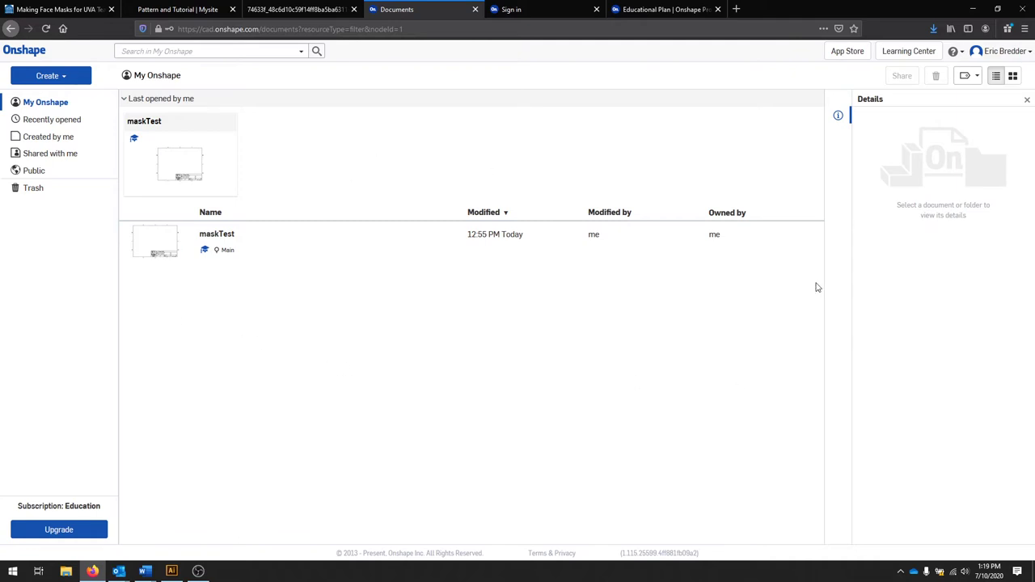
{"action": "left_click", "coordinate": [242, 240]}
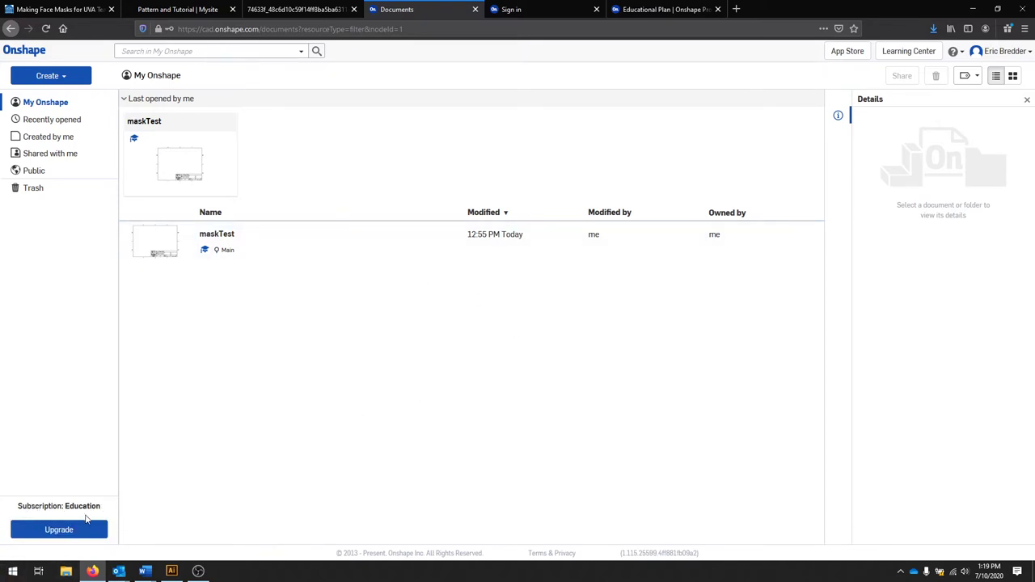
{"action": "mouse_move", "coordinate": [366, 398]}
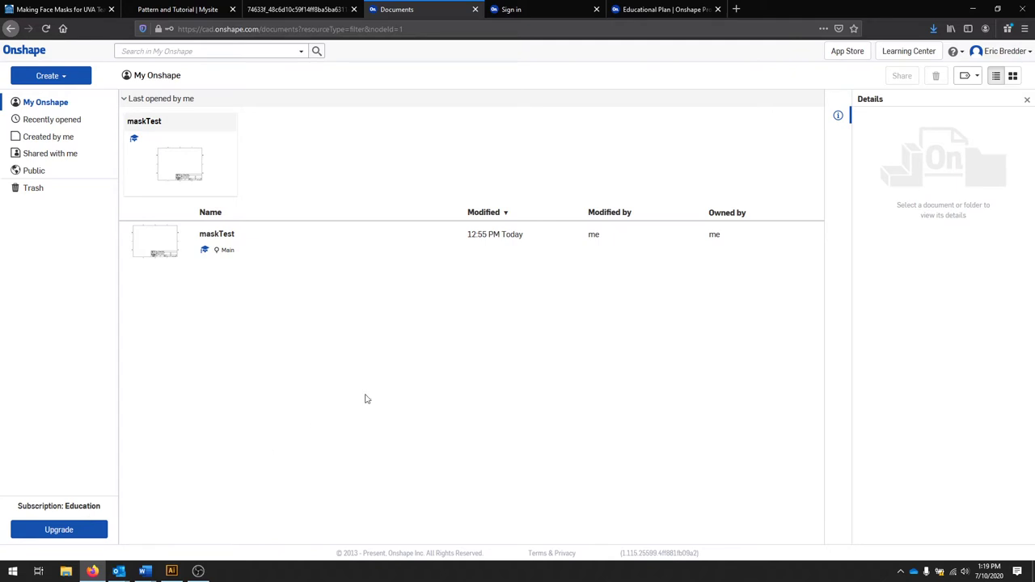
{"action": "mouse_move", "coordinate": [874, 183]}
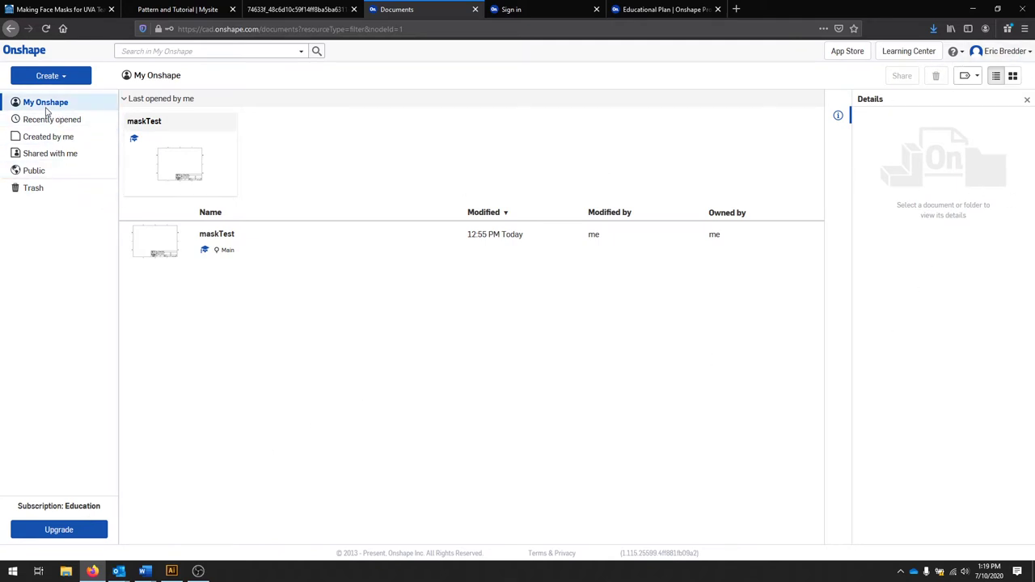
{"action": "mouse_move", "coordinate": [50, 76]}
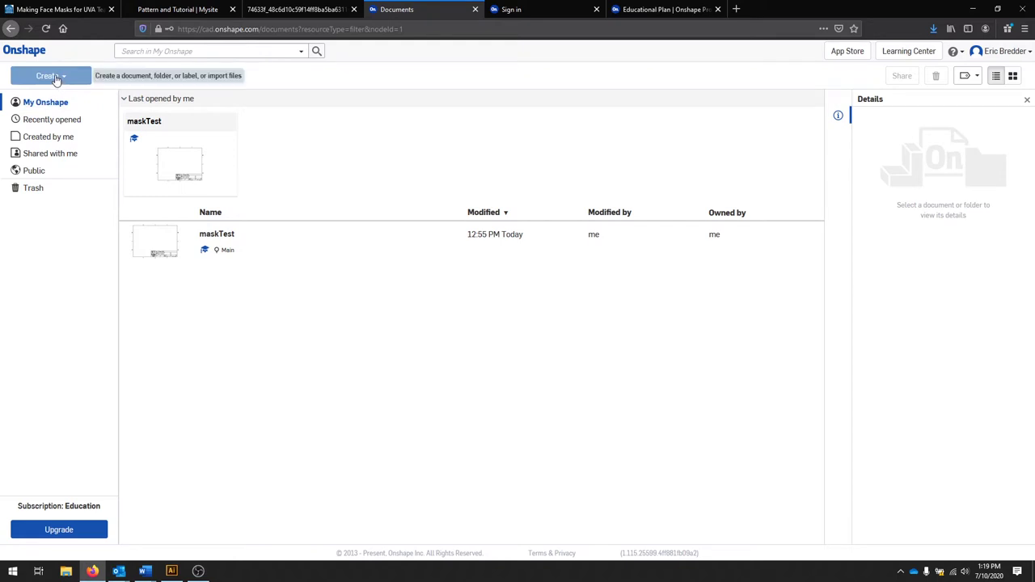
Create a new Onshape document named maskVideo, opening its empty Part Studio
{"action": "left_click", "coordinate": [47, 76]}
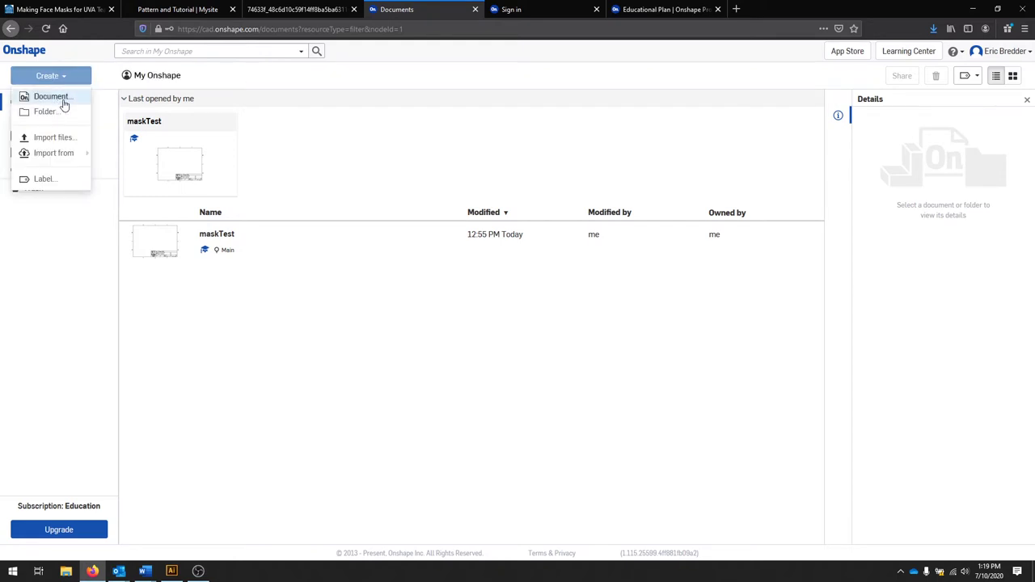
{"action": "left_click", "coordinate": [52, 97]}
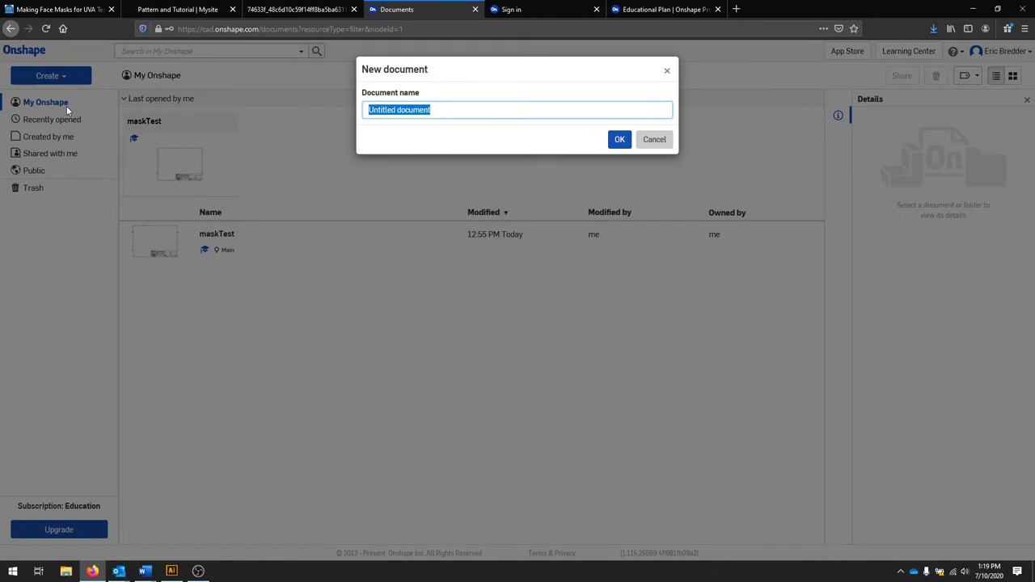
{"action": "type", "text": "mask"}
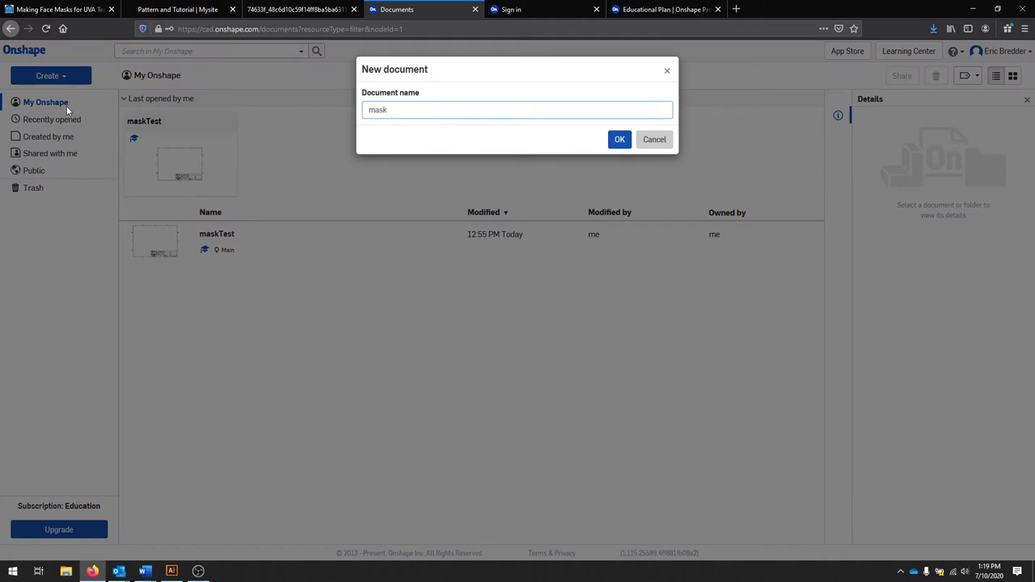
{"action": "type", "text": "Video"}
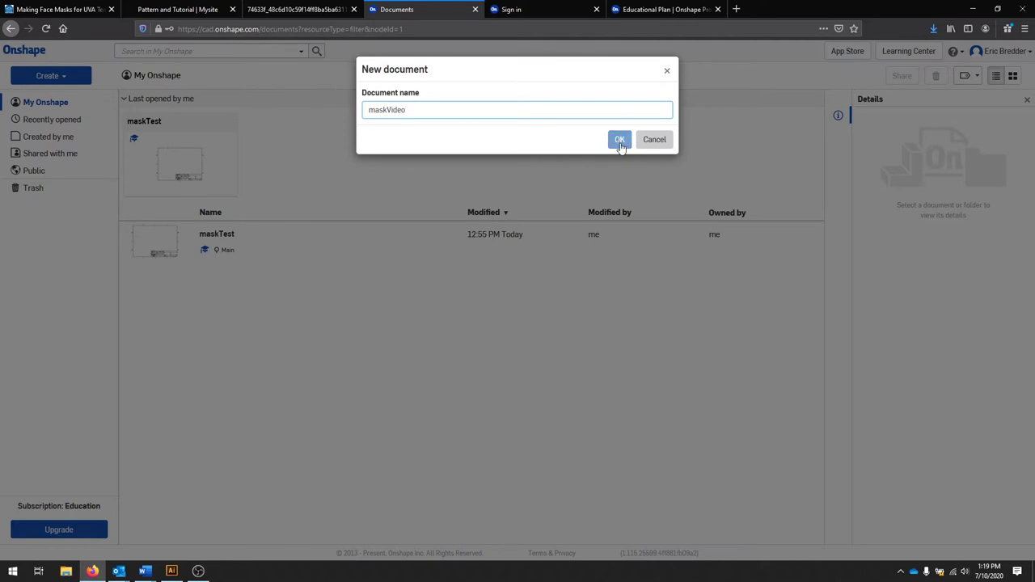
{"action": "left_click", "coordinate": [620, 139]}
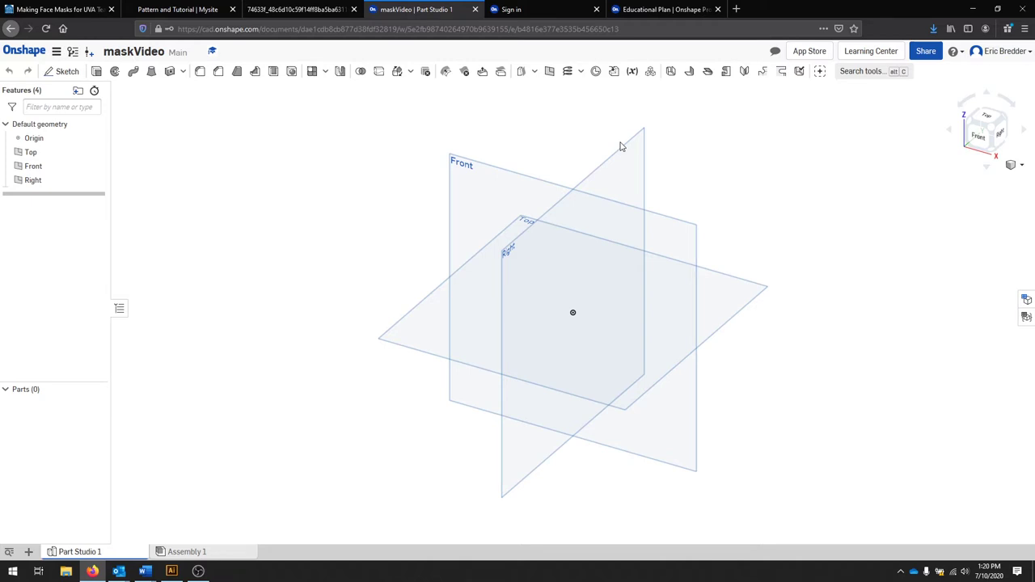
{"action": "mouse_move", "coordinate": [790, 254]}
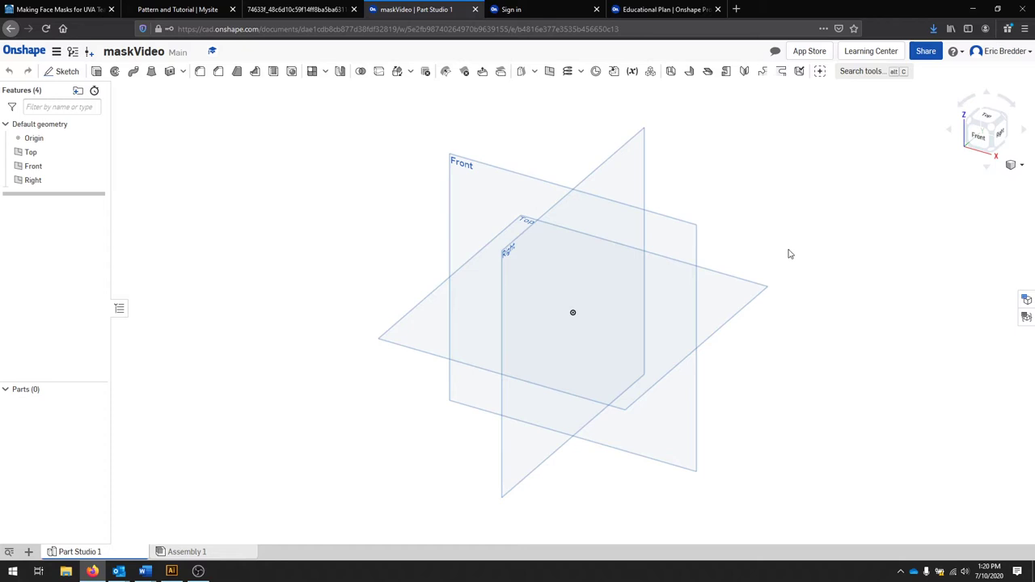
{"action": "mouse_move", "coordinate": [542, 246]}
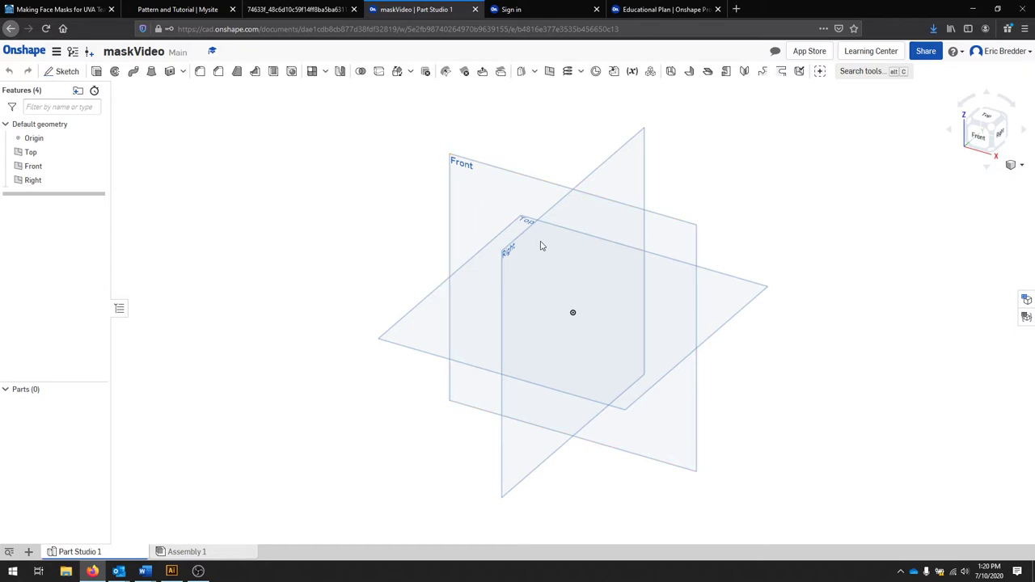
{"action": "mouse_move", "coordinate": [847, 314]}
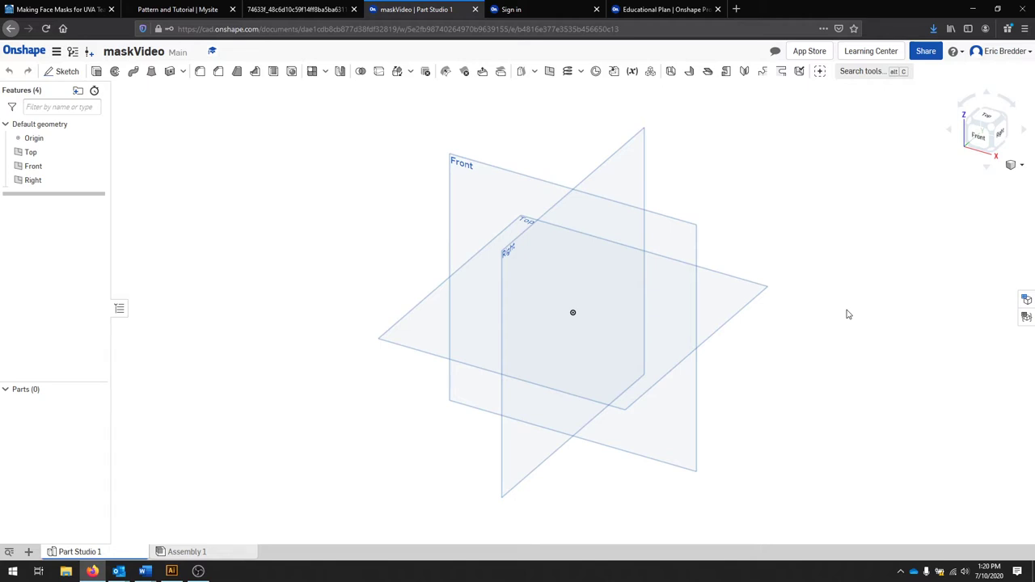
{"action": "mouse_move", "coordinate": [352, 252]}
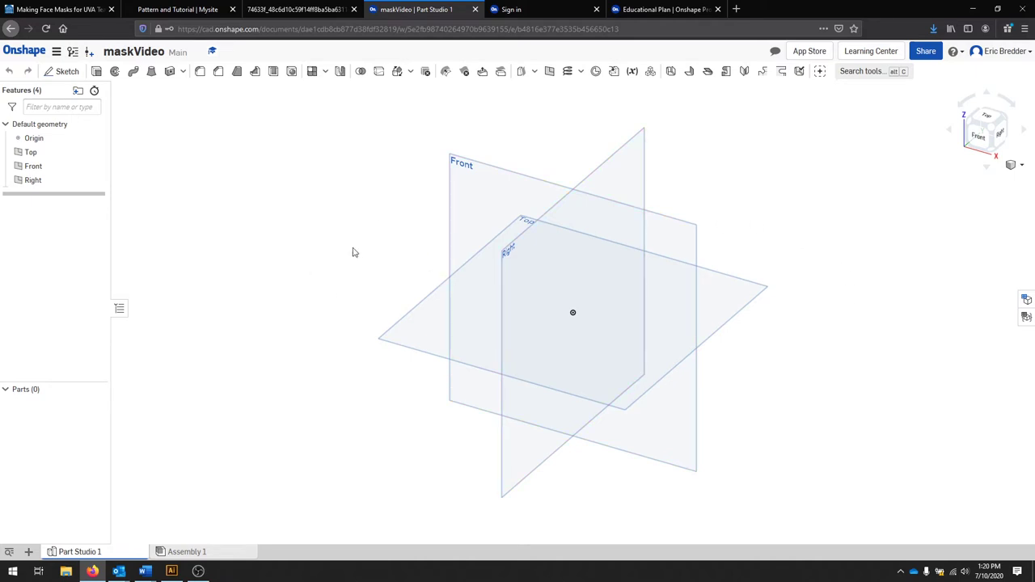
{"action": "mouse_move", "coordinate": [972, 170]}
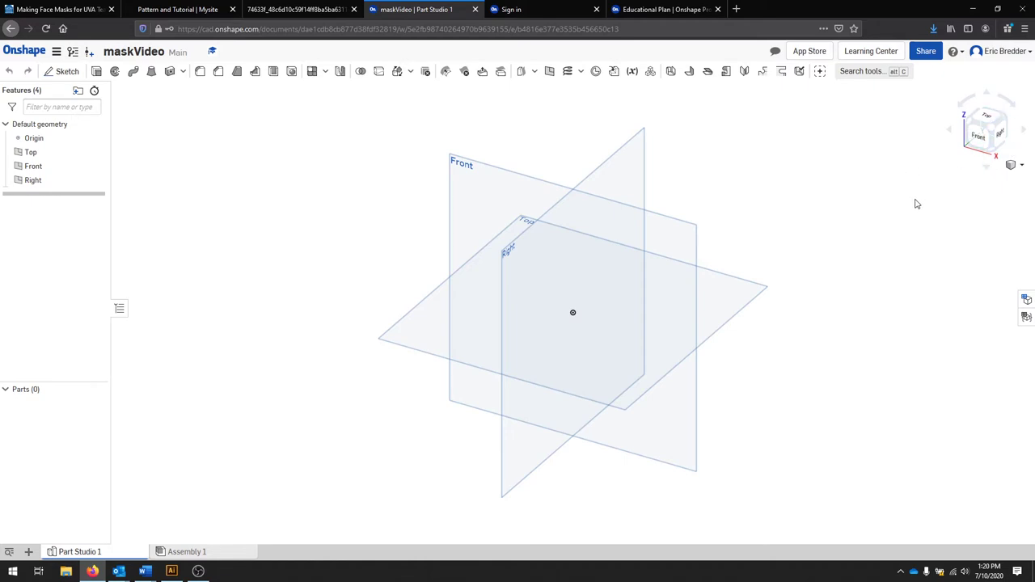
{"action": "mouse_move", "coordinate": [930, 105]}
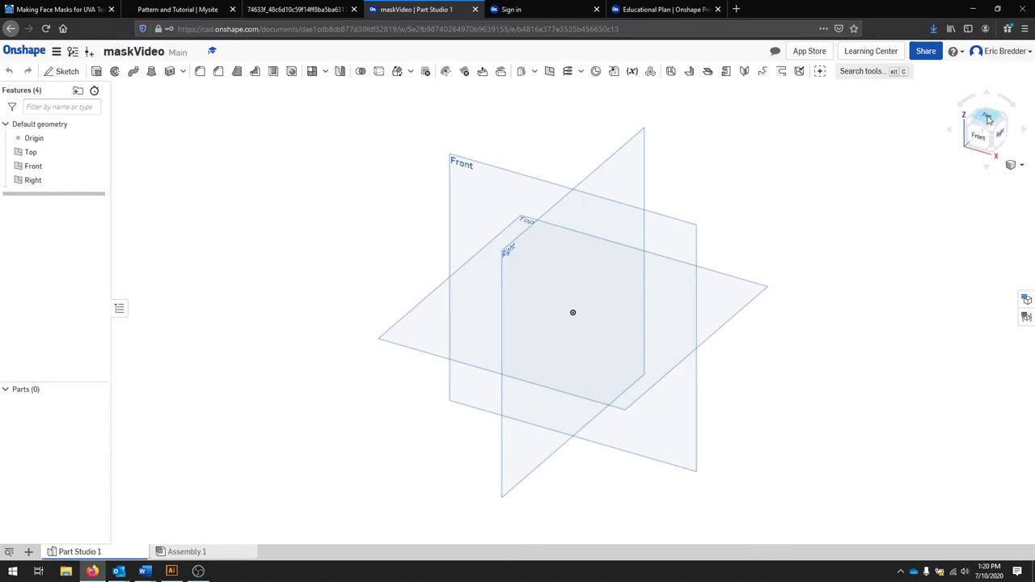
{"action": "left_click", "coordinate": [987, 121]}
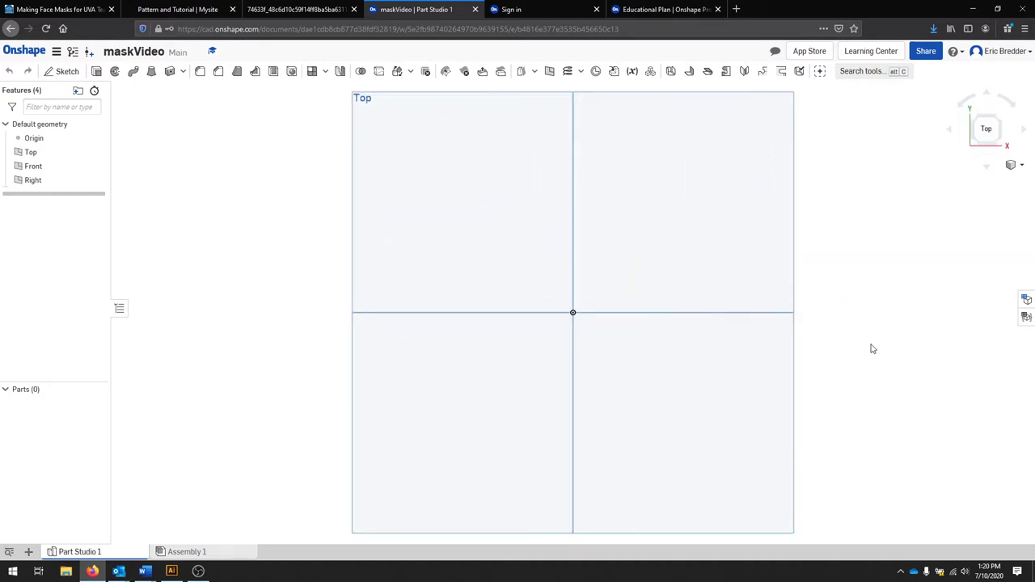
{"action": "mouse_move", "coordinate": [977, 123]}
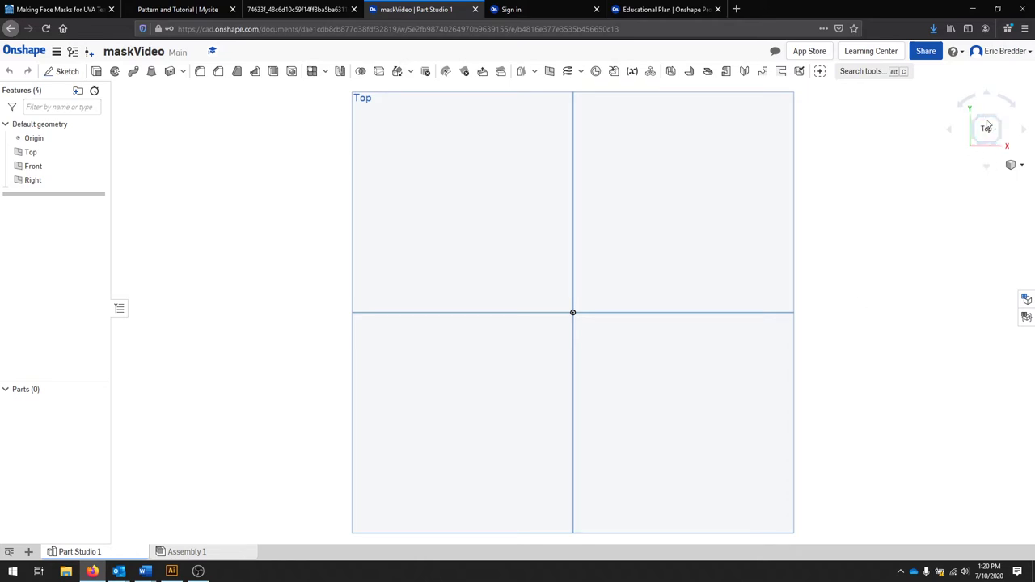
{"action": "mouse_move", "coordinate": [1011, 165]}
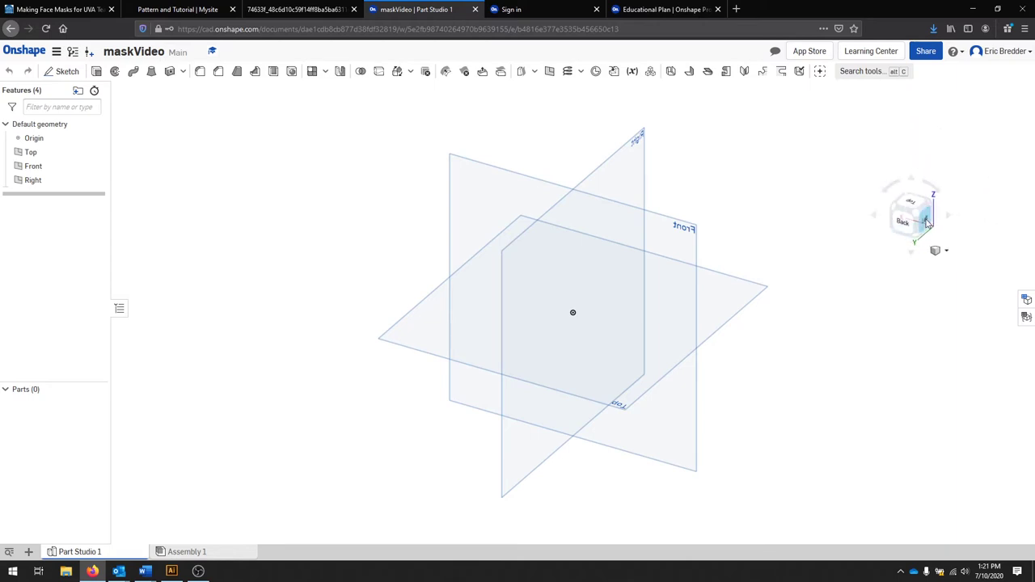
{"action": "left_click", "coordinate": [927, 215]}
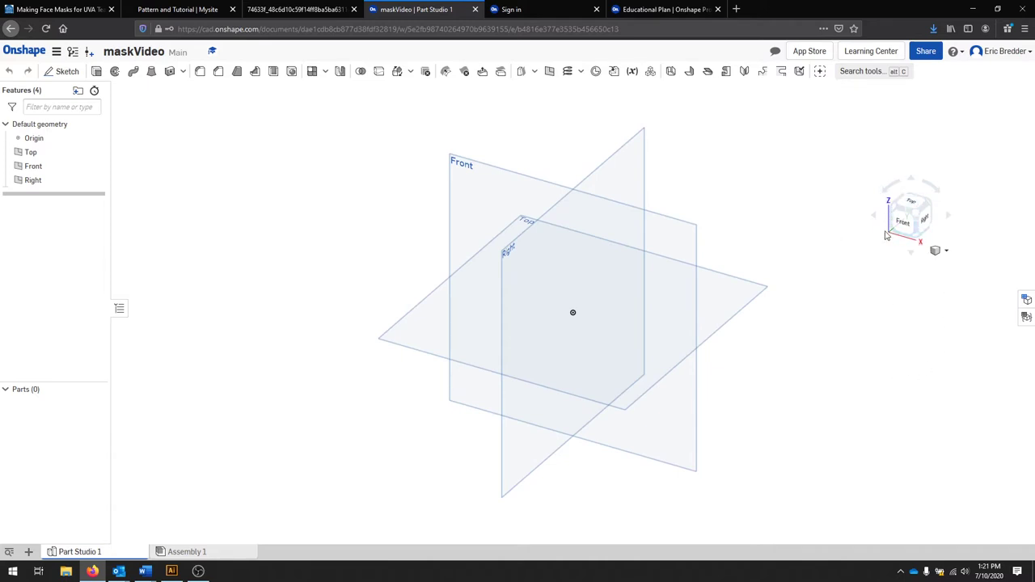
{"action": "mouse_move", "coordinate": [889, 239]}
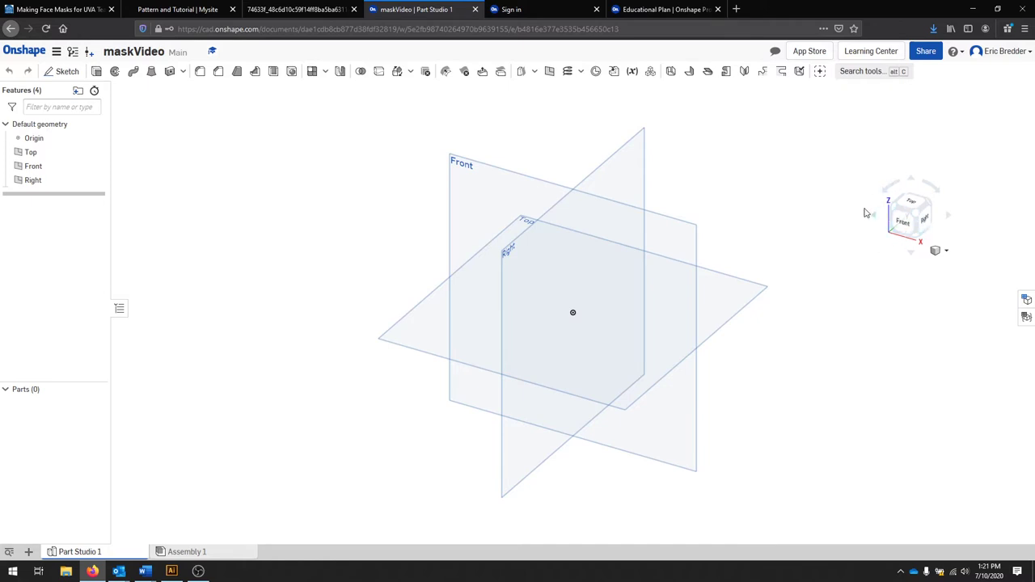
{"action": "mouse_move", "coordinate": [719, 302]}
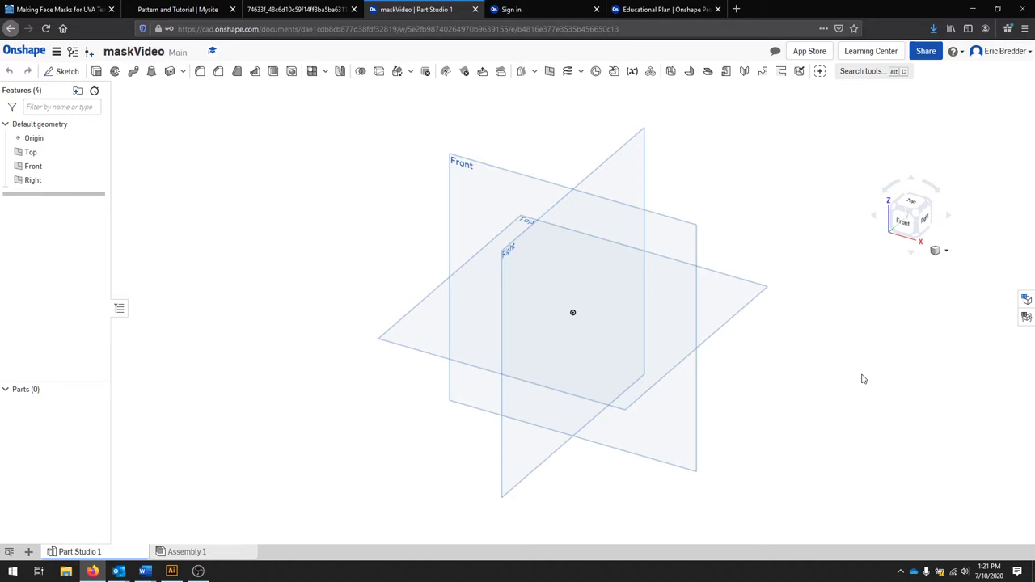
{"action": "mouse_move", "coordinate": [831, 167]}
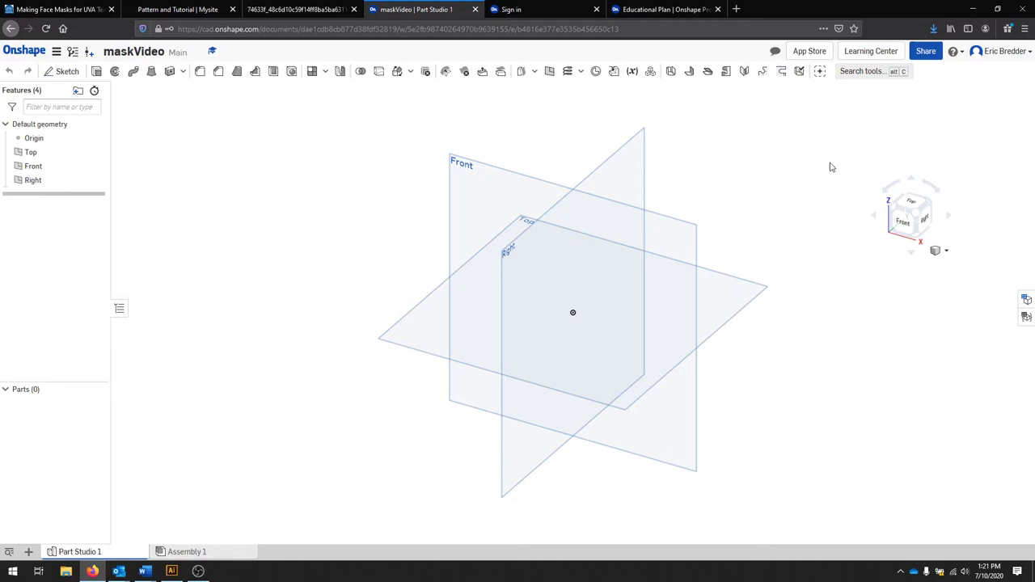
{"action": "mouse_move", "coordinate": [849, 184]}
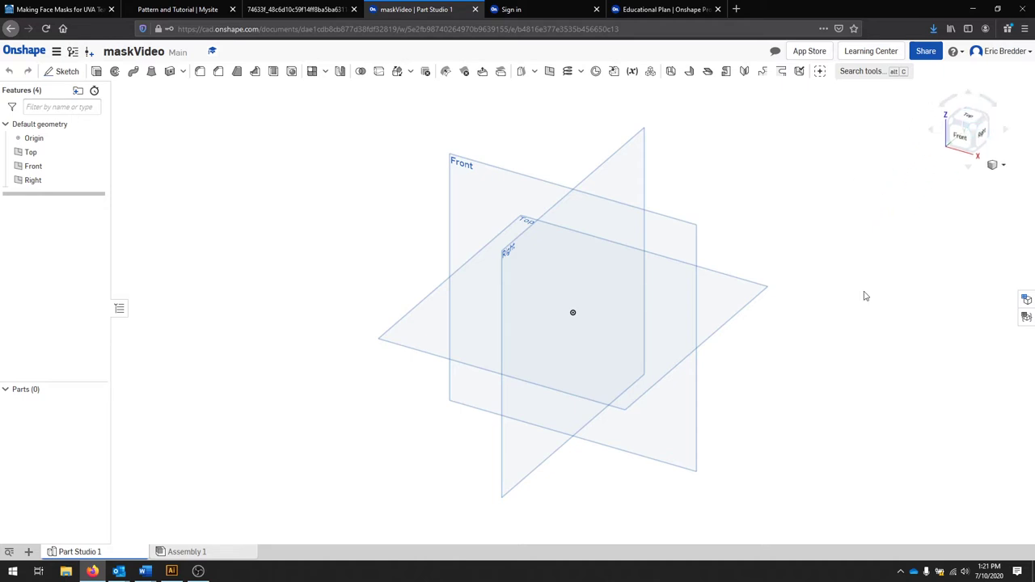
{"action": "mouse_move", "coordinate": [375, 170]}
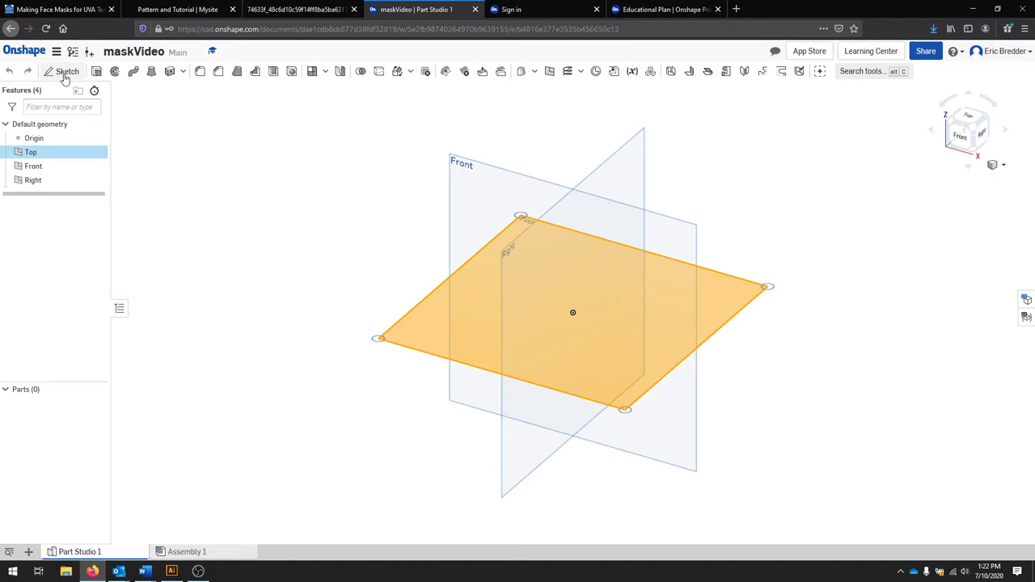
Start a new sketch on the Top plane and name it OuterMask
{"action": "left_click", "coordinate": [67, 71]}
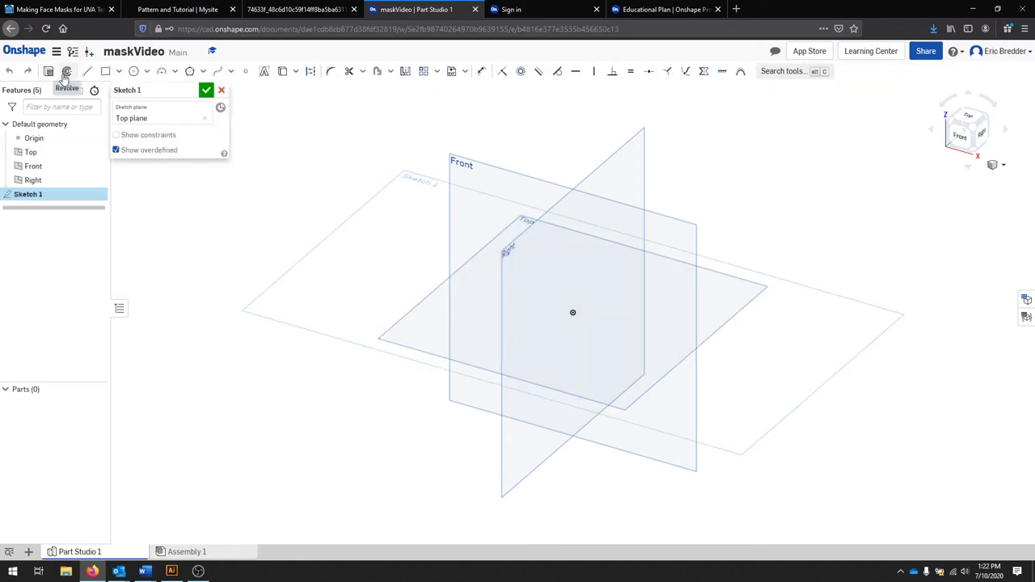
{"action": "mouse_move", "coordinate": [31, 152]}
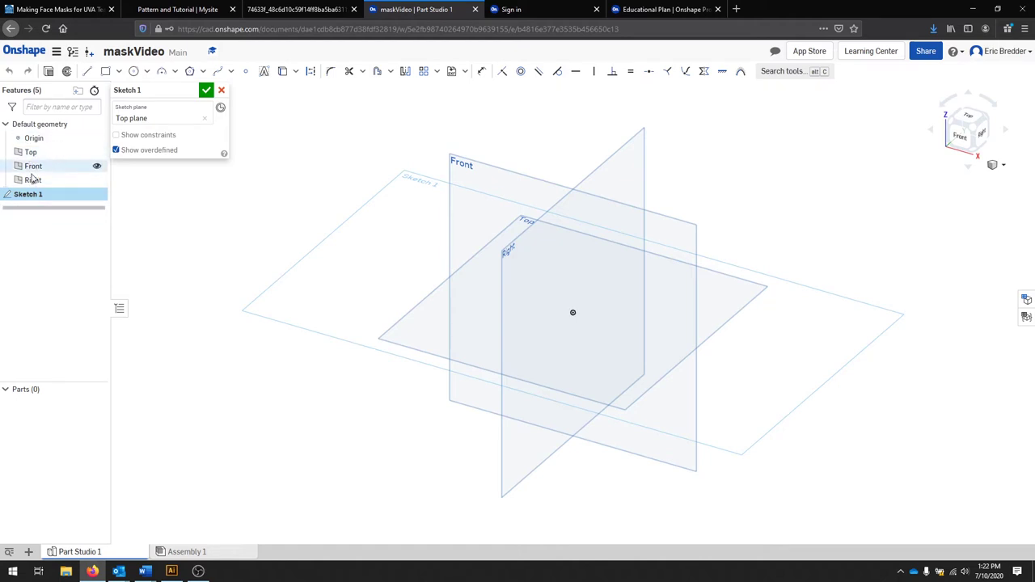
{"action": "mouse_move", "coordinate": [24, 236]}
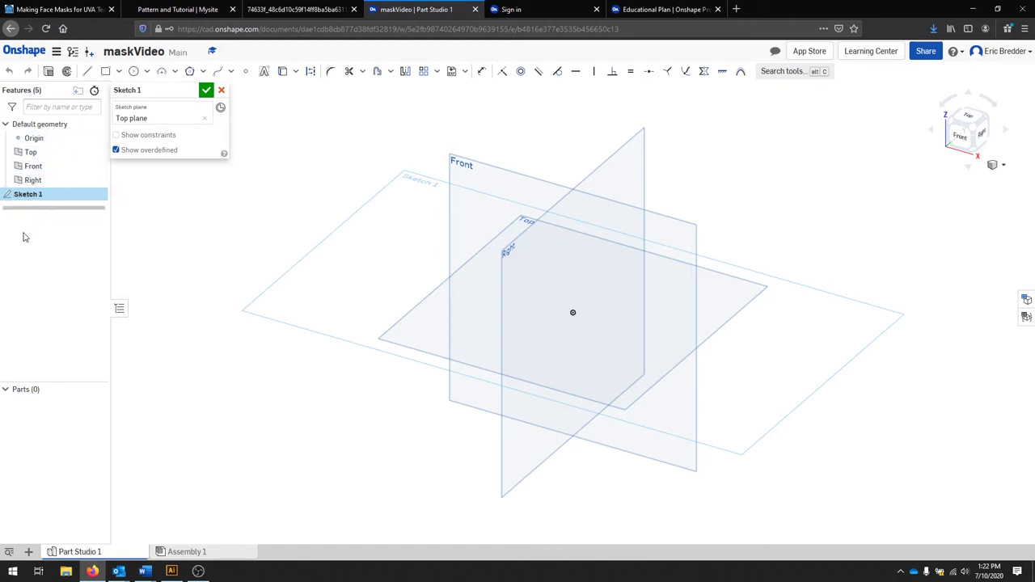
{"action": "mouse_move", "coordinate": [12, 267]}
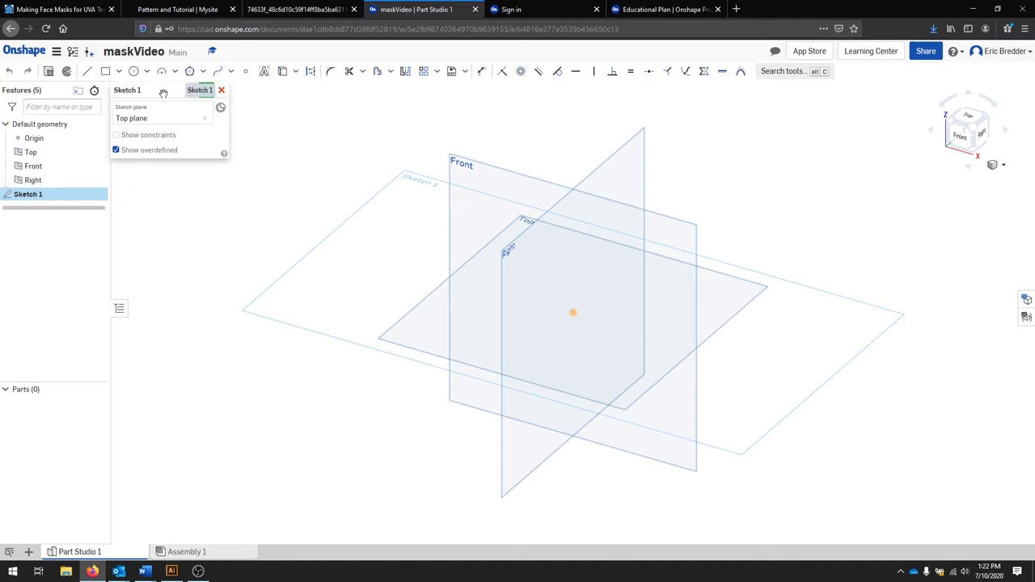
{"action": "double_click", "coordinate": [143, 91]}
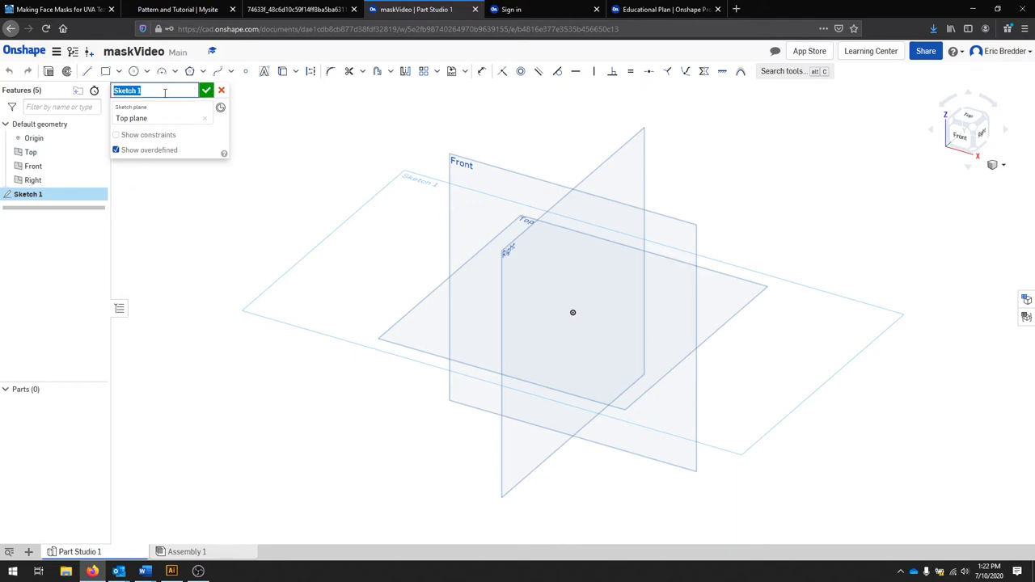
{"action": "type", "text": "0"}
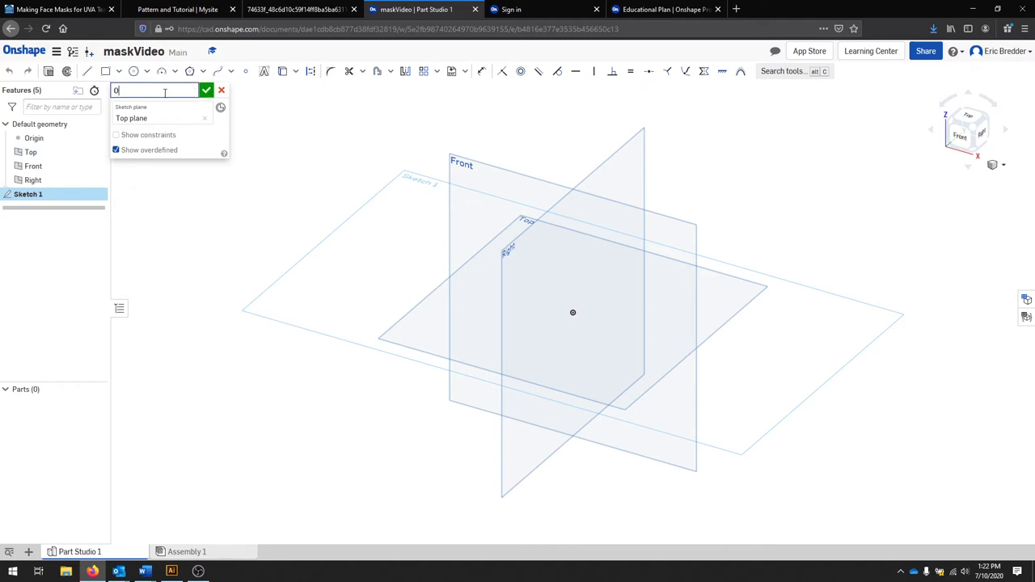
{"action": "type", "text": "OuterMask"}
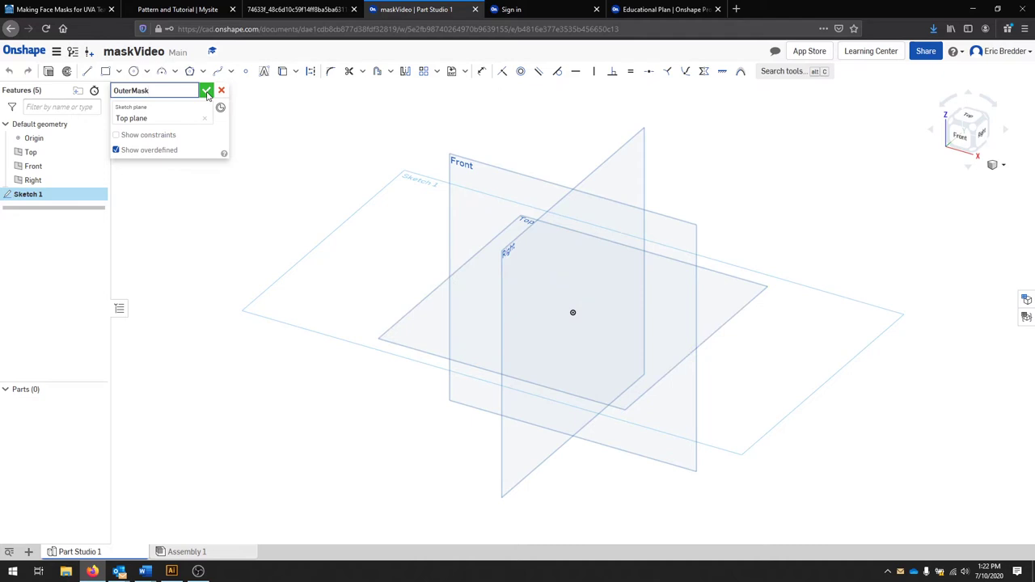
Reopen the OuterMask sketch for editing and view it normal to the Top plane
{"action": "left_click", "coordinate": [207, 91]}
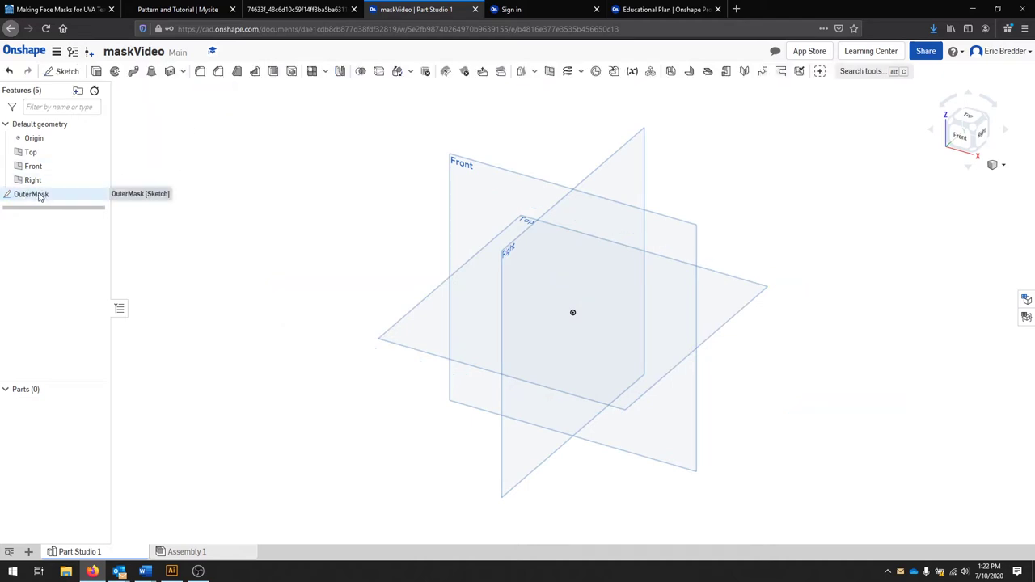
{"action": "right_click", "coordinate": [31, 195]}
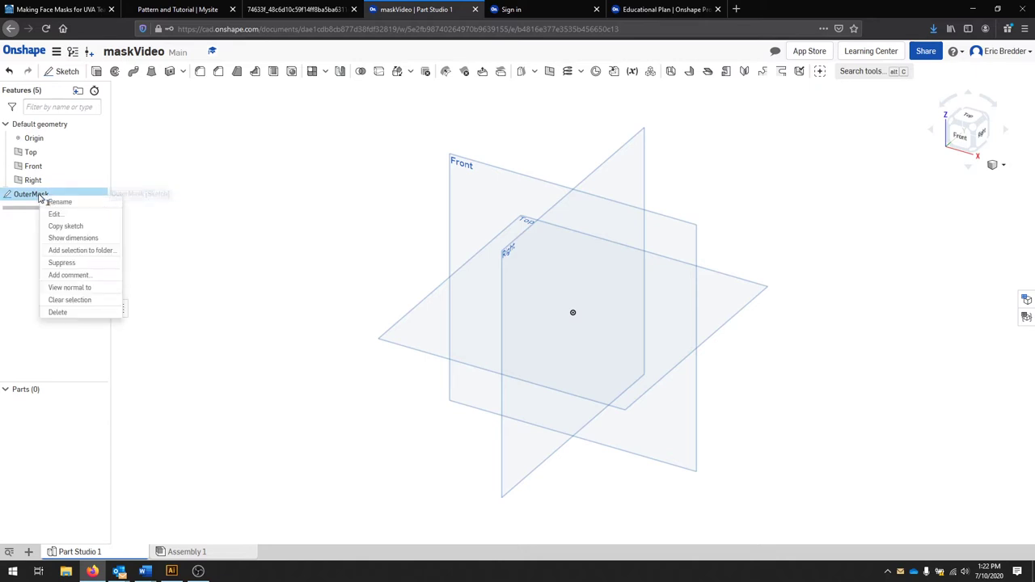
{"action": "left_click", "coordinate": [55, 213]}
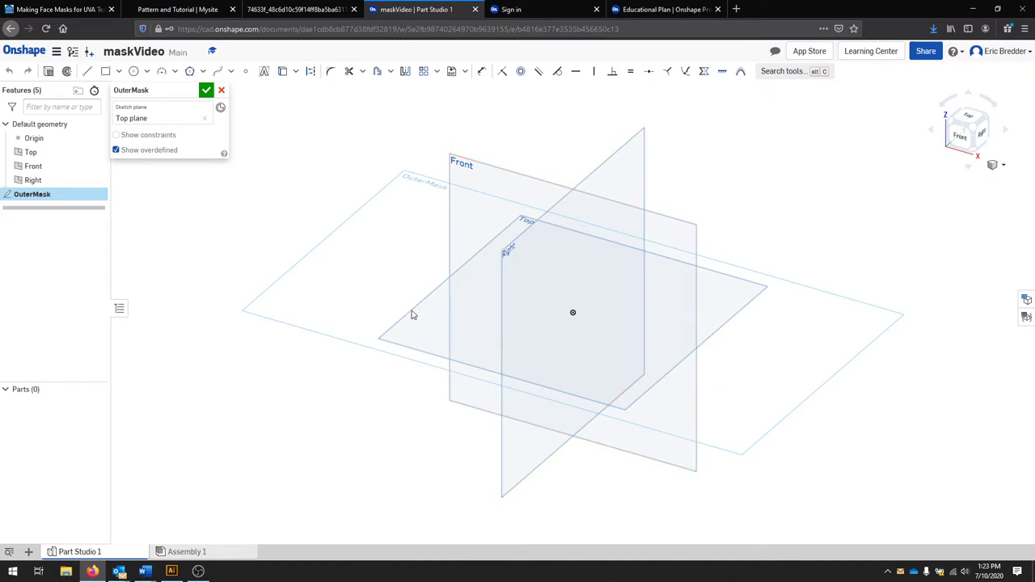
{"action": "right_click", "coordinate": [410, 313]}
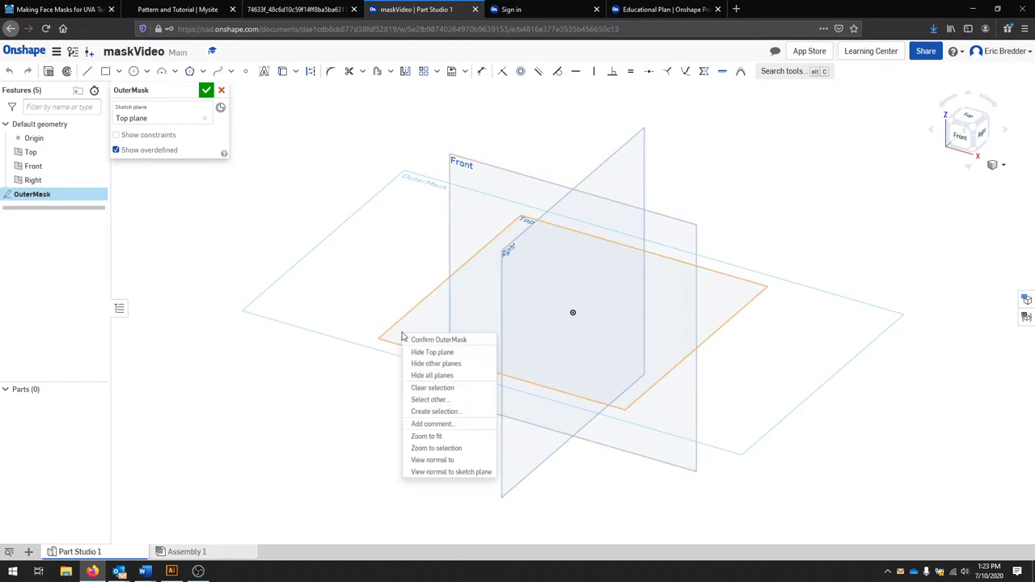
{"action": "mouse_move", "coordinate": [443, 401]}
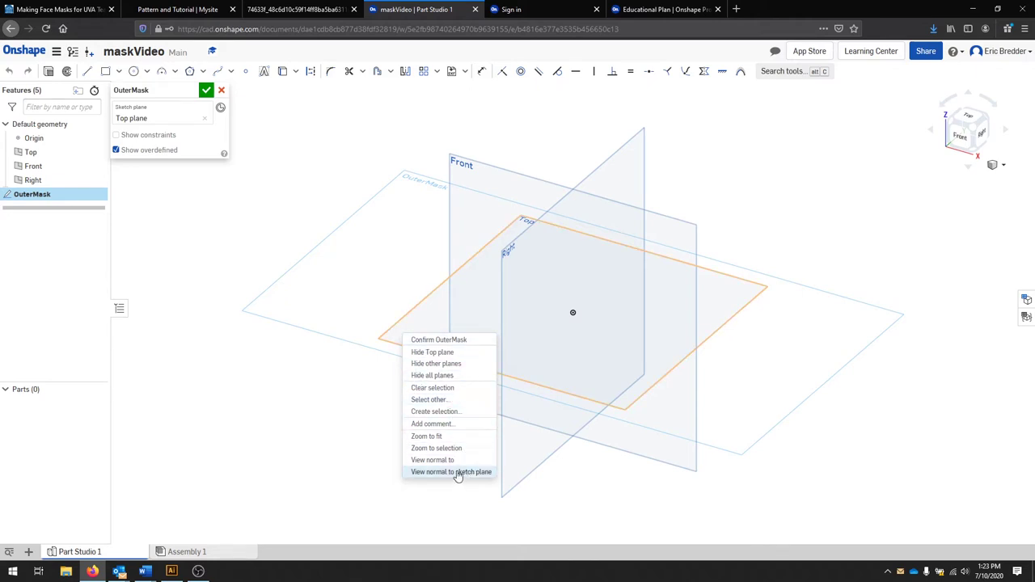
{"action": "left_click", "coordinate": [452, 472]}
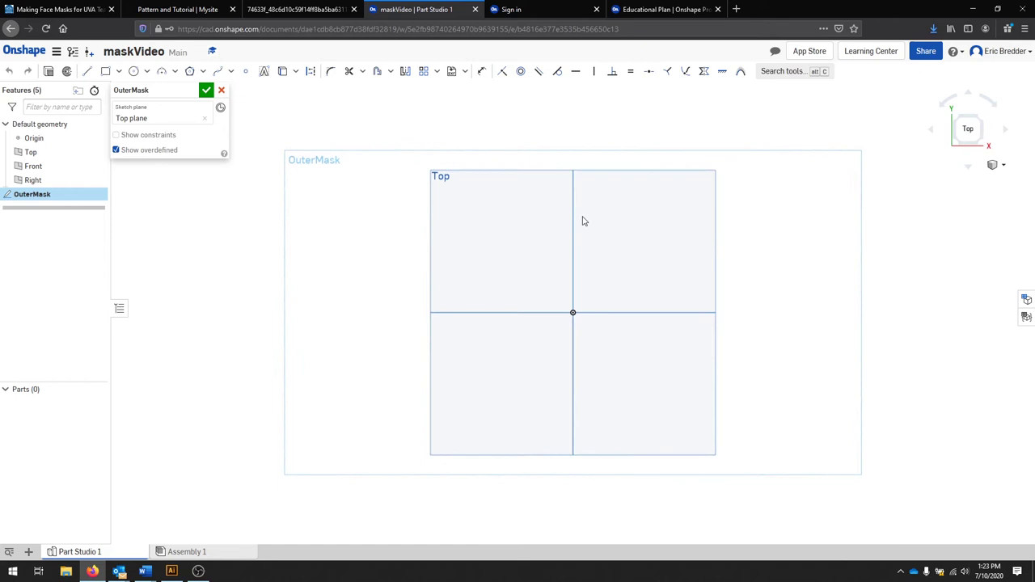
{"action": "mouse_move", "coordinate": [611, 250]}
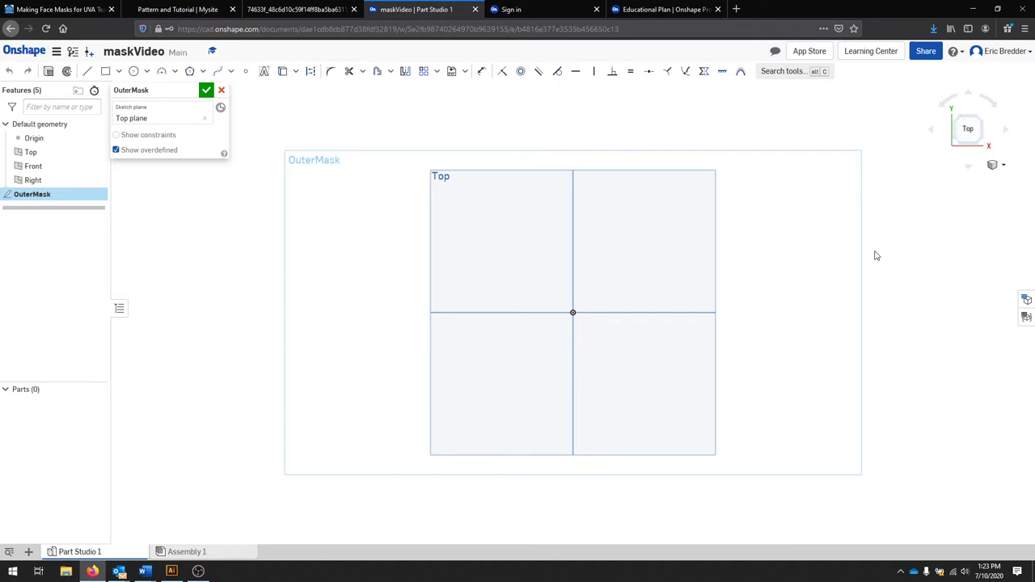
{"action": "mouse_move", "coordinate": [837, 317]}
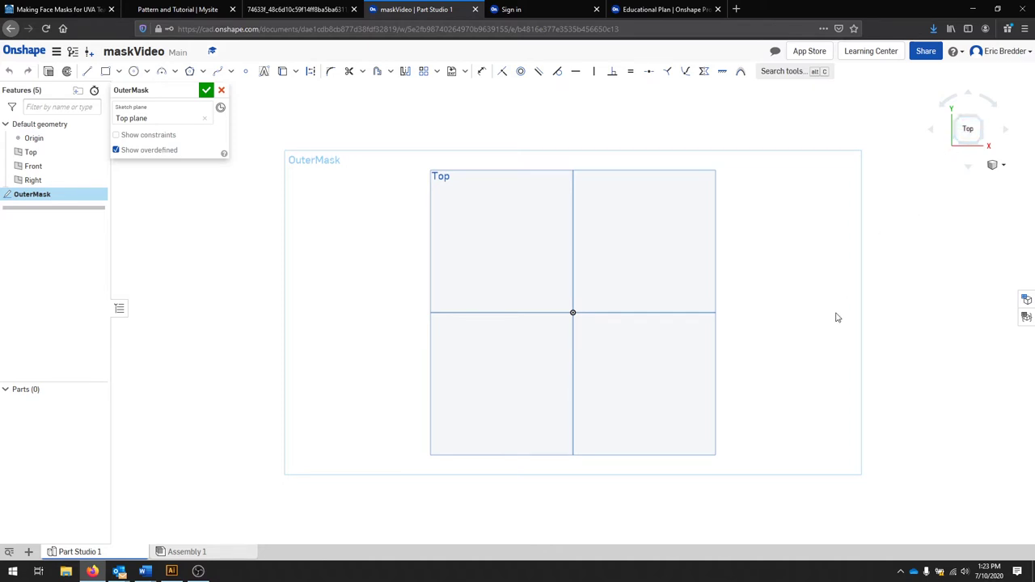
Reach the Adult Medium Outer Mask pattern PDF in Chrome via the mask tutorial's download link
{"action": "left_click", "coordinate": [57, 9]}
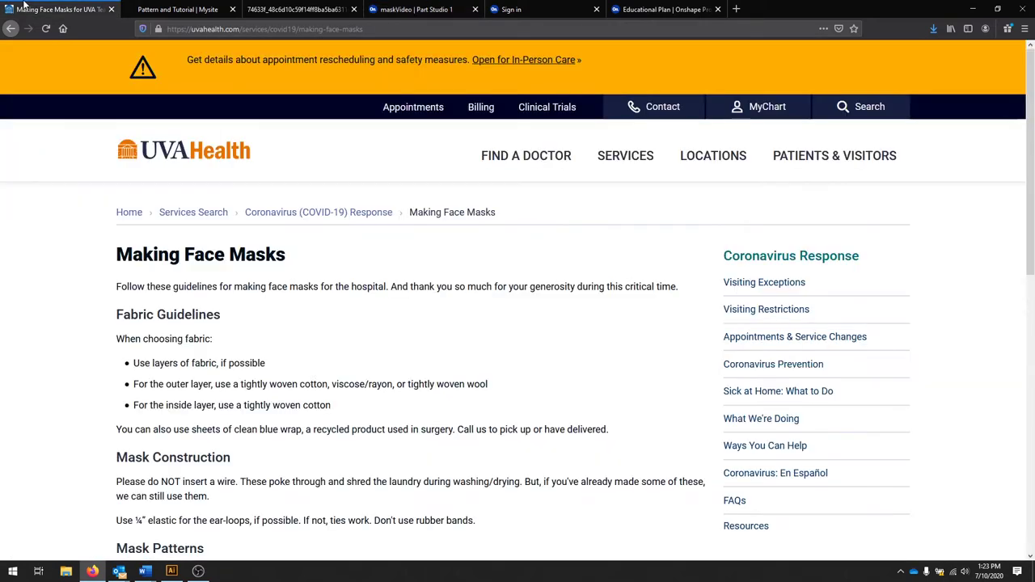
{"action": "scroll", "scroll_direction": "down", "scroll_amount": 3}
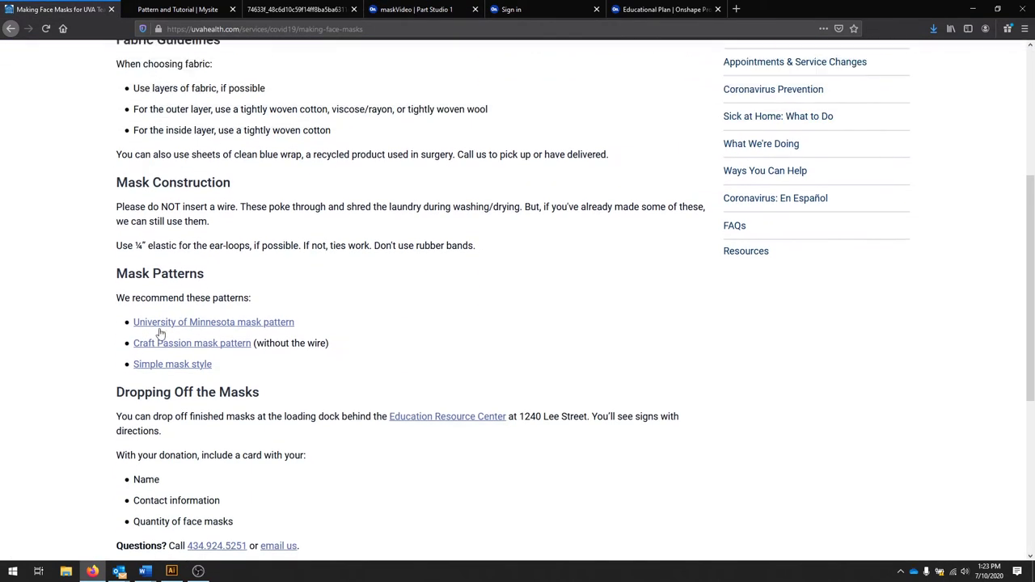
{"action": "left_click", "coordinate": [178, 10]}
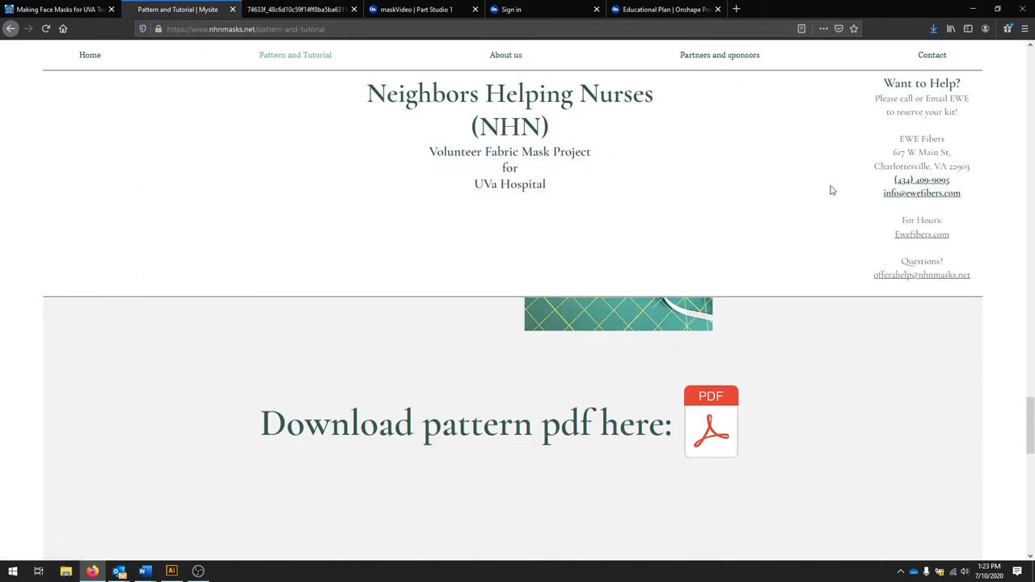
{"action": "scroll", "scroll_direction": "down", "scroll_amount": 3}
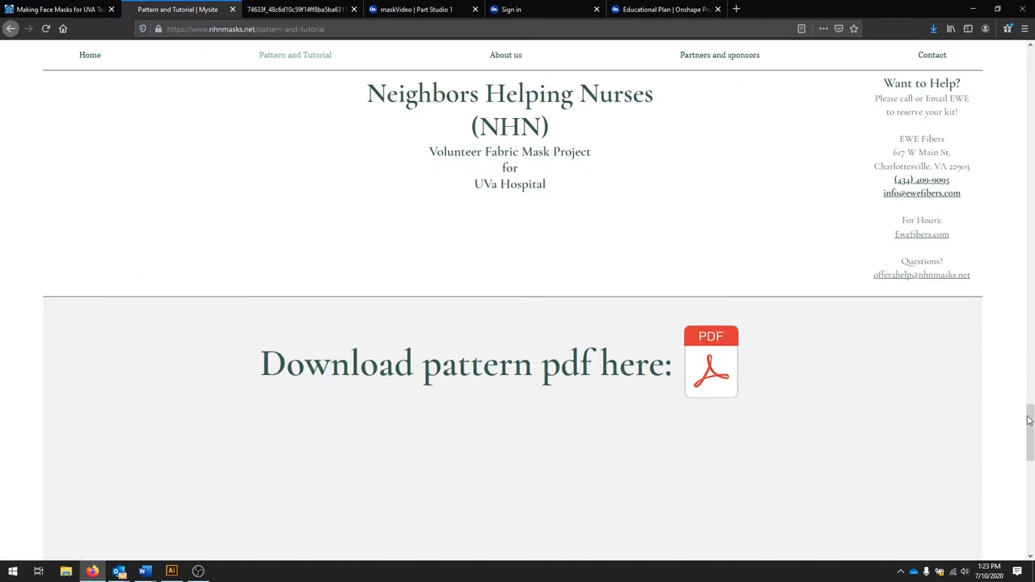
{"action": "scroll", "scroll_direction": "down", "scroll_amount": 3}
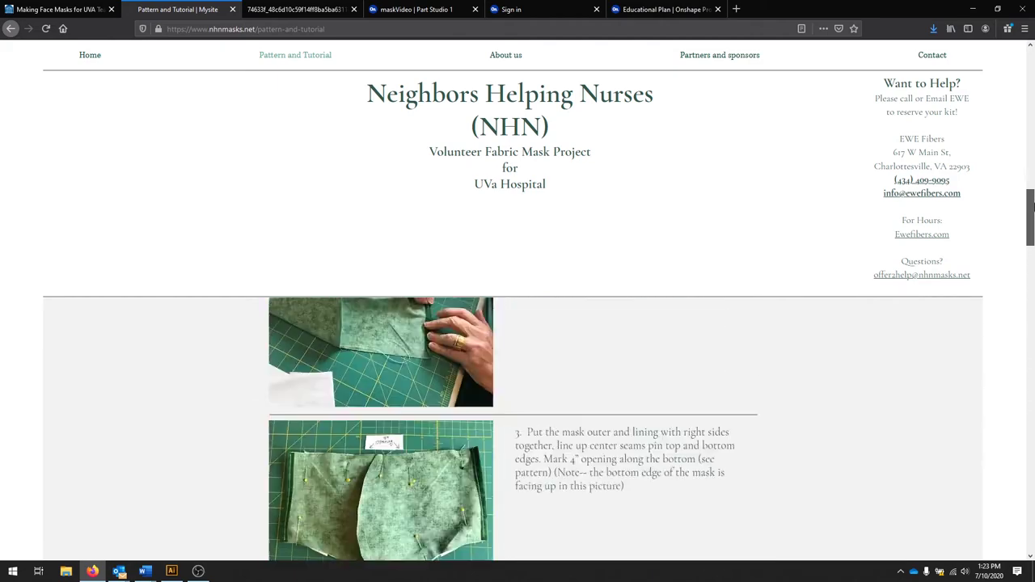
{"action": "scroll", "scroll_direction": "down", "scroll_amount": 3}
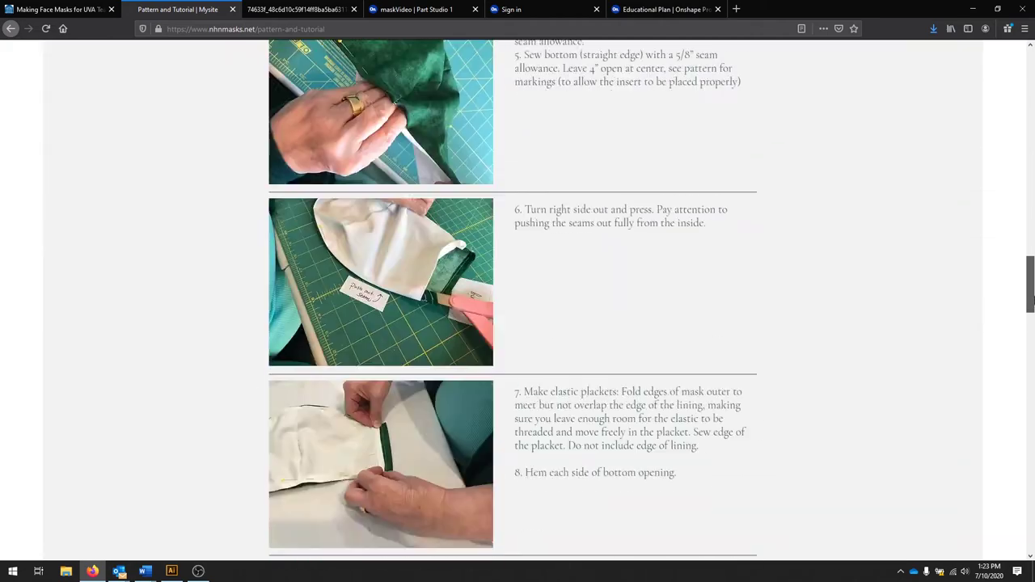
{"action": "scroll", "scroll_direction": "down", "scroll_amount": 3}
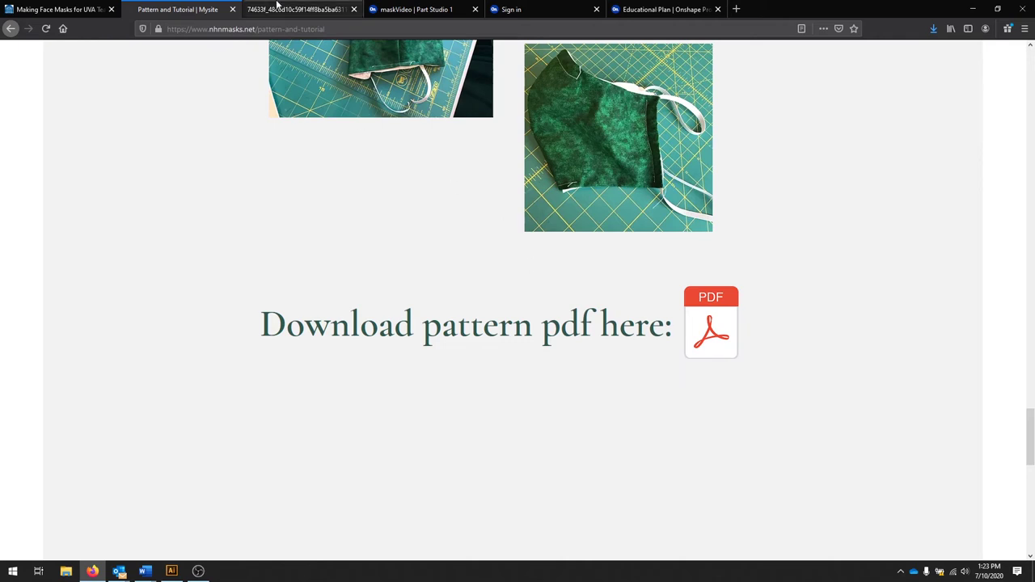
{"action": "left_click", "coordinate": [710, 324]}
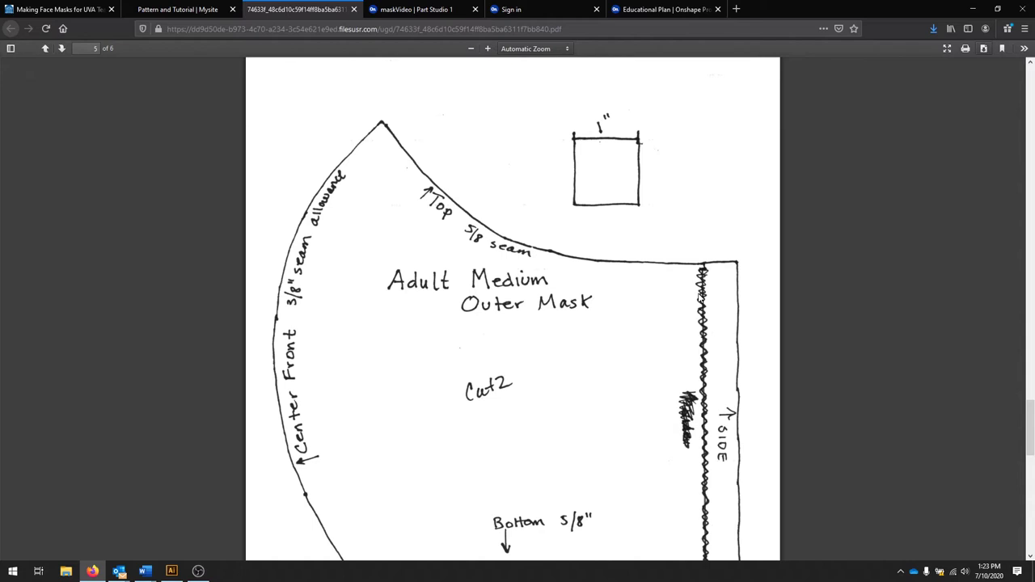
{"action": "scroll", "scroll_direction": "down", "scroll_amount": 3}
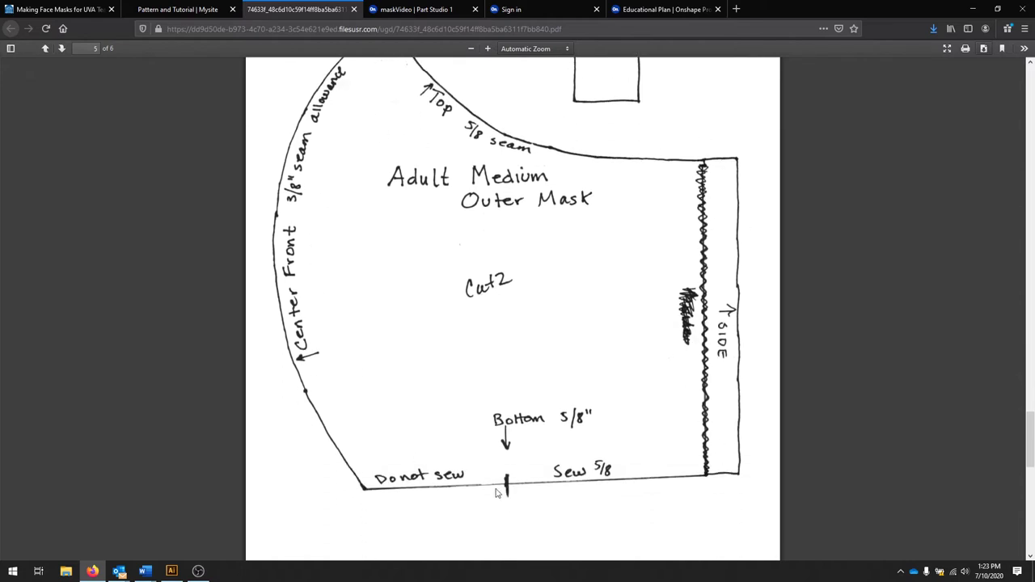
{"action": "mouse_move", "coordinate": [566, 500]}
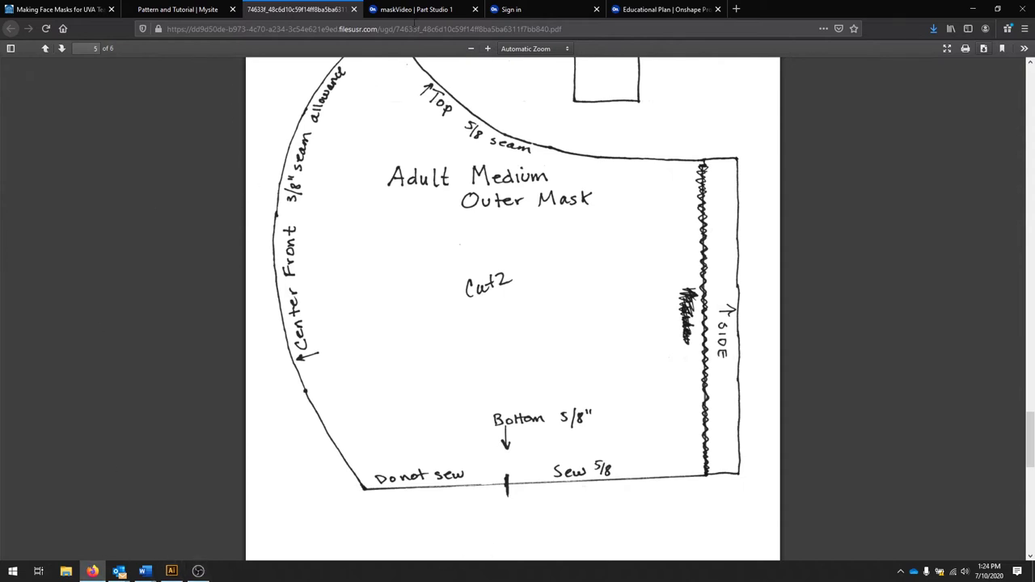
Draw the mask's right edge as a vertical line about 2.26 long in the OuterMask sketch
{"action": "left_click", "coordinate": [420, 10]}
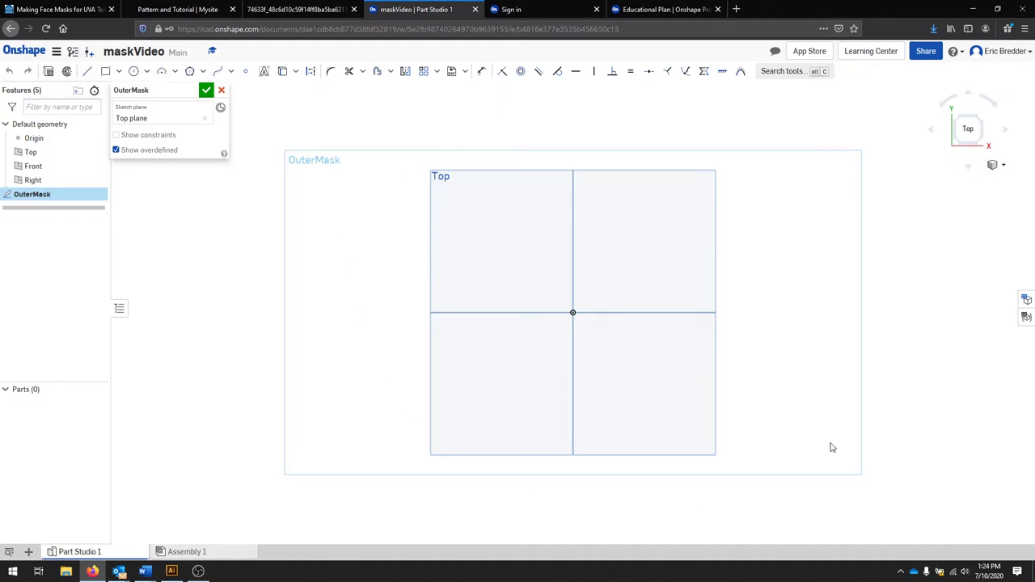
{"action": "mouse_move", "coordinate": [592, 187]}
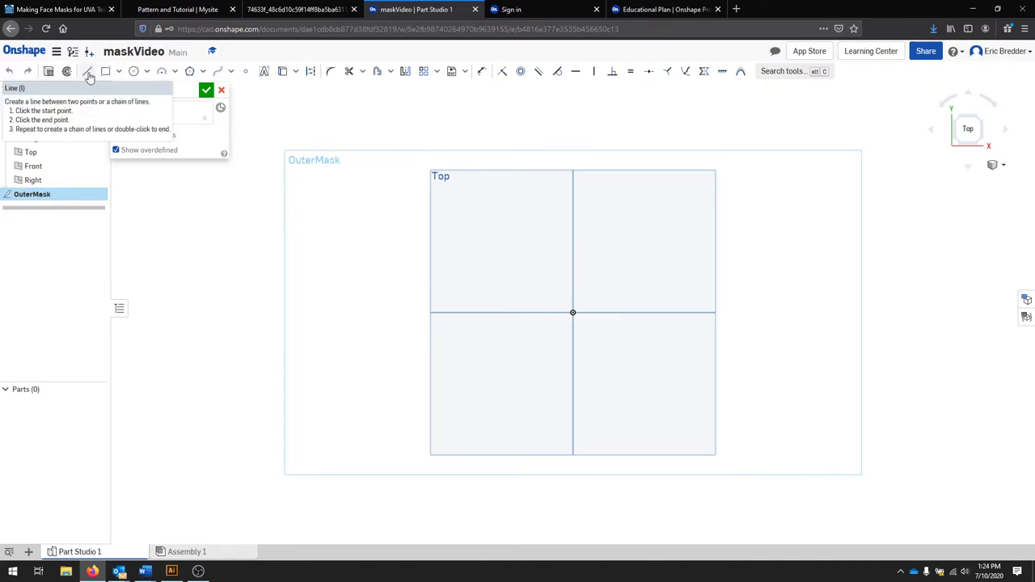
{"action": "left_click", "coordinate": [87, 71]}
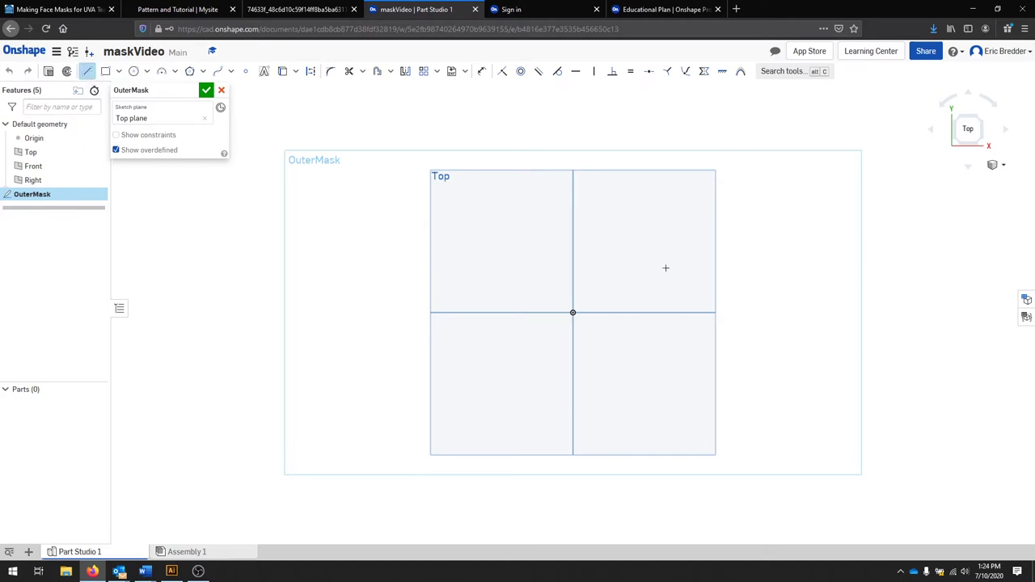
{"action": "mouse_move", "coordinate": [679, 260]}
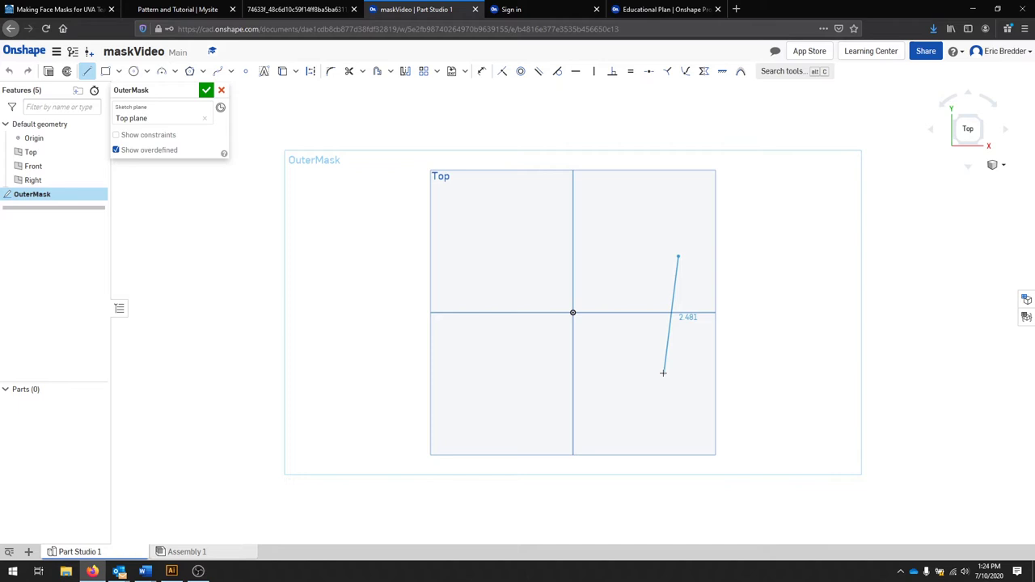
{"action": "left_click_drag", "start_coordinate": [663, 372], "coordinate": [679, 366]}
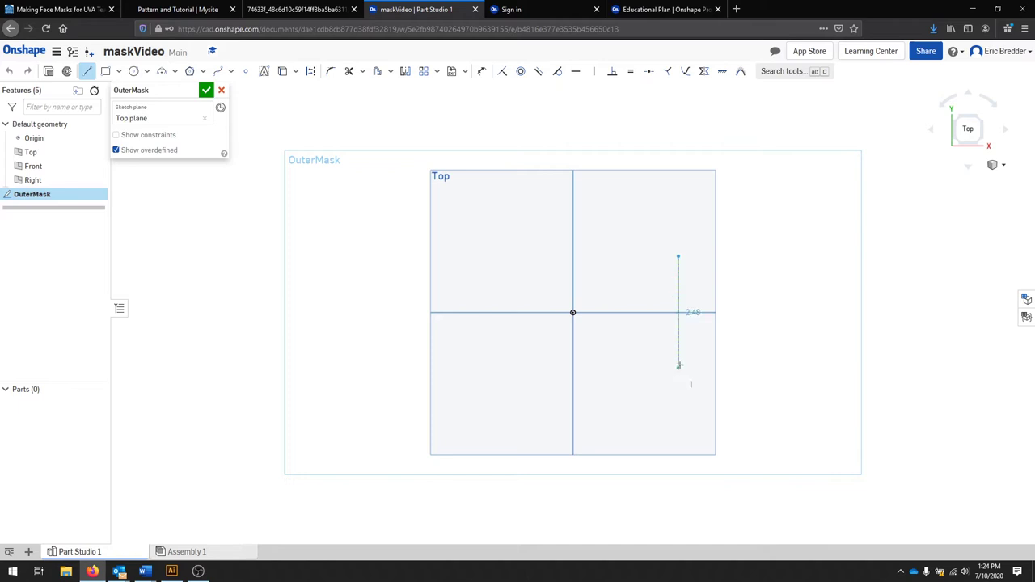
{"action": "left_click_drag", "start_coordinate": [678, 366], "coordinate": [682, 364]}
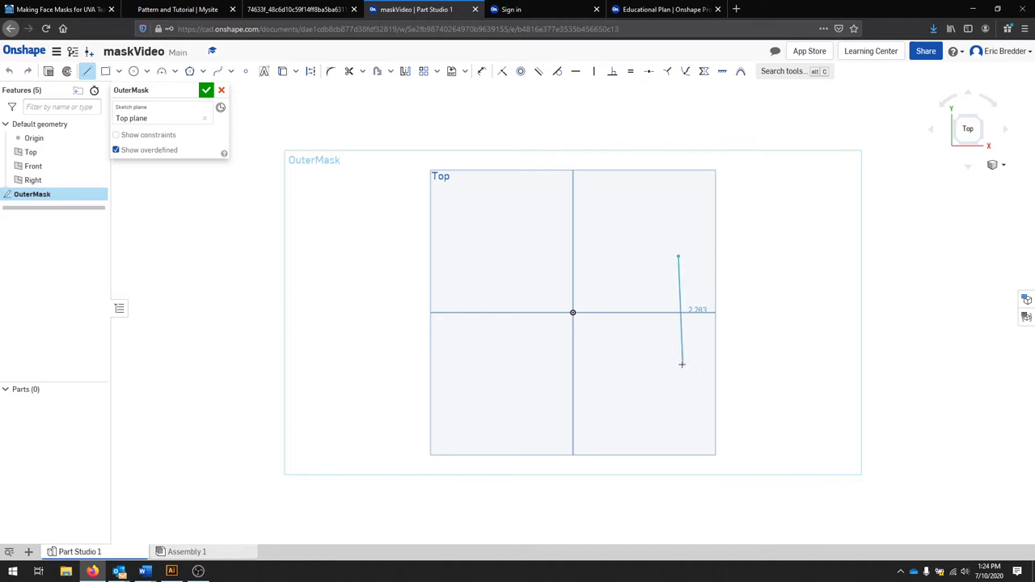
{"action": "left_click_drag", "start_coordinate": [683, 364], "coordinate": [677, 362]}
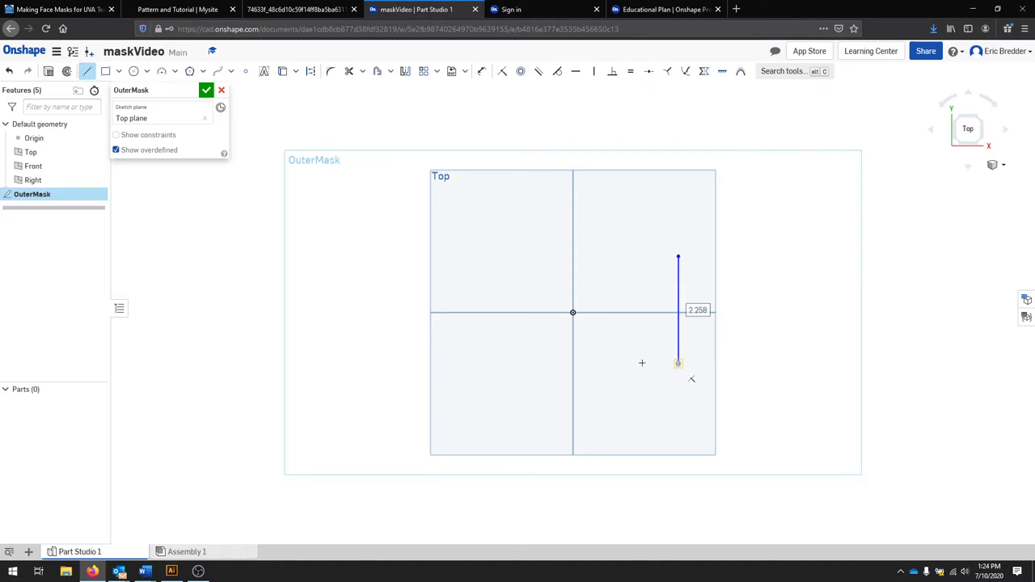
Draw the bottom edge running left from the right edge, about 3.25 long
{"action": "left_click_drag", "start_coordinate": [679, 362], "coordinate": [517, 379]}
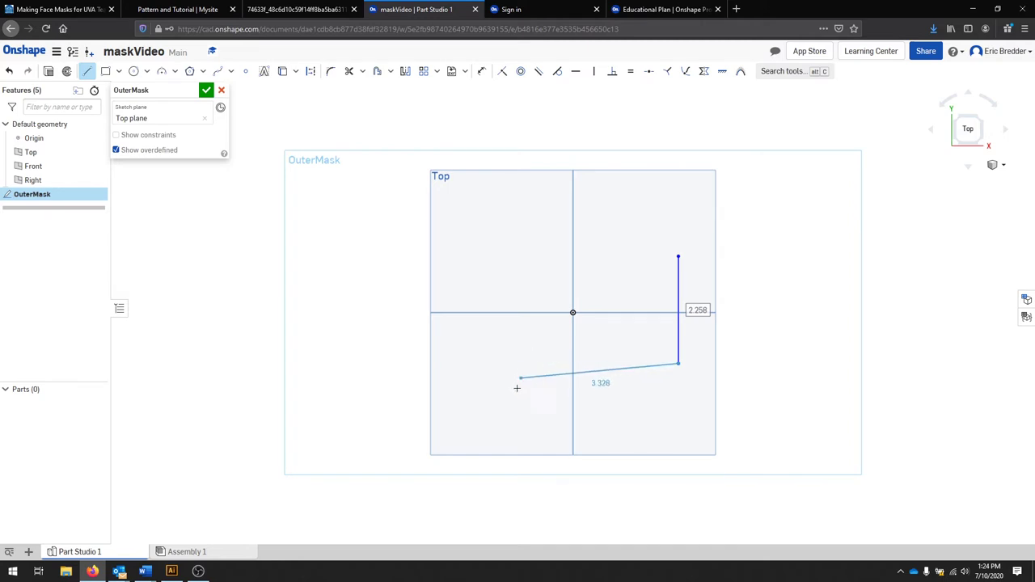
{"action": "left_click_drag", "start_coordinate": [521, 379], "coordinate": [527, 378]}
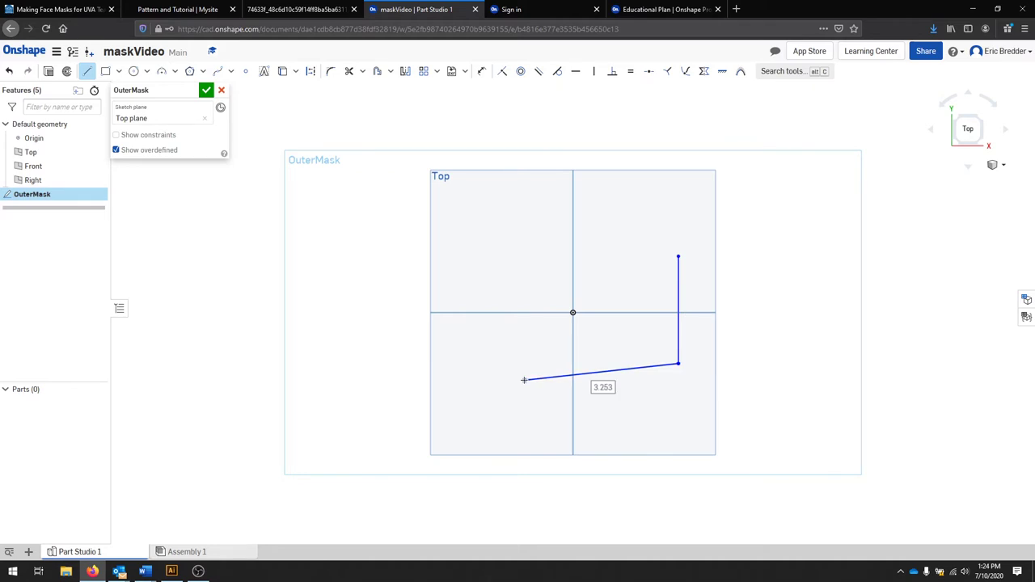
{"action": "left_click_drag", "start_coordinate": [524, 380], "coordinate": [524, 364]}
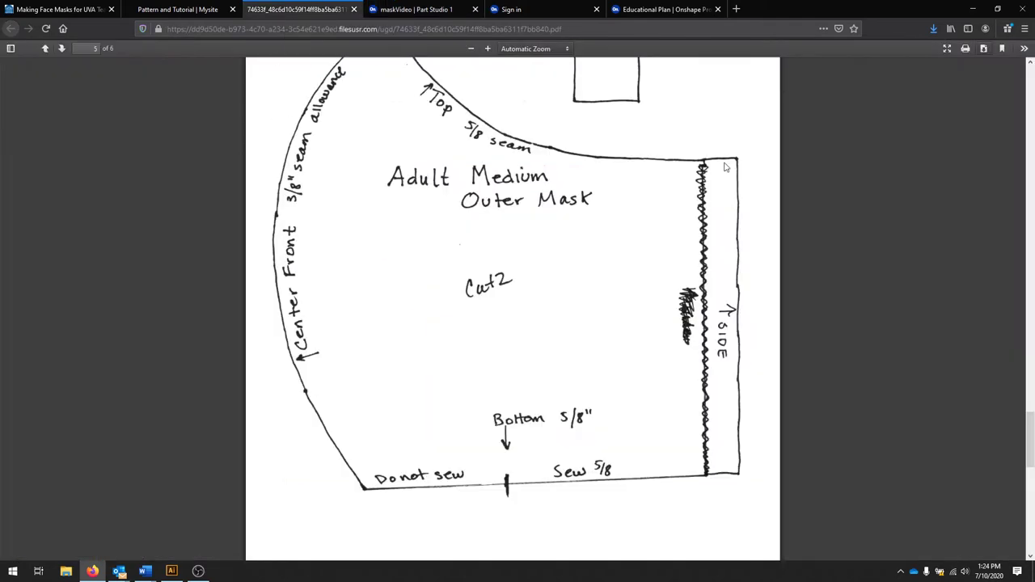
{"action": "mouse_move", "coordinate": [213, 244]}
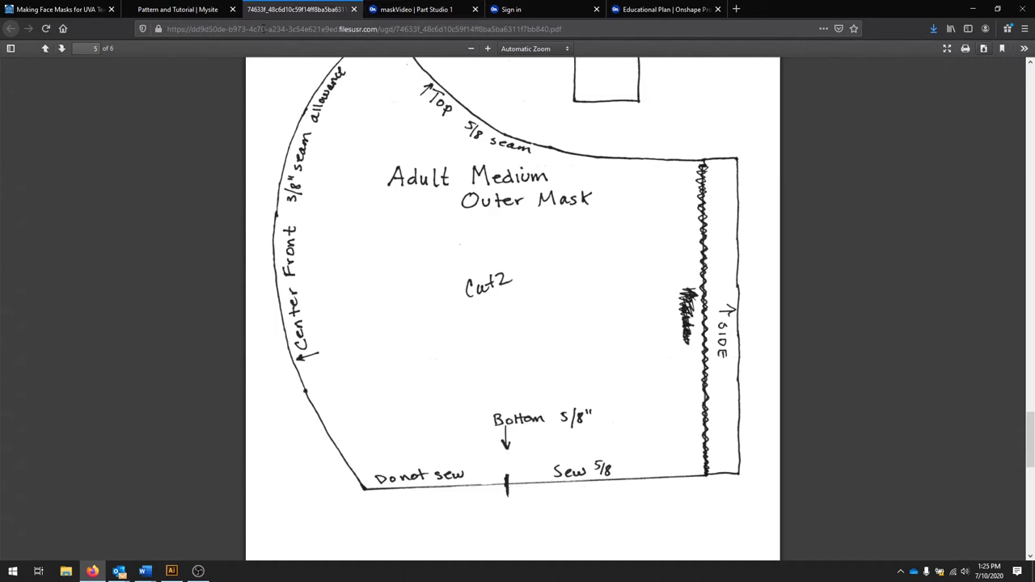
Draw the curved centre-front left edge and curved top edge with 3-point arcs, closing the profile
{"action": "left_click", "coordinate": [417, 10]}
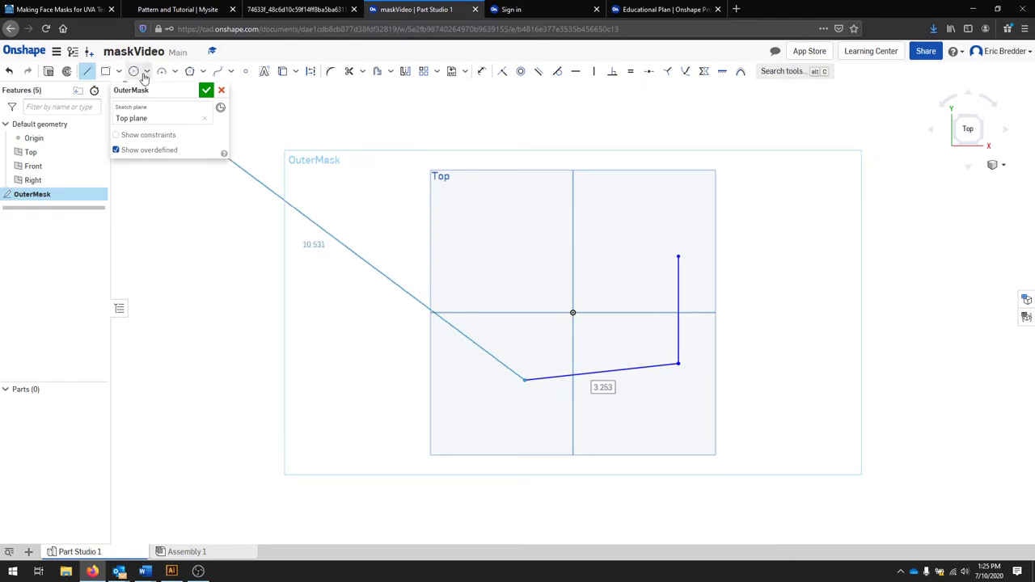
{"action": "left_click", "coordinate": [162, 71]}
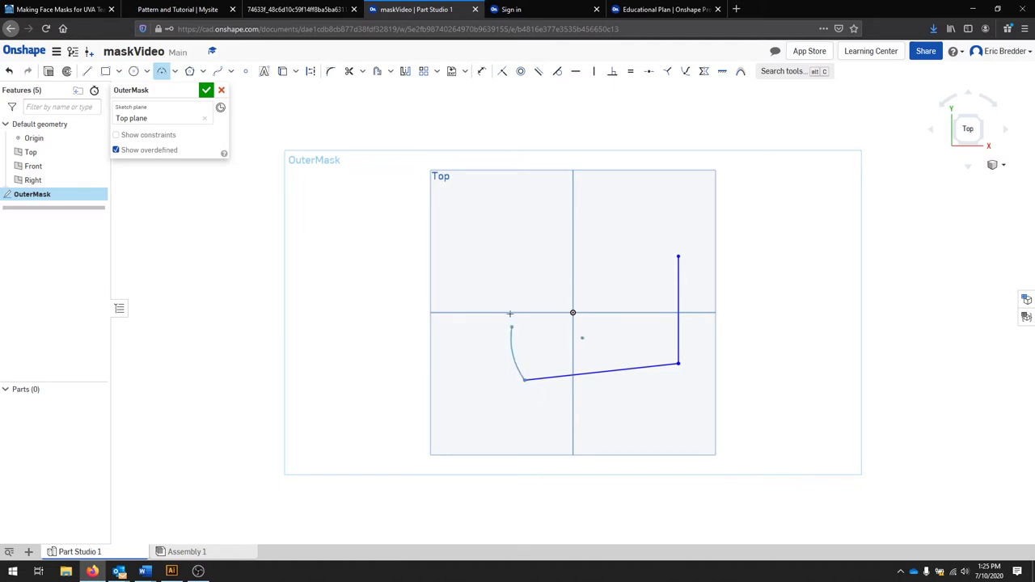
{"action": "left_click_drag", "start_coordinate": [511, 326], "coordinate": [526, 207]}
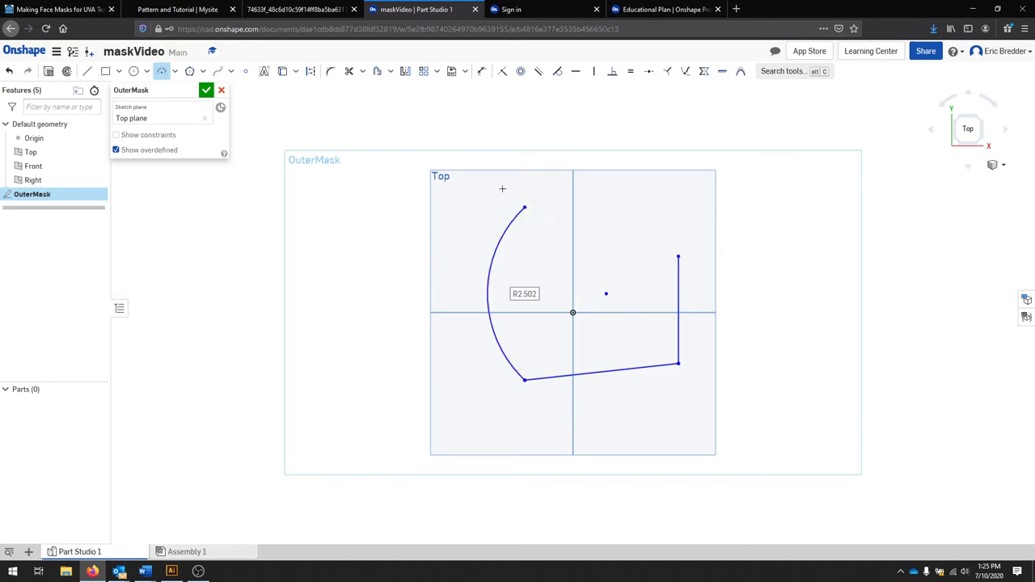
{"action": "mouse_move", "coordinate": [541, 191]}
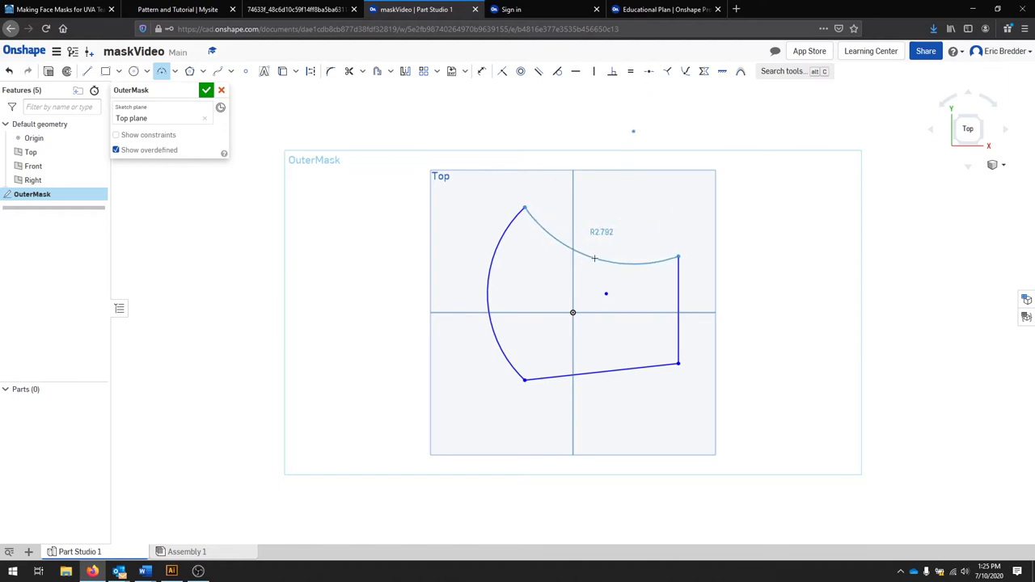
{"action": "left_click_drag", "start_coordinate": [595, 257], "coordinate": [587, 285]}
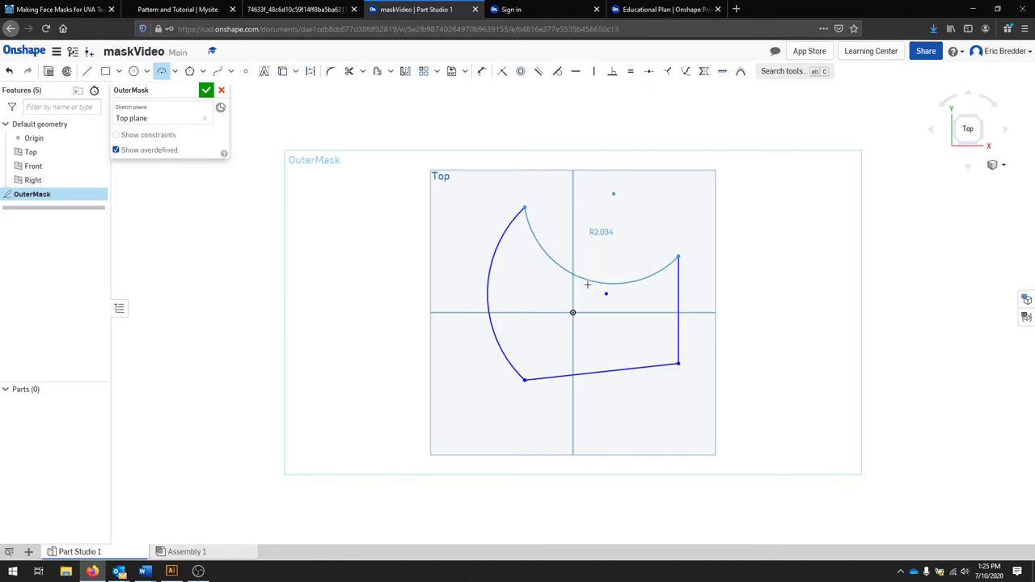
{"action": "left_click_drag", "start_coordinate": [587, 284], "coordinate": [592, 262]}
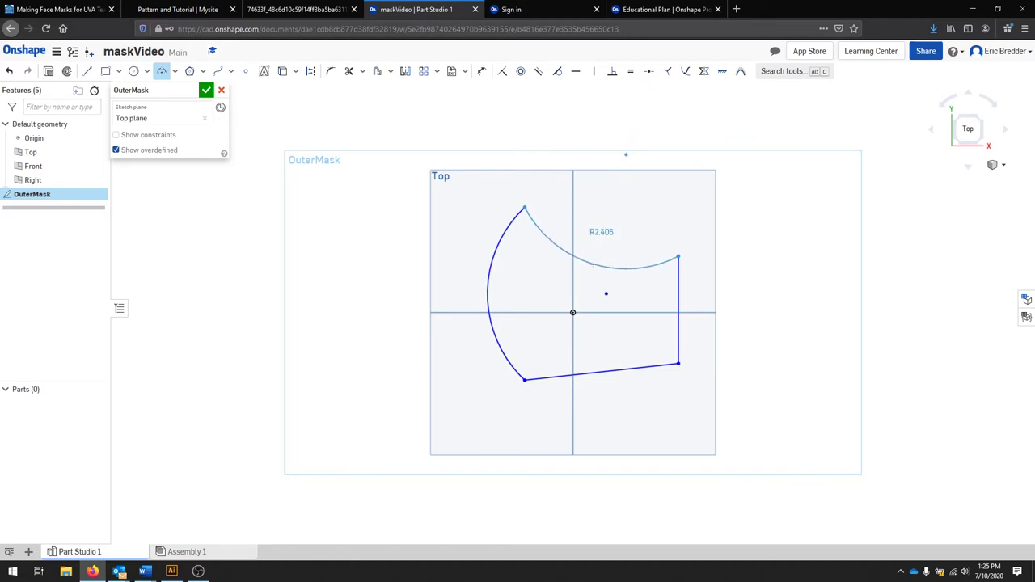
{"action": "left_click_drag", "start_coordinate": [596, 262], "coordinate": [595, 260]}
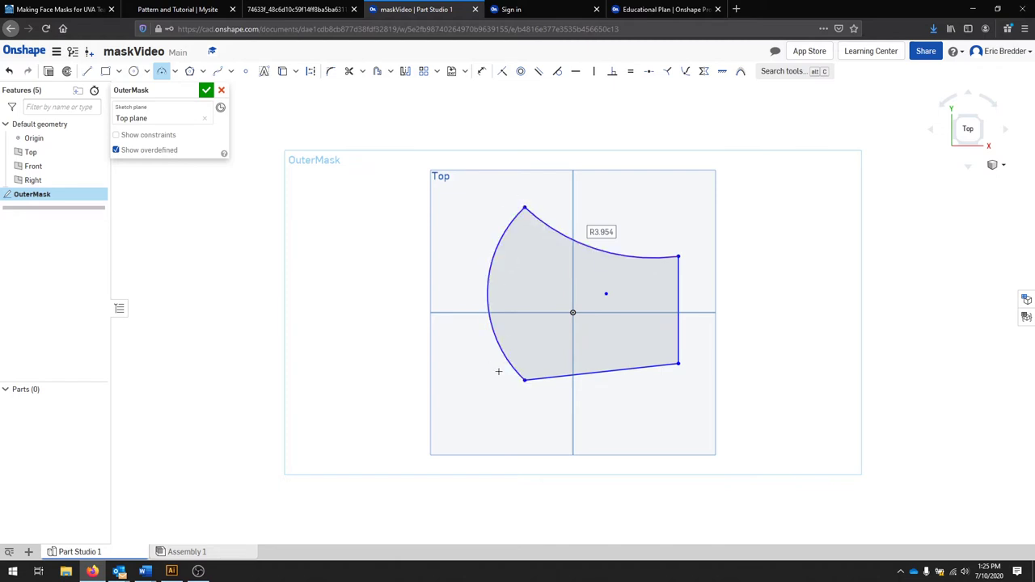
{"action": "mouse_move", "coordinate": [653, 427]}
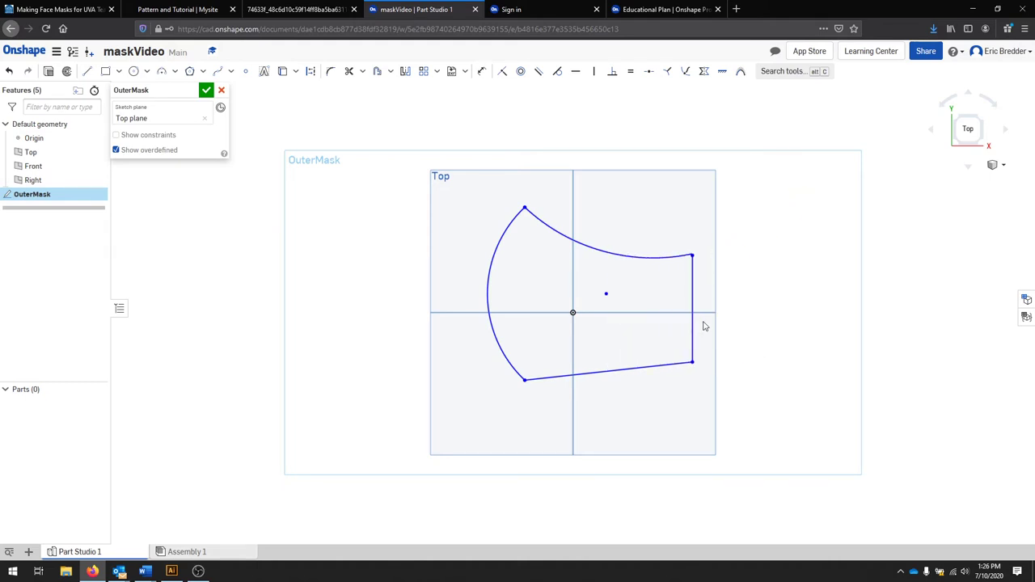
Drag the top-right and bottom-right corners to tidy the closed mask shape
{"action": "left_click_drag", "start_coordinate": [692, 259], "coordinate": [670, 258]}
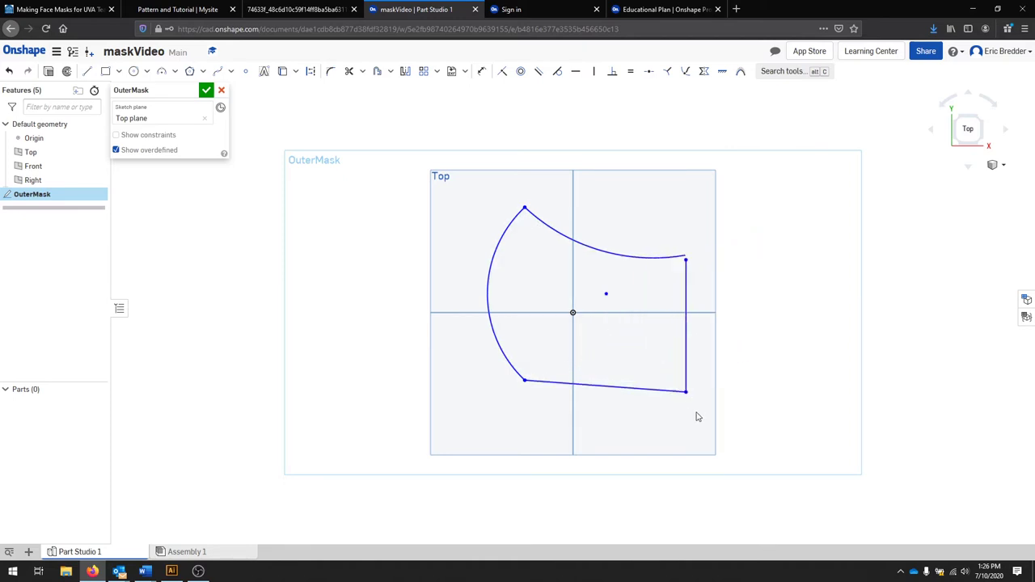
{"action": "left_click_drag", "start_coordinate": [686, 390], "coordinate": [654, 369]}
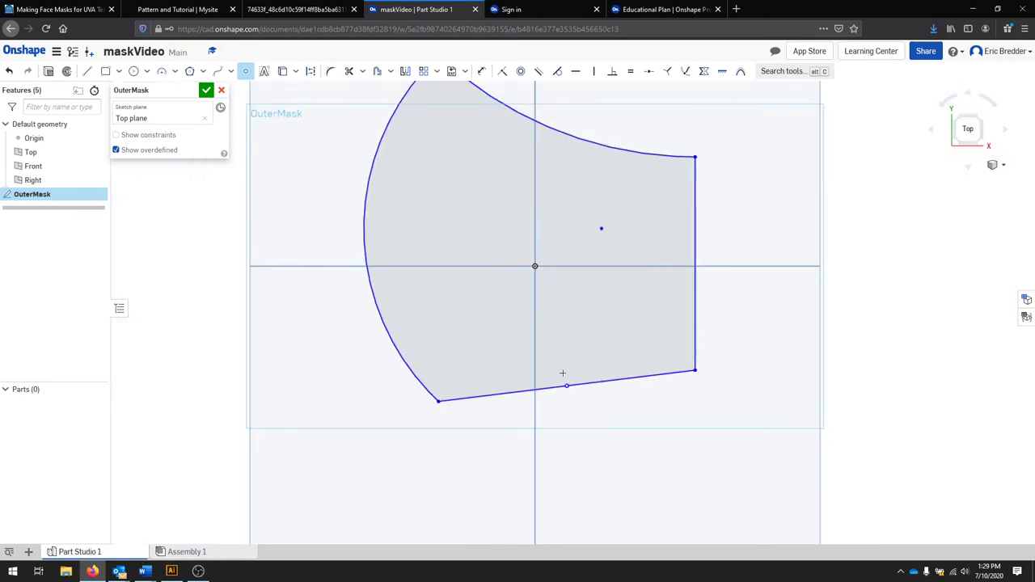
{"action": "mouse_move", "coordinate": [576, 350]}
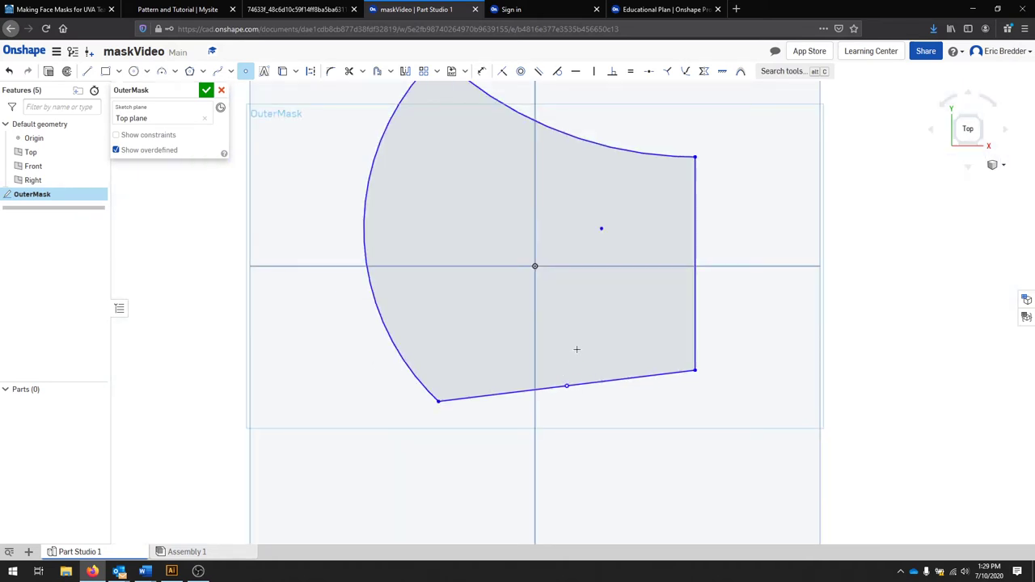
{"action": "mouse_move", "coordinate": [576, 350]}
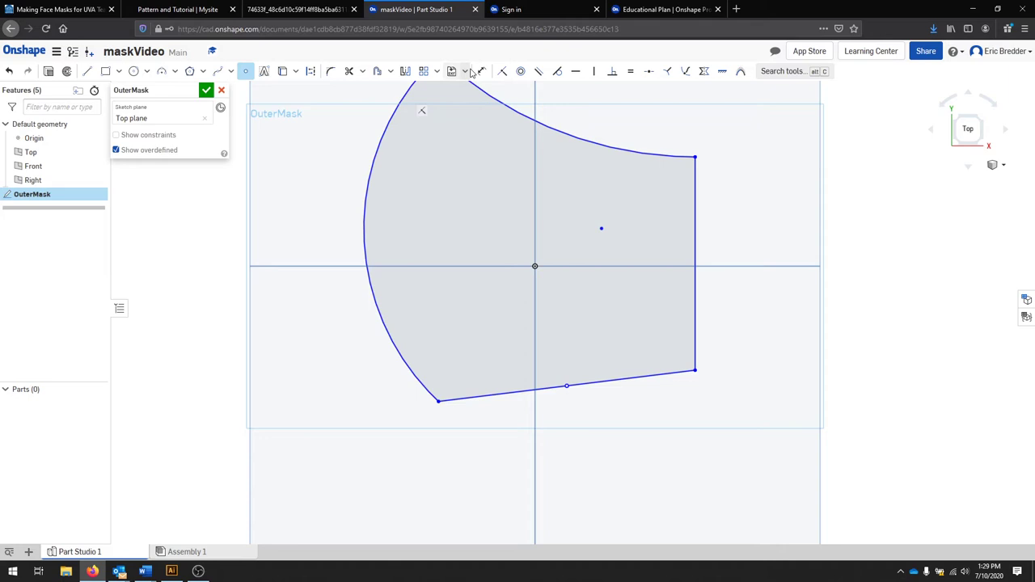
{"action": "mouse_move", "coordinate": [482, 71]}
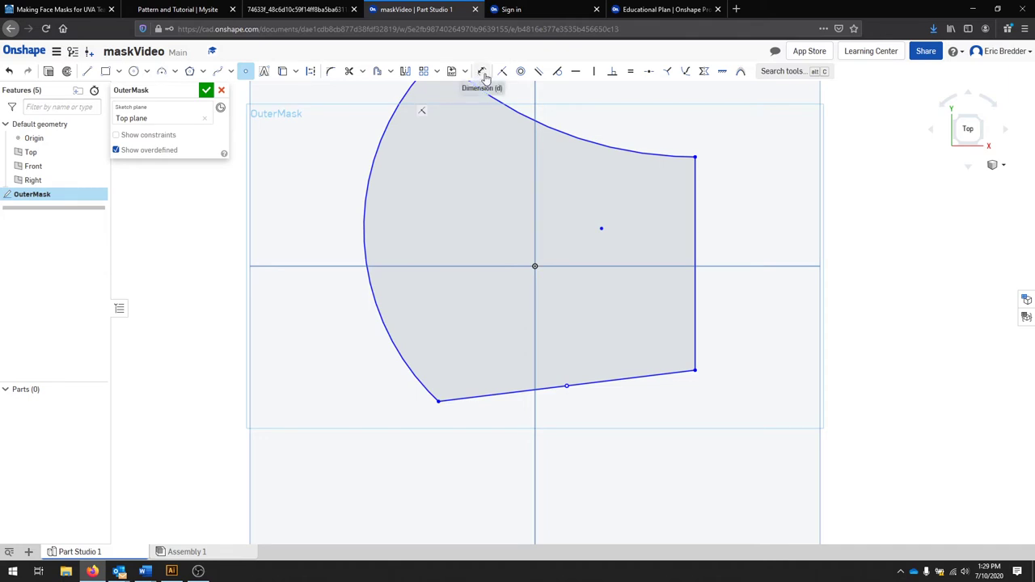
{"action": "mouse_move", "coordinate": [483, 78]}
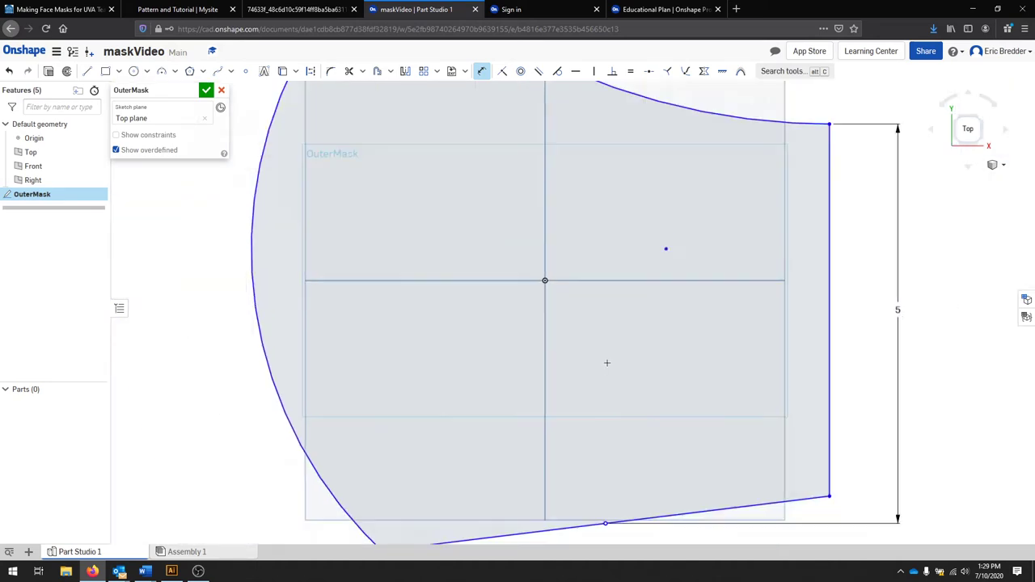
Constrain the straight right edge of the mask outline to a height of 5
{"action": "scroll", "scroll_direction": "down", "scroll_amount": 3}
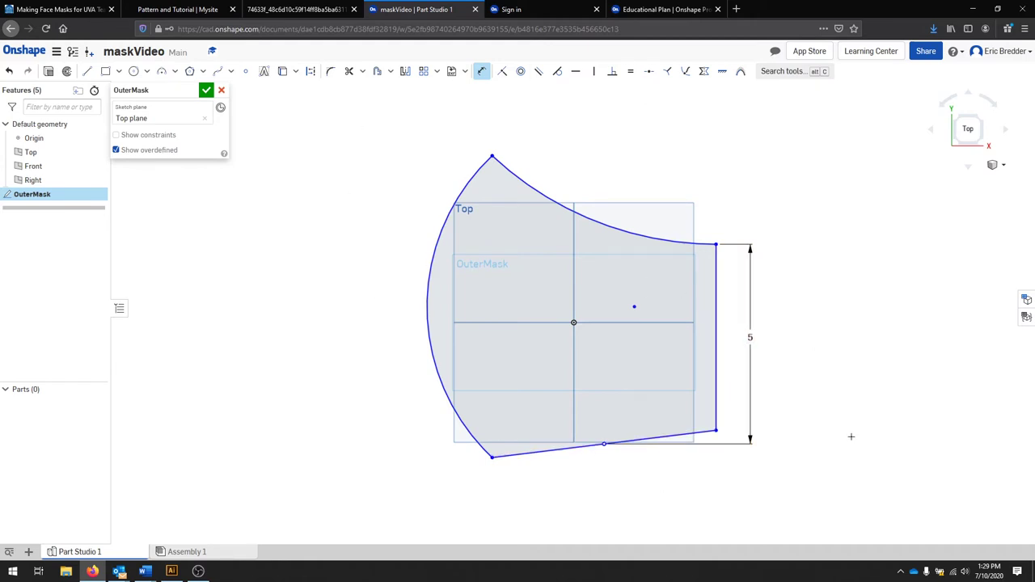
{"action": "mouse_move", "coordinate": [820, 378]}
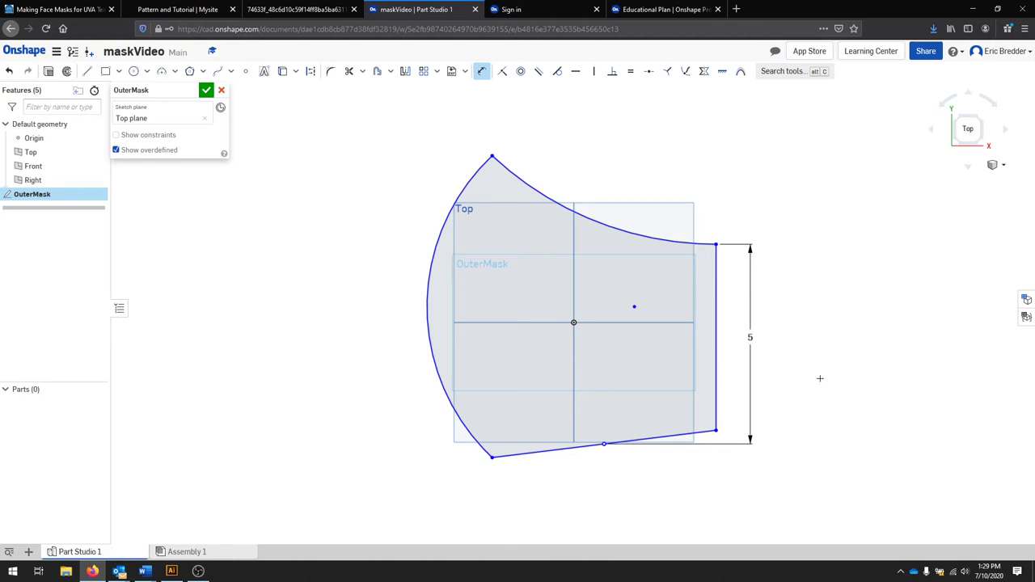
{"action": "mouse_move", "coordinate": [757, 258]}
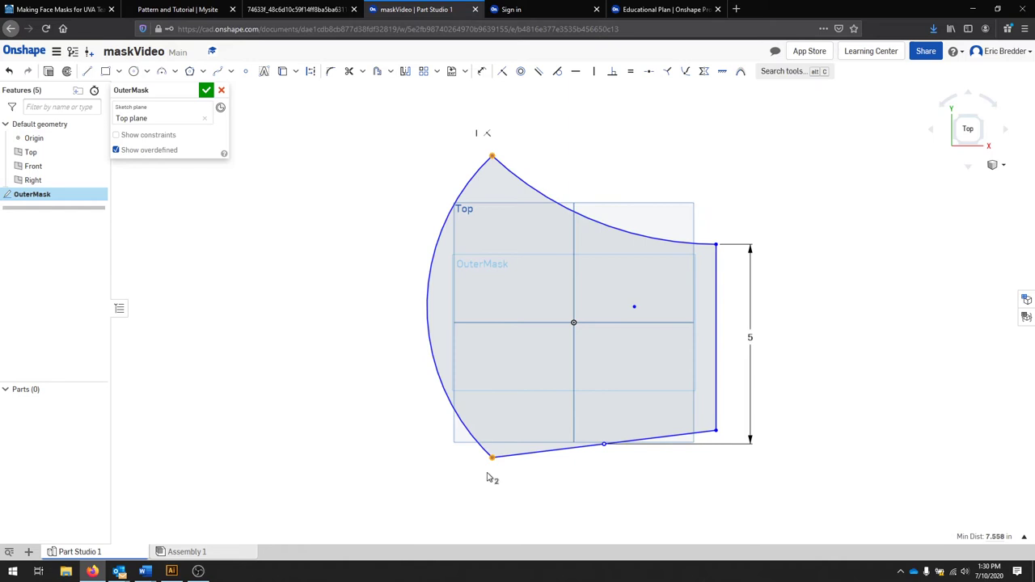
{"action": "mouse_move", "coordinate": [493, 476]}
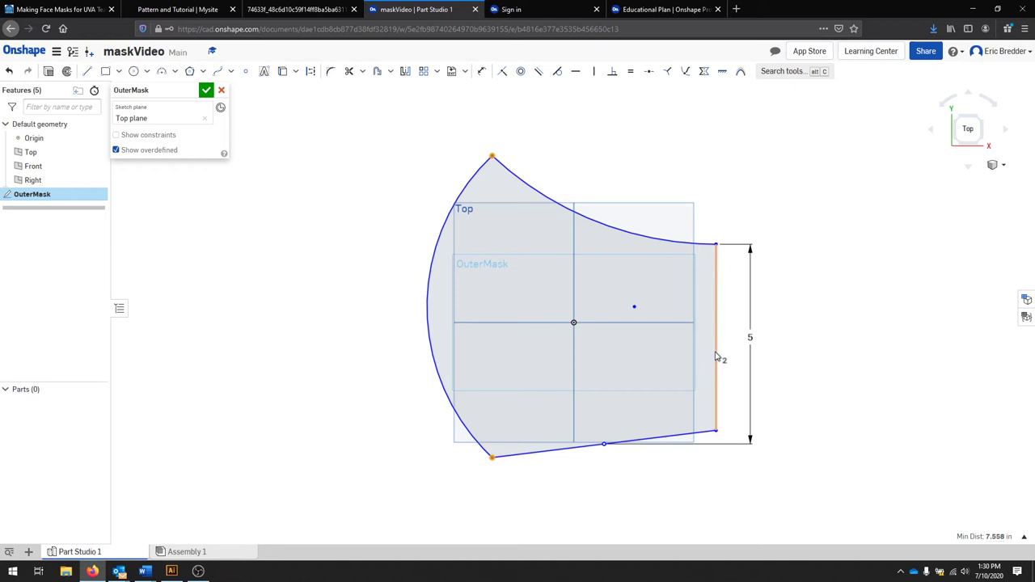
{"action": "mouse_move", "coordinate": [770, 330]}
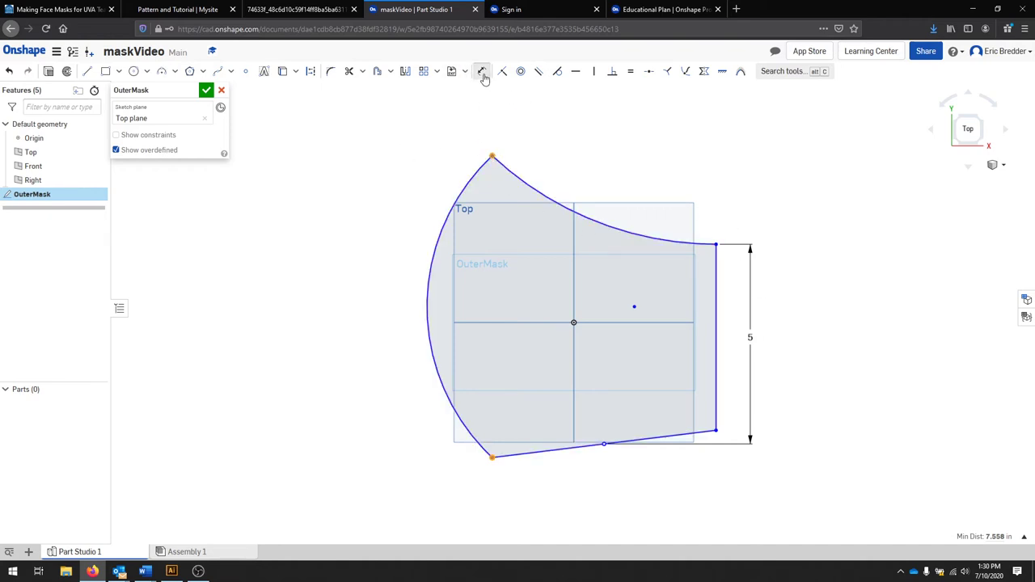
Dimension the outline: left height 7, left arc R5, top arc R6, top width 6
{"action": "left_click", "coordinate": [482, 71]}
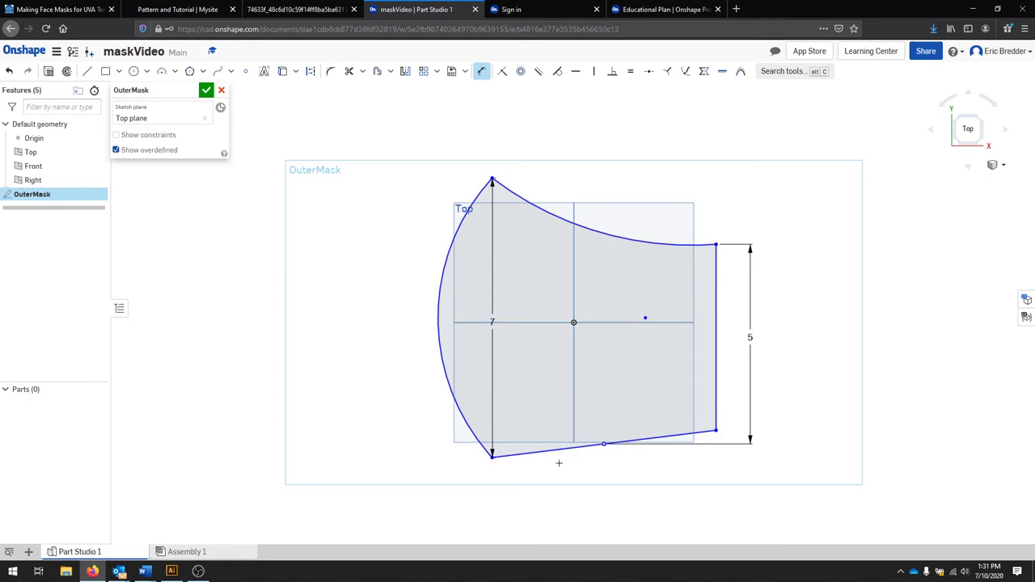
{"action": "mouse_move", "coordinate": [918, 427]}
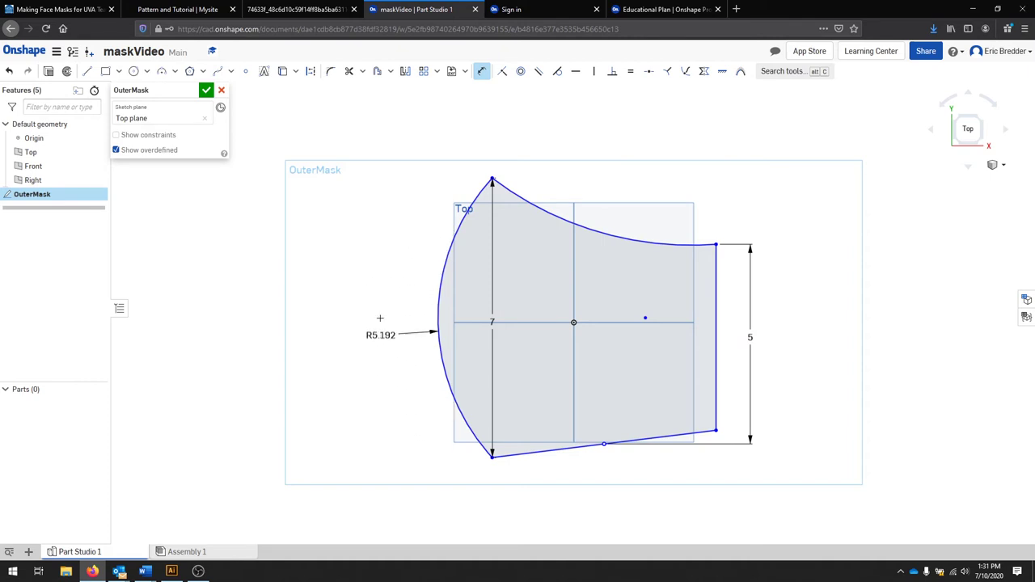
{"action": "double_click", "coordinate": [380, 335]}
{"action": "type", "text": "R5"}
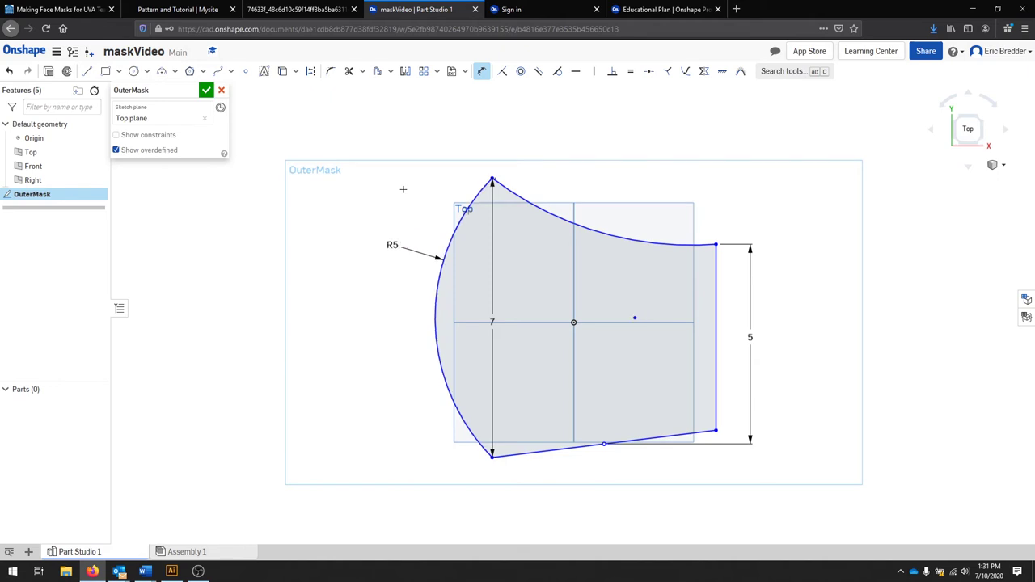
{"action": "mouse_move", "coordinate": [608, 209]}
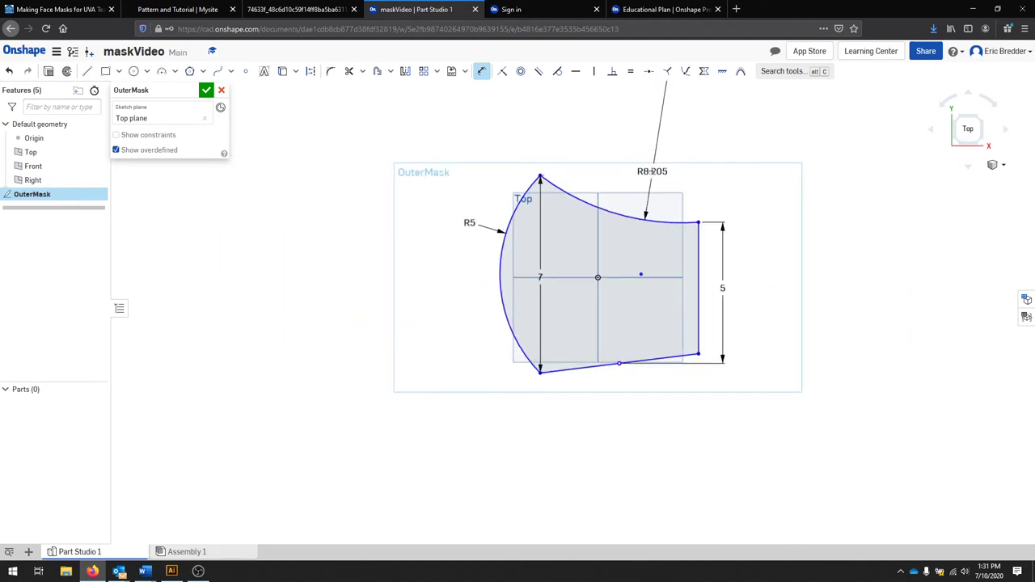
{"action": "scroll", "scroll_direction": "down", "scroll_amount": 3}
{"action": "type", "text": "R6"}
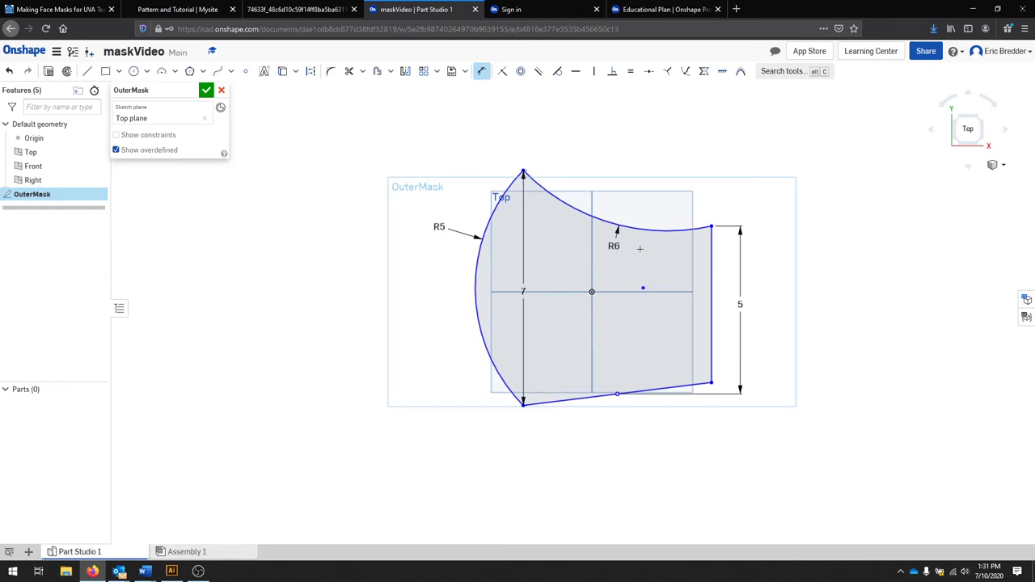
{"action": "mouse_move", "coordinate": [666, 165]}
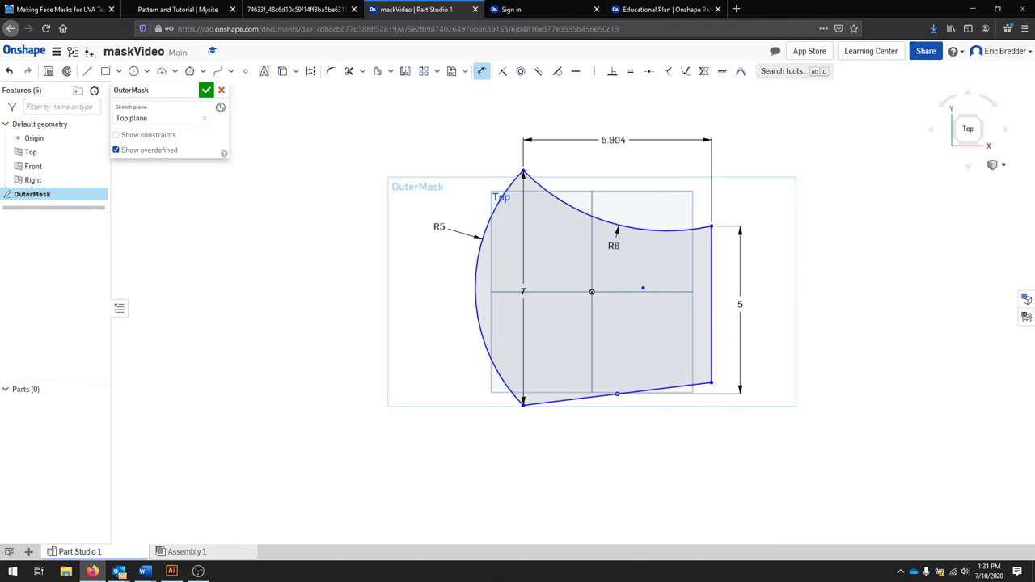
{"action": "double_click", "coordinate": [613, 139]}
{"action": "type", "text": "6"}
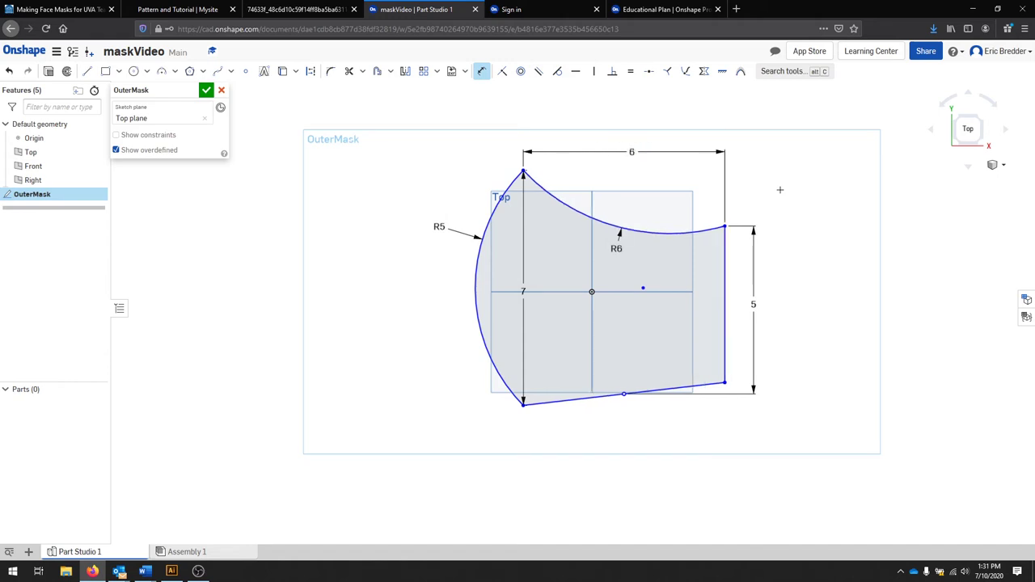
{"action": "mouse_move", "coordinate": [792, 206]}
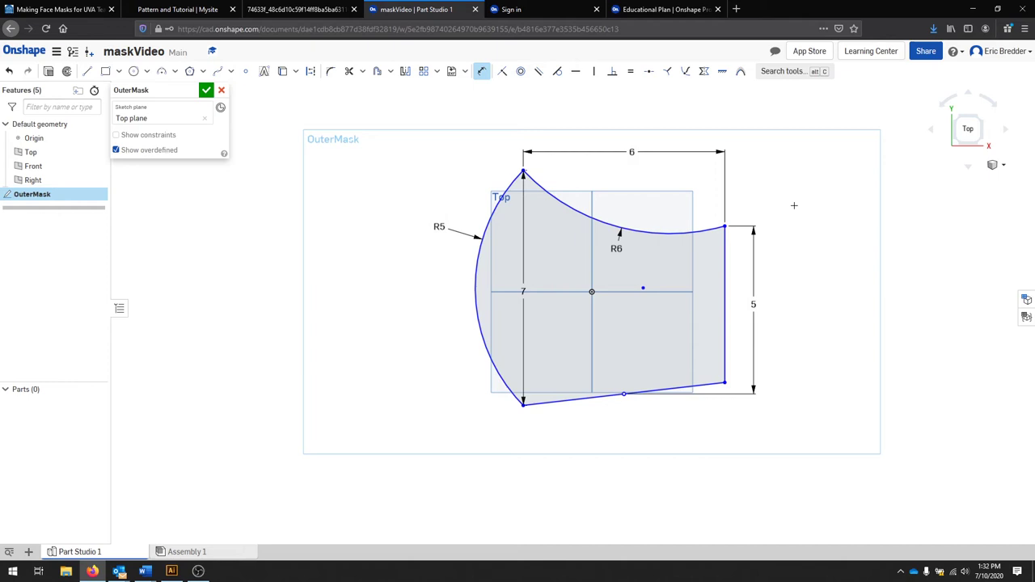
{"action": "mouse_move", "coordinate": [729, 142]}
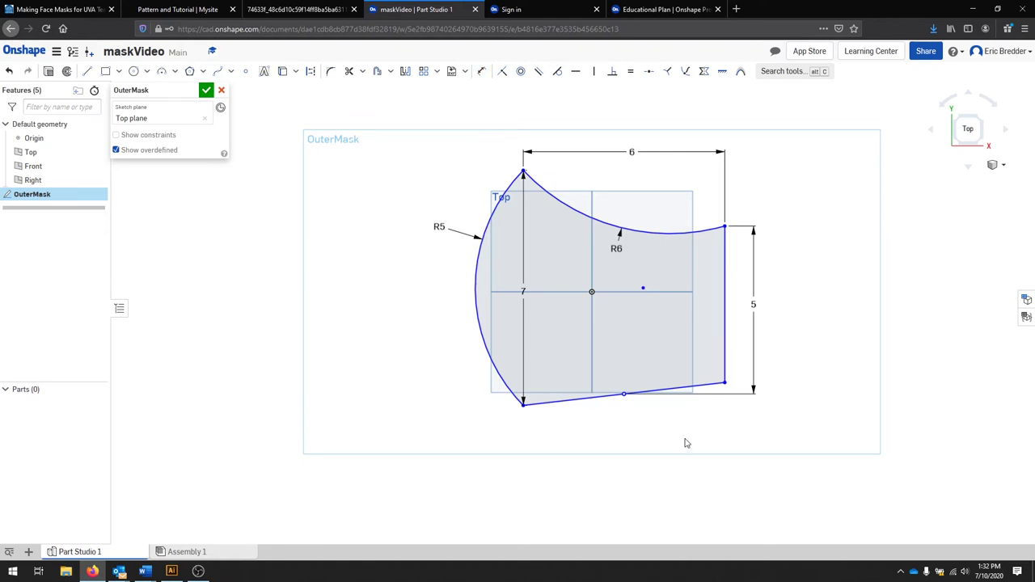
{"action": "mouse_move", "coordinate": [673, 430]}
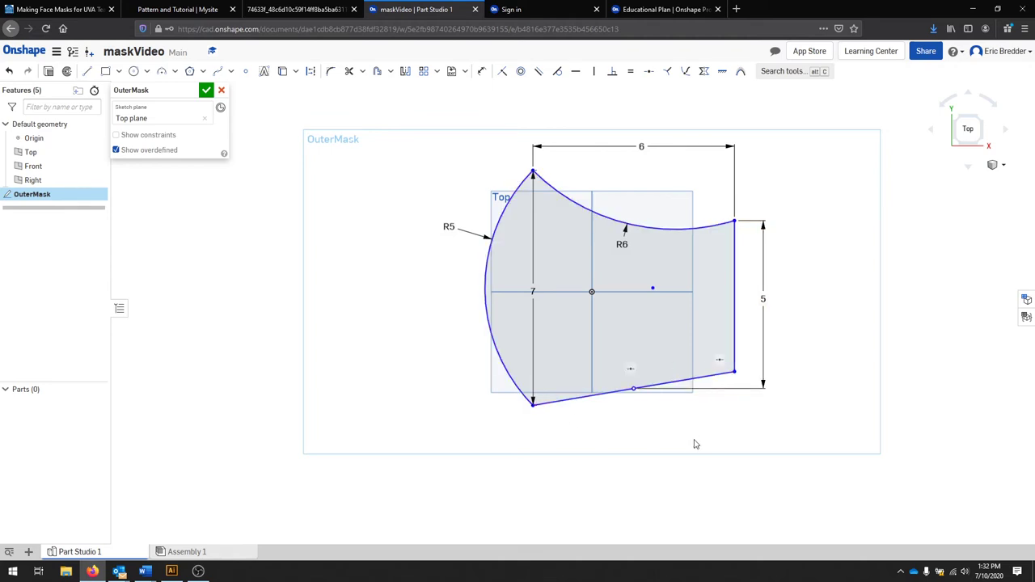
Dimension the bottom-right corner angle and set it to 92.5 degrees
{"action": "left_click", "coordinate": [482, 72]}
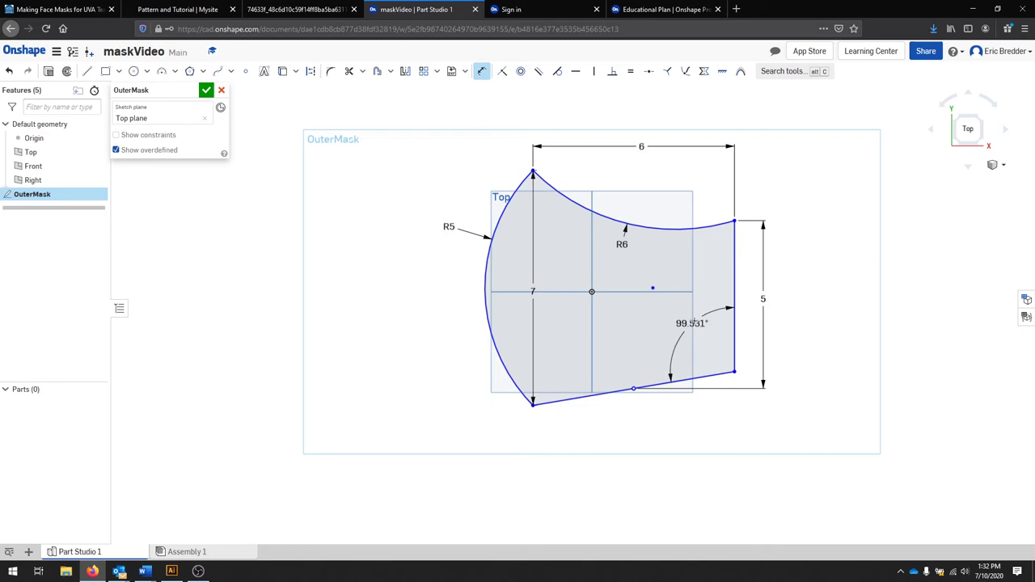
{"action": "double_click", "coordinate": [692, 323]}
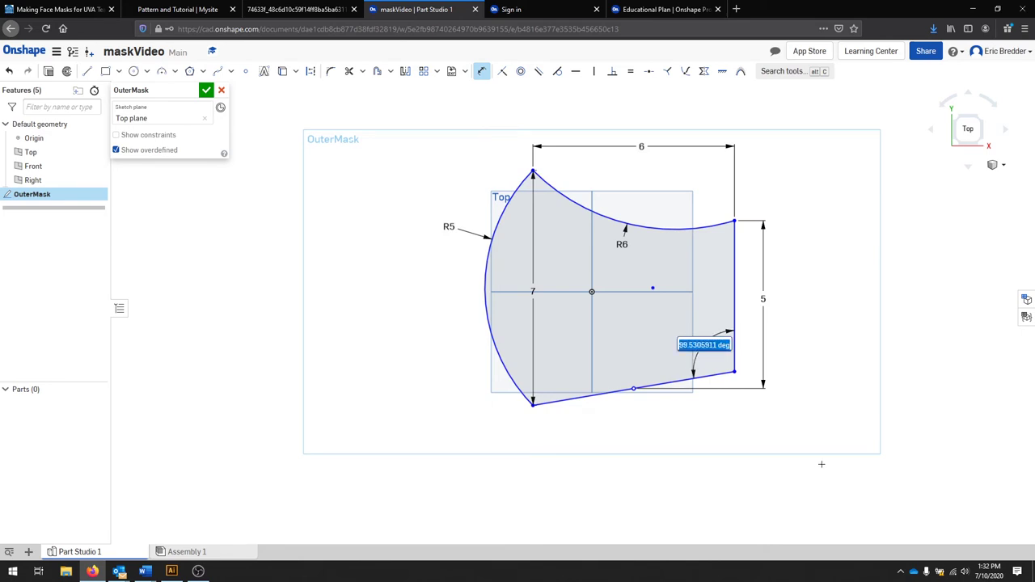
{"action": "type", "text": "92"}
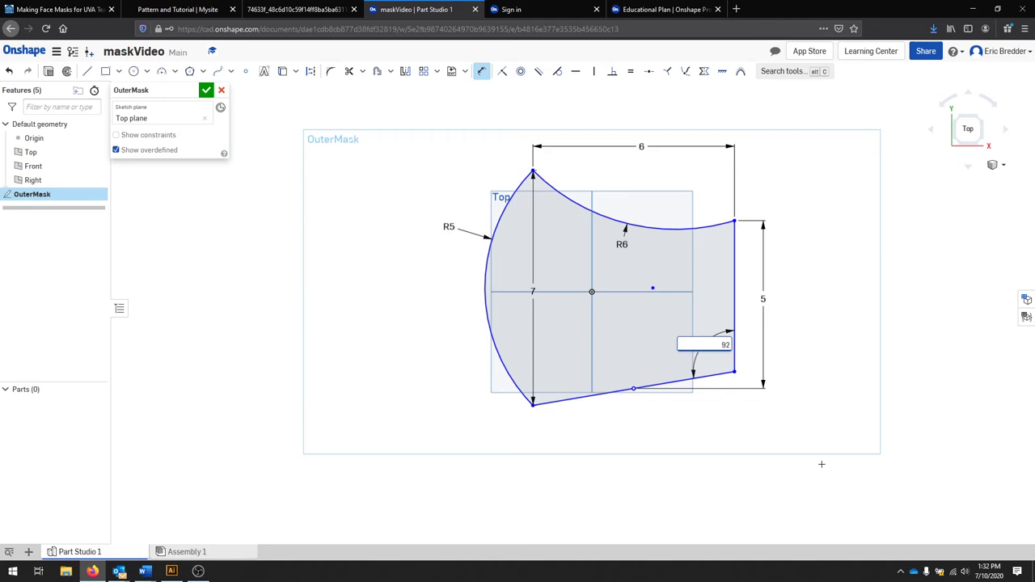
{"action": "type", "text": "99.531"}
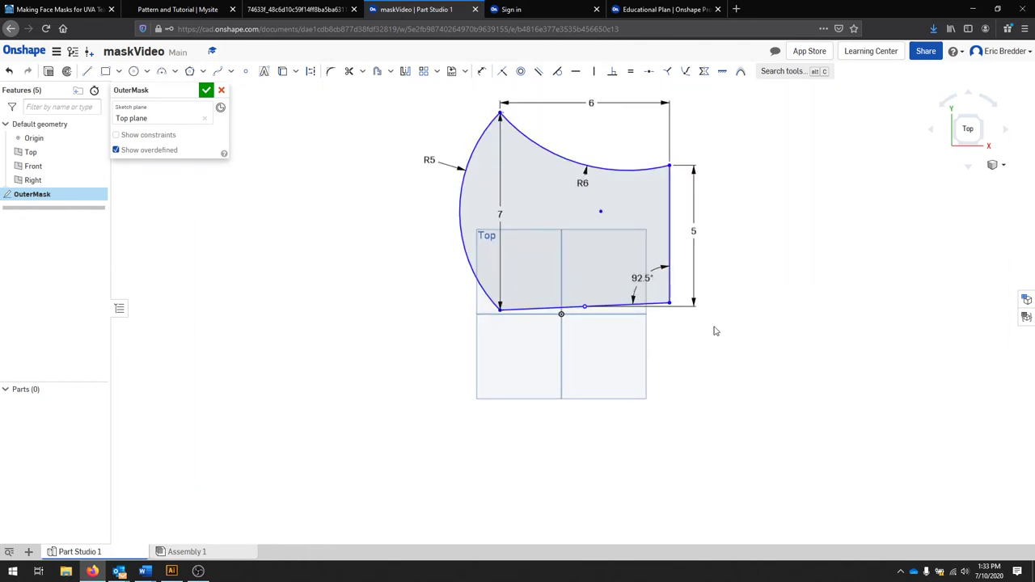
{"action": "mouse_move", "coordinate": [621, 414]}
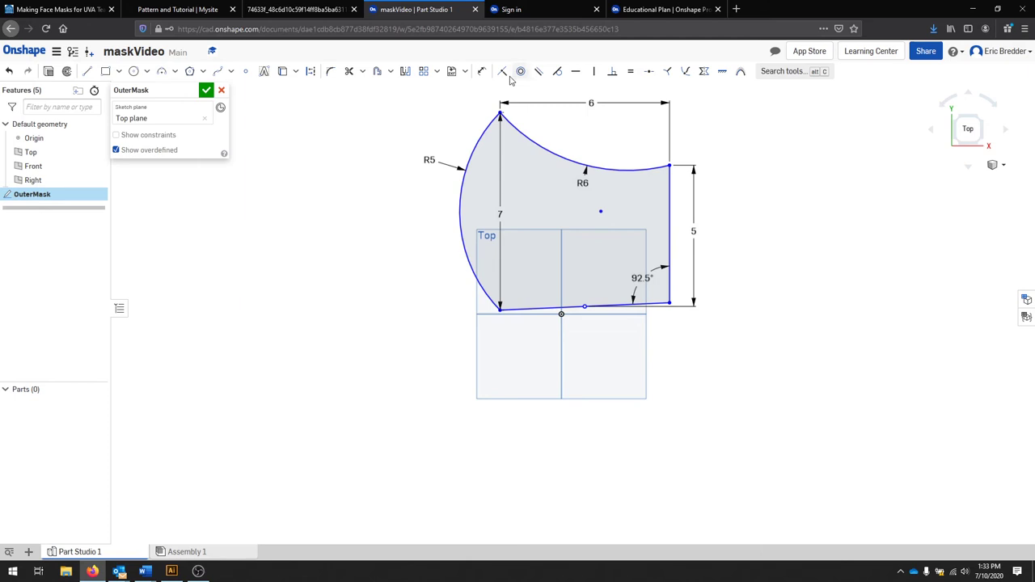
{"action": "mouse_move", "coordinate": [503, 71]}
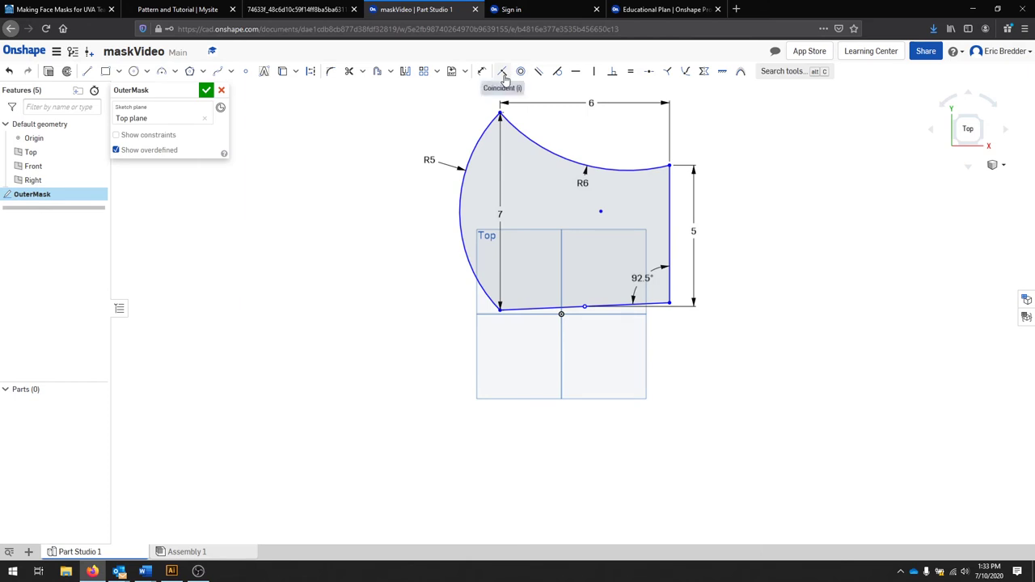
Make the bottom-left vertex coincident with the origin and accept the OuterMask sketch
{"action": "left_click", "coordinate": [502, 72]}
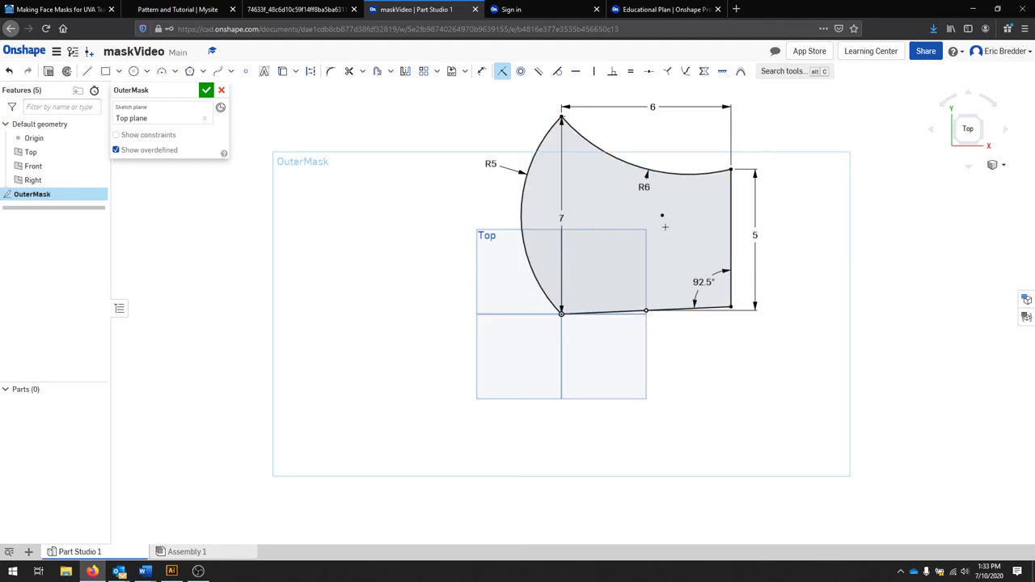
{"action": "mouse_move", "coordinate": [760, 351]}
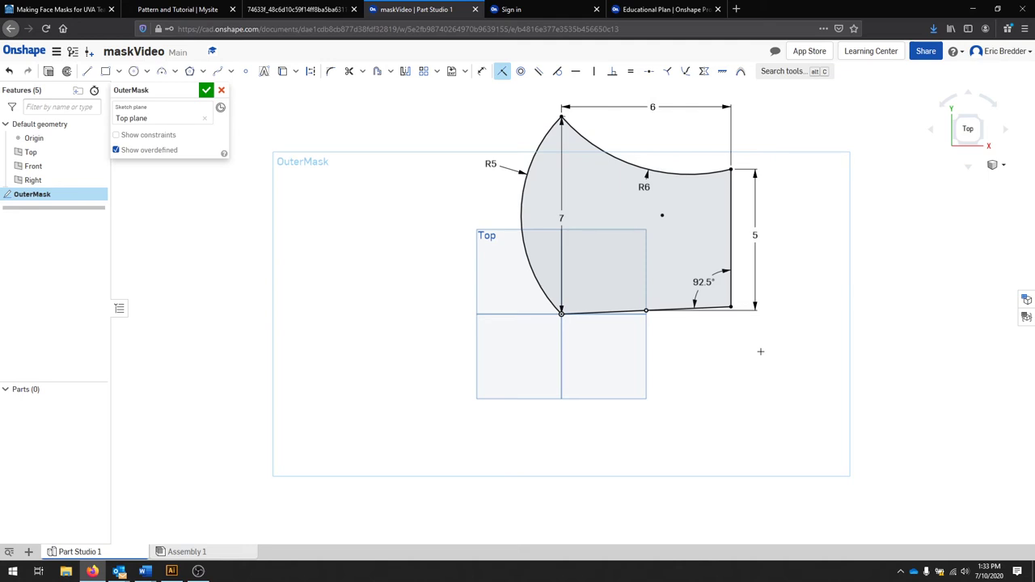
{"action": "mouse_move", "coordinate": [207, 113]}
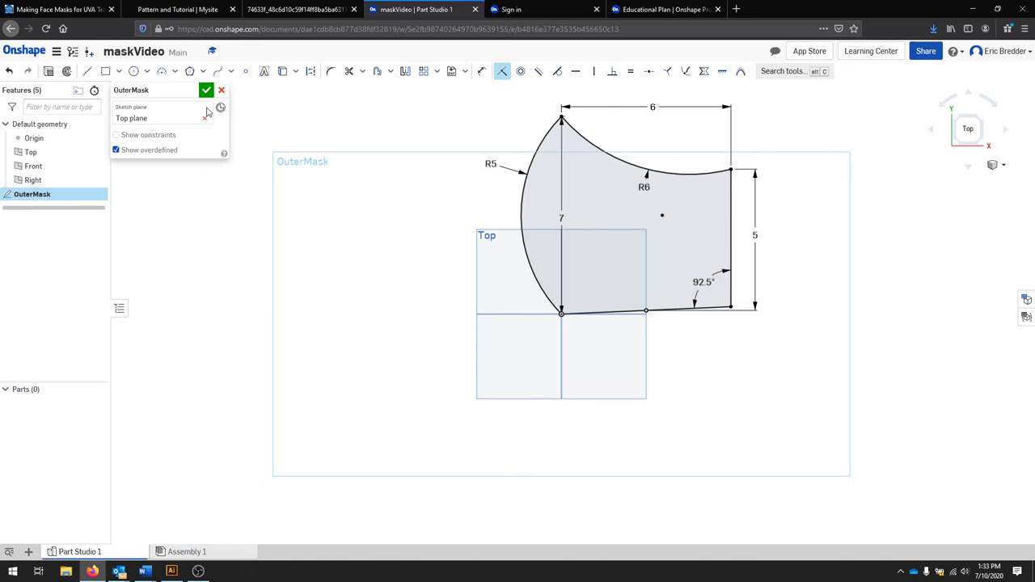
{"action": "left_click", "coordinate": [207, 91]}
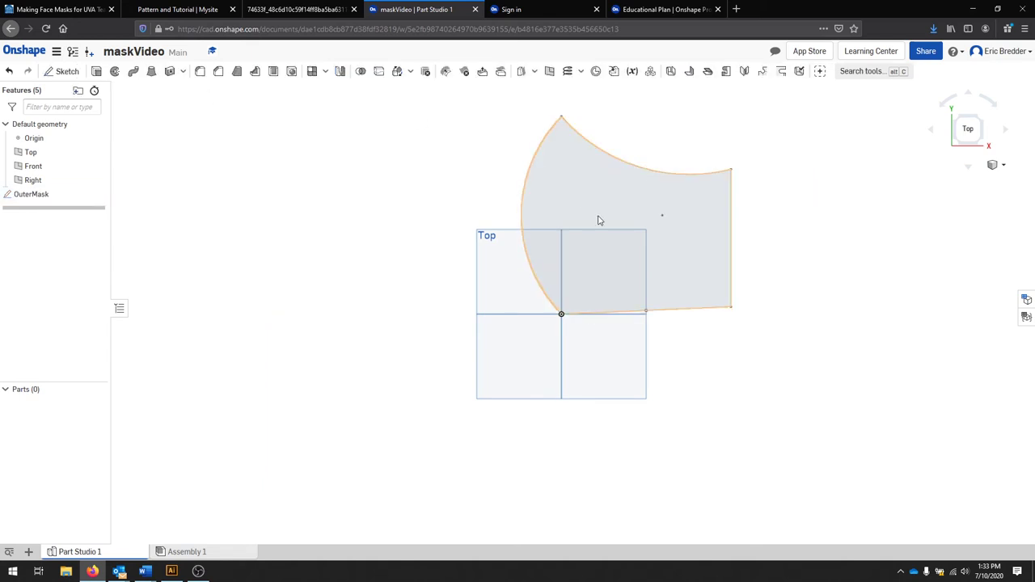
{"action": "left_click", "coordinate": [627, 257]}
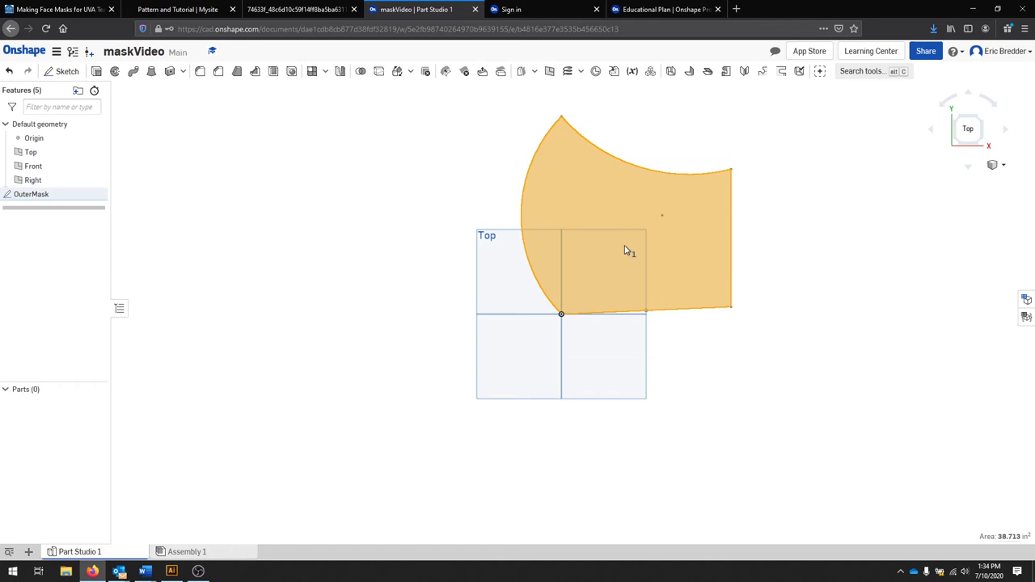
{"action": "mouse_move", "coordinate": [637, 261]}
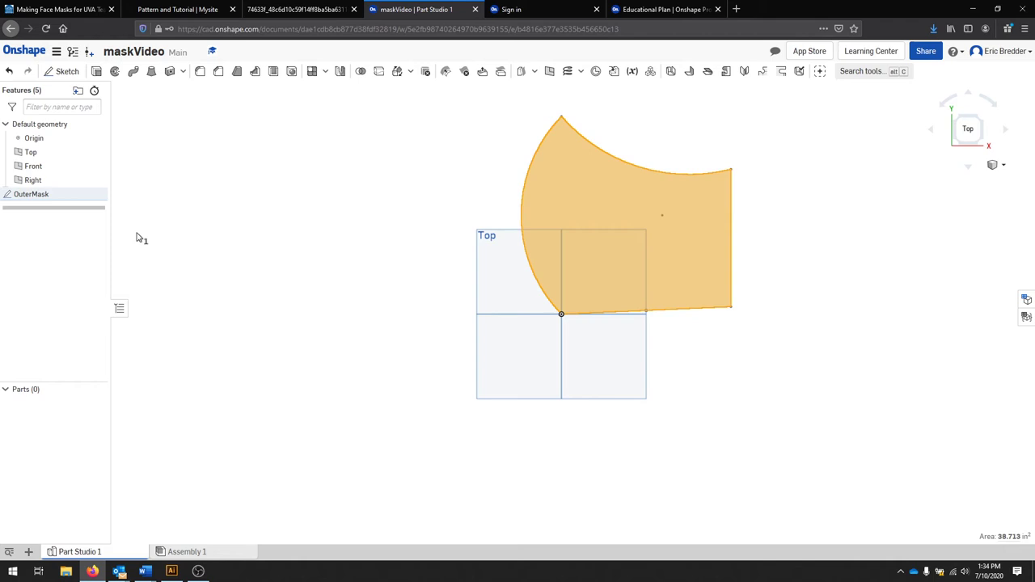
Export the OuterMask sketch as a DWG file from its context menu
{"action": "right_click", "coordinate": [31, 194]}
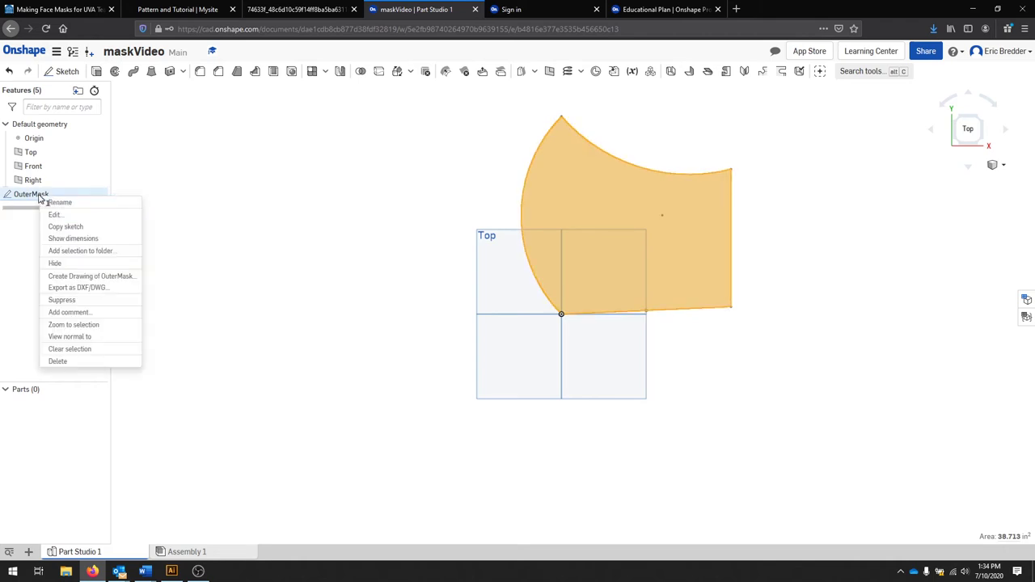
{"action": "mouse_move", "coordinate": [78, 288]}
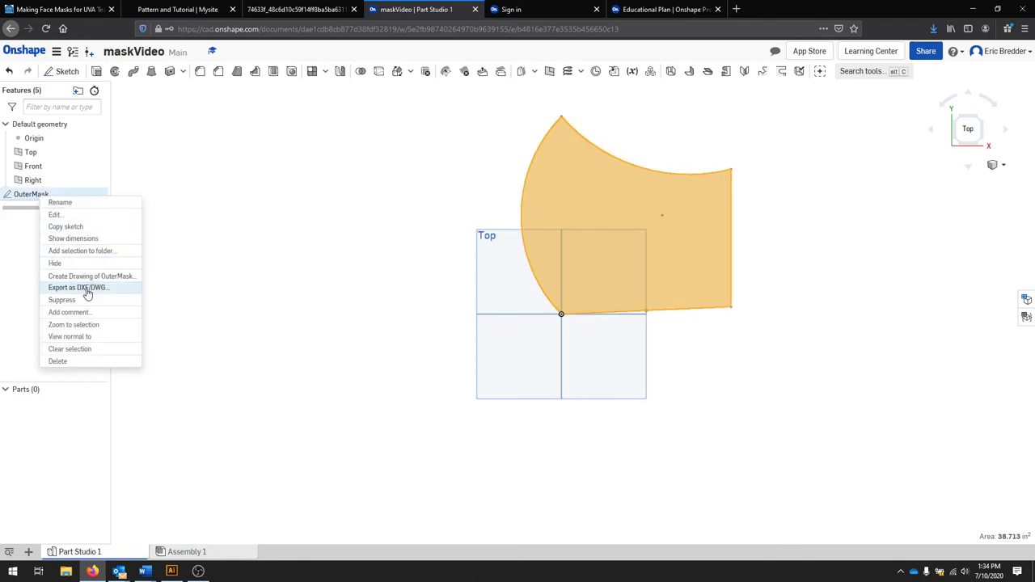
{"action": "left_click", "coordinate": [78, 288]}
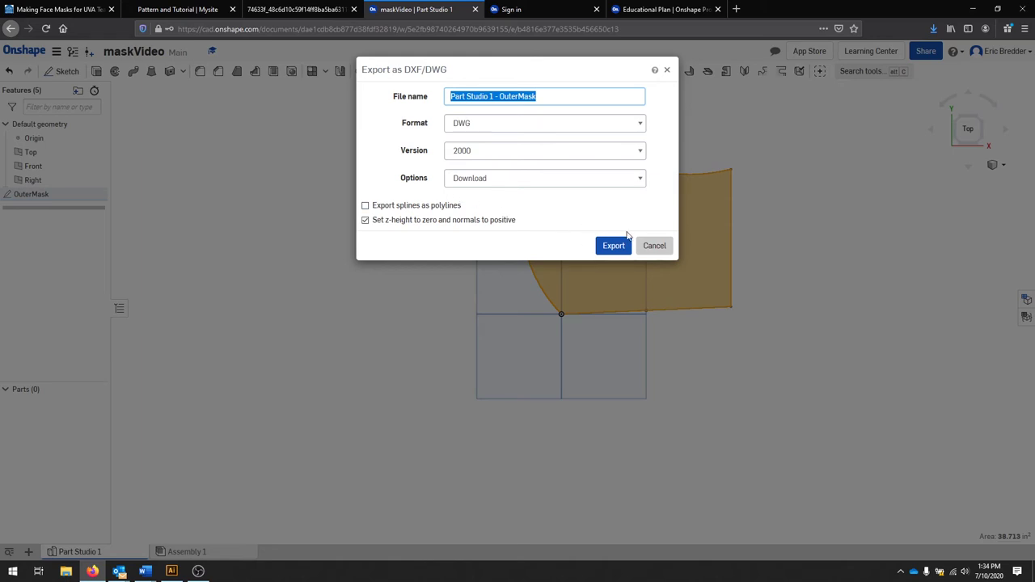
{"action": "left_click", "coordinate": [613, 246]}
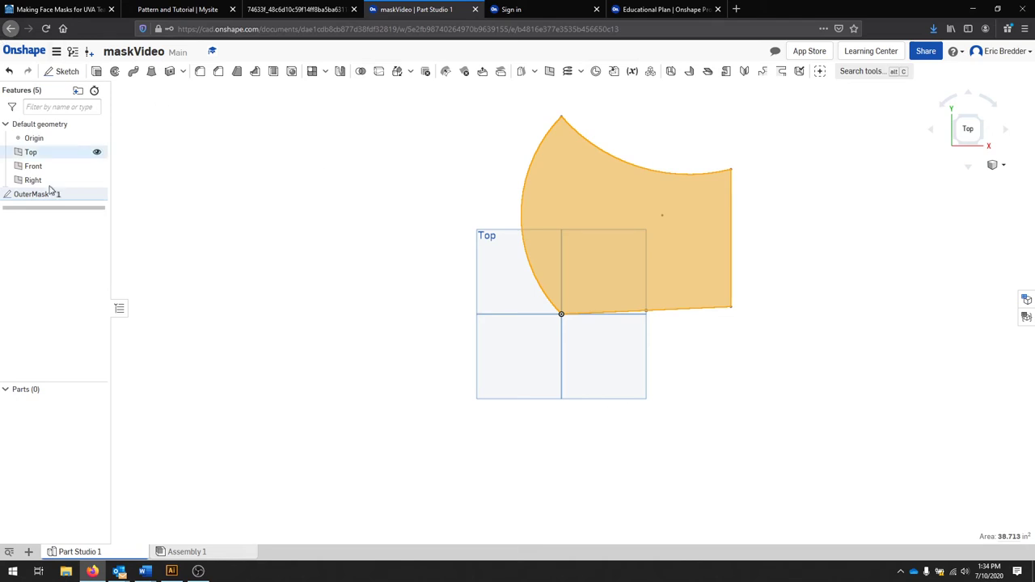
Create a drawing of OuterMask and choose the ISO_A4.dwt Onshape template
{"action": "right_click", "coordinate": [32, 194]}
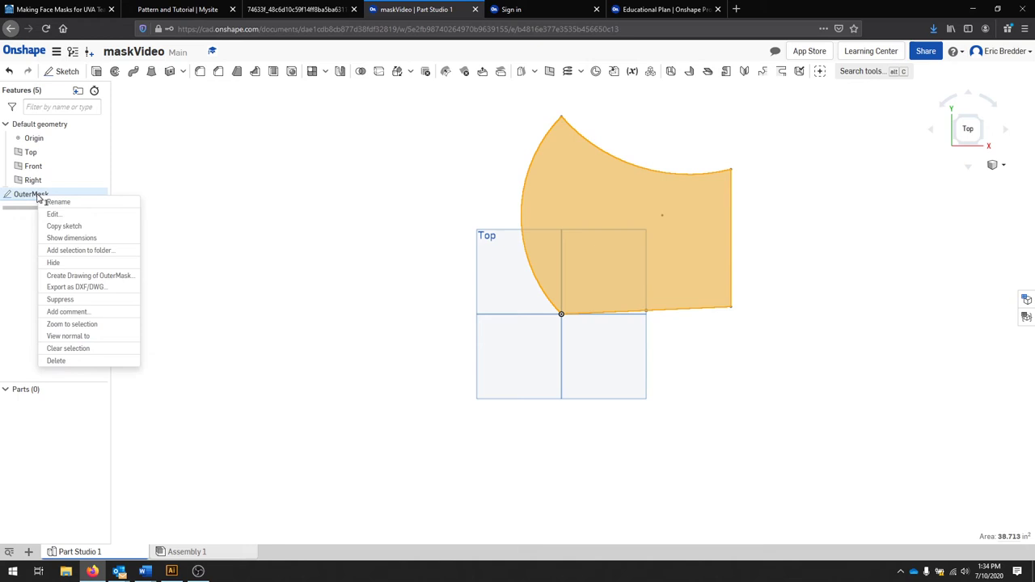
{"action": "mouse_move", "coordinate": [89, 275]}
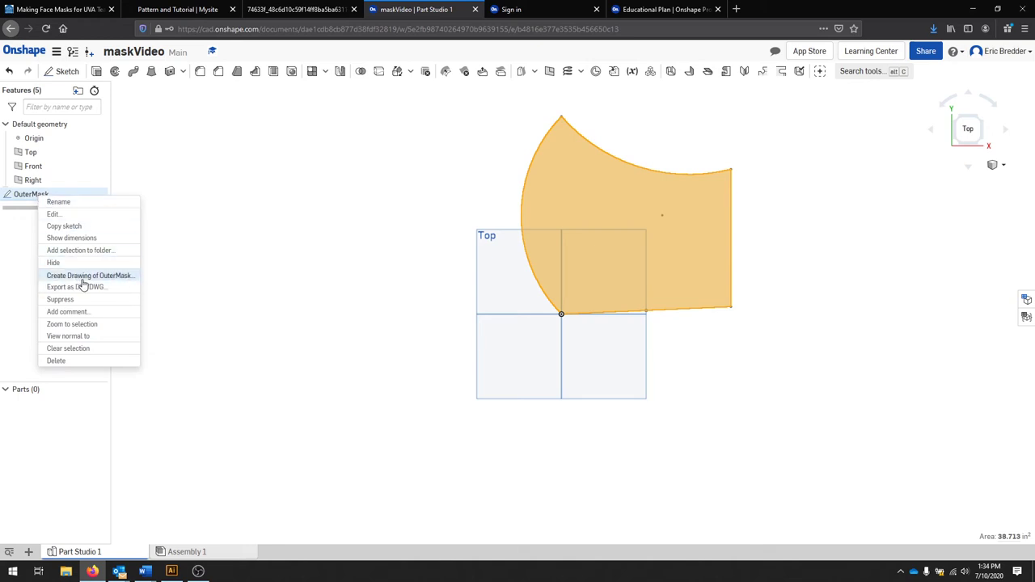
{"action": "left_click", "coordinate": [89, 275]}
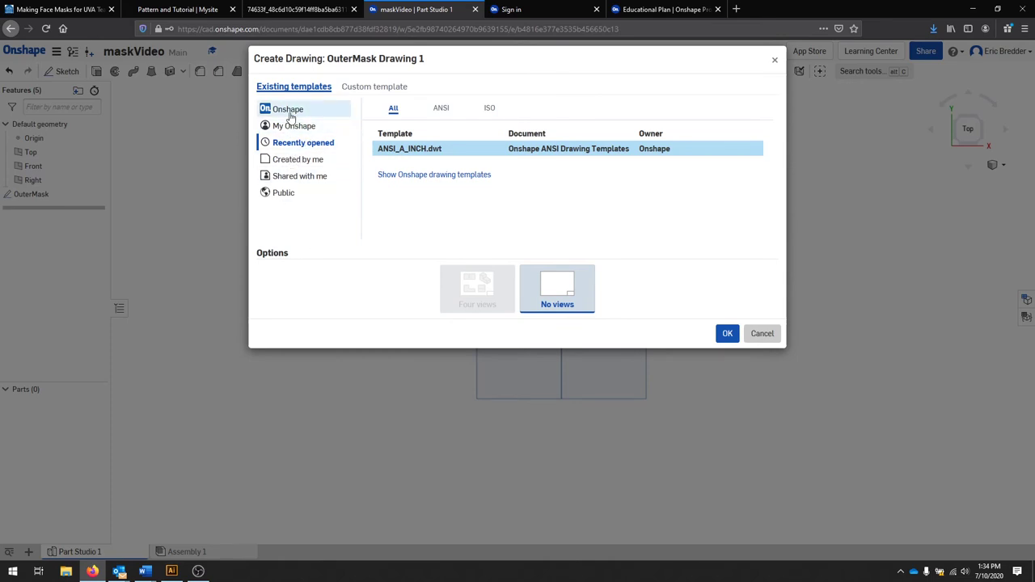
{"action": "left_click", "coordinate": [288, 108]}
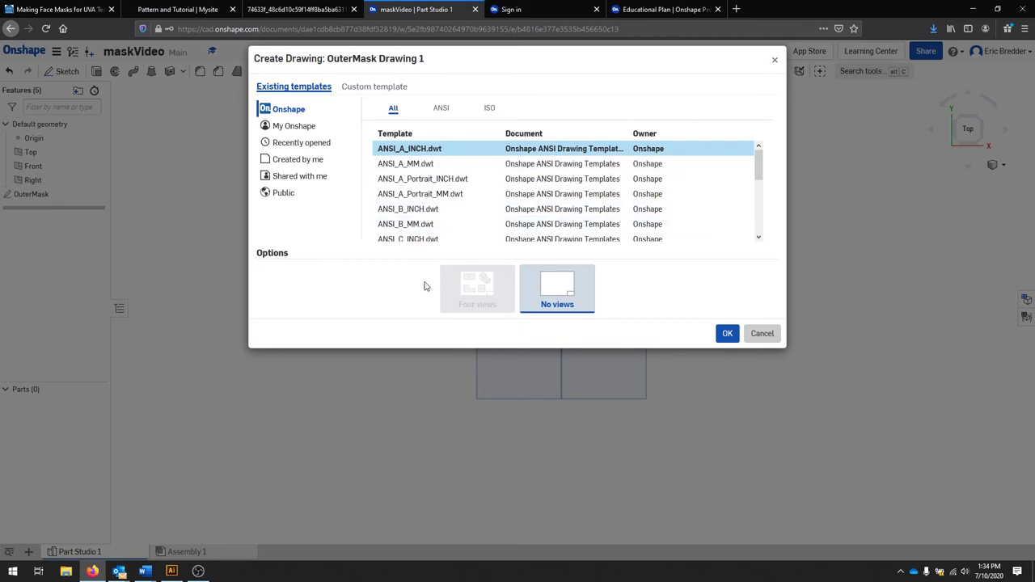
{"action": "scroll", "scroll_direction": "down", "scroll_amount": 3}
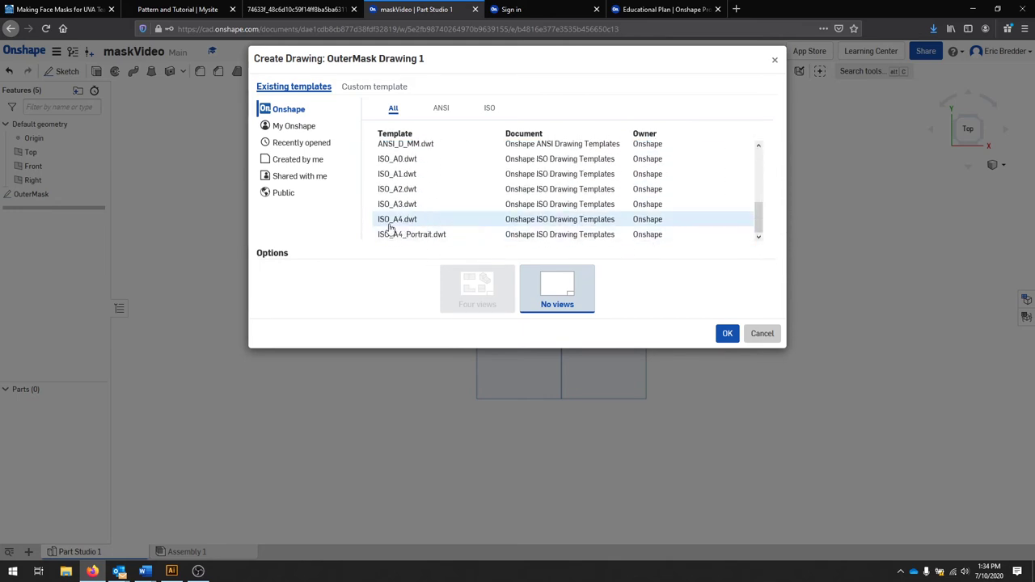
{"action": "left_click", "coordinate": [398, 218]}
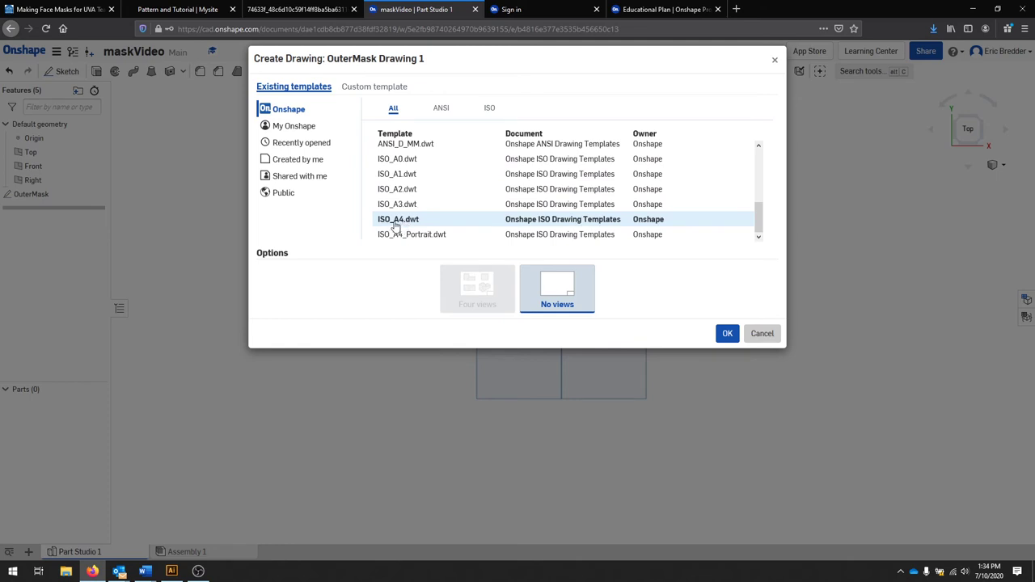
{"action": "left_click", "coordinate": [398, 220]}
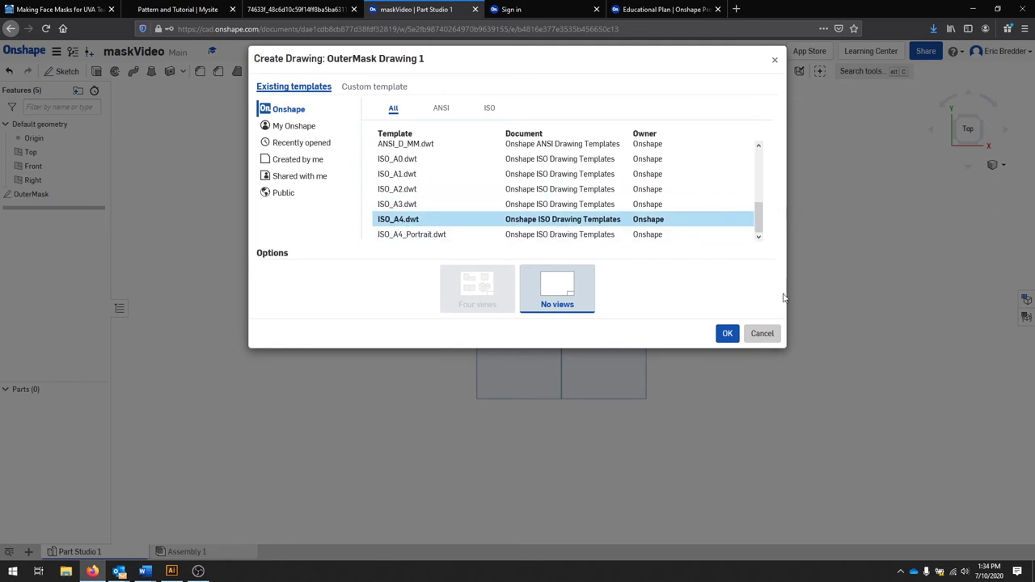
Create the drawing and place the mask view at 1:1 scale toward the sheet's upper left
{"action": "left_click", "coordinate": [728, 333]}
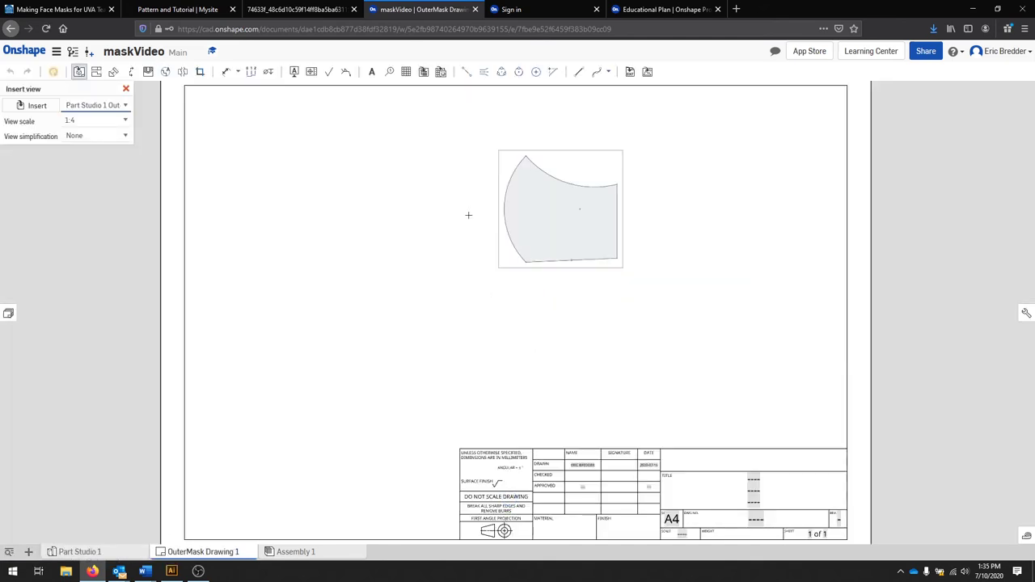
{"action": "left_click_drag", "start_coordinate": [559, 209], "coordinate": [521, 304]}
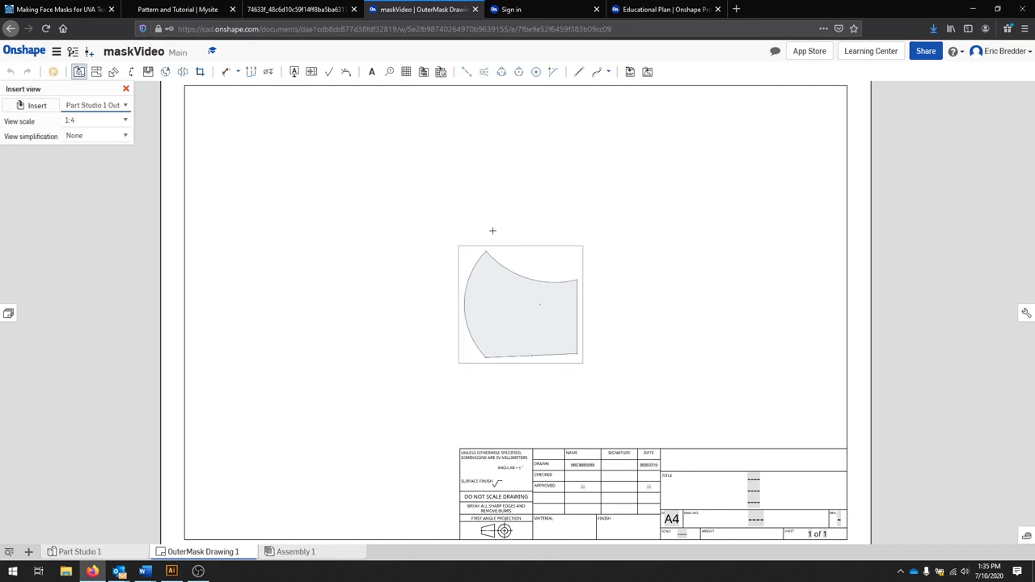
{"action": "left_click_drag", "start_coordinate": [521, 304], "coordinate": [466, 244]}
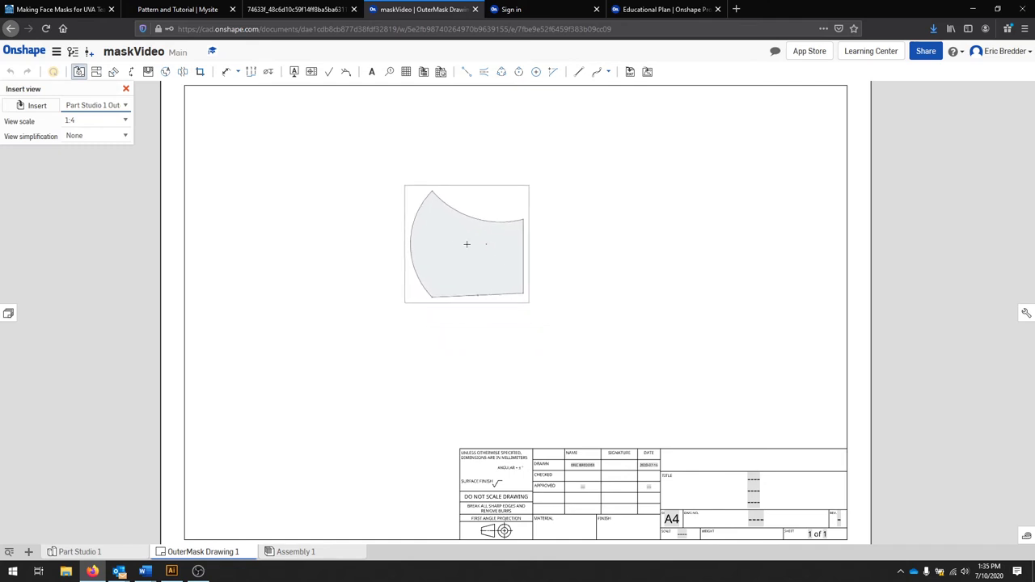
{"action": "left_click_drag", "start_coordinate": [466, 244], "coordinate": [194, 142]}
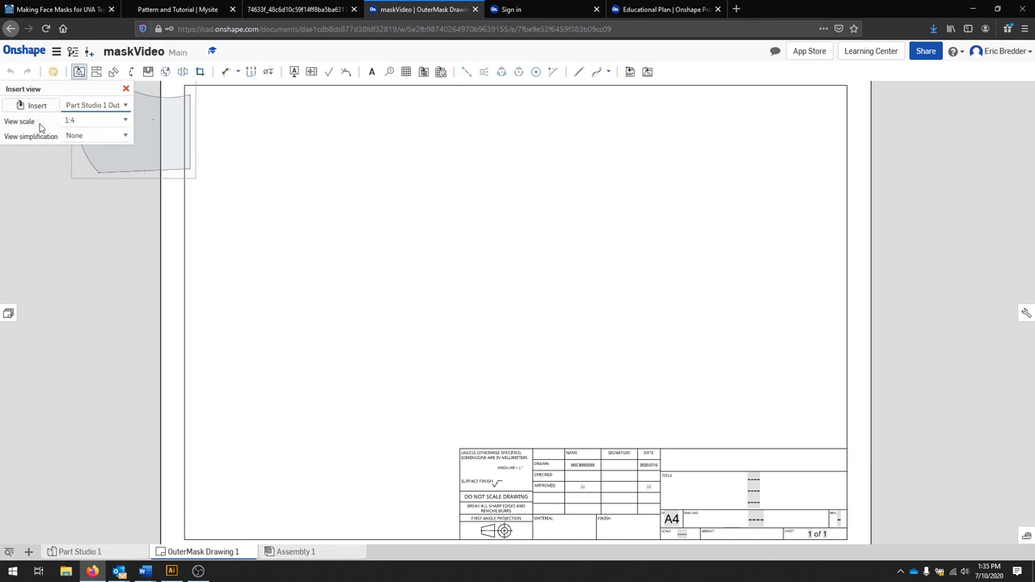
{"action": "mouse_move", "coordinate": [26, 129]}
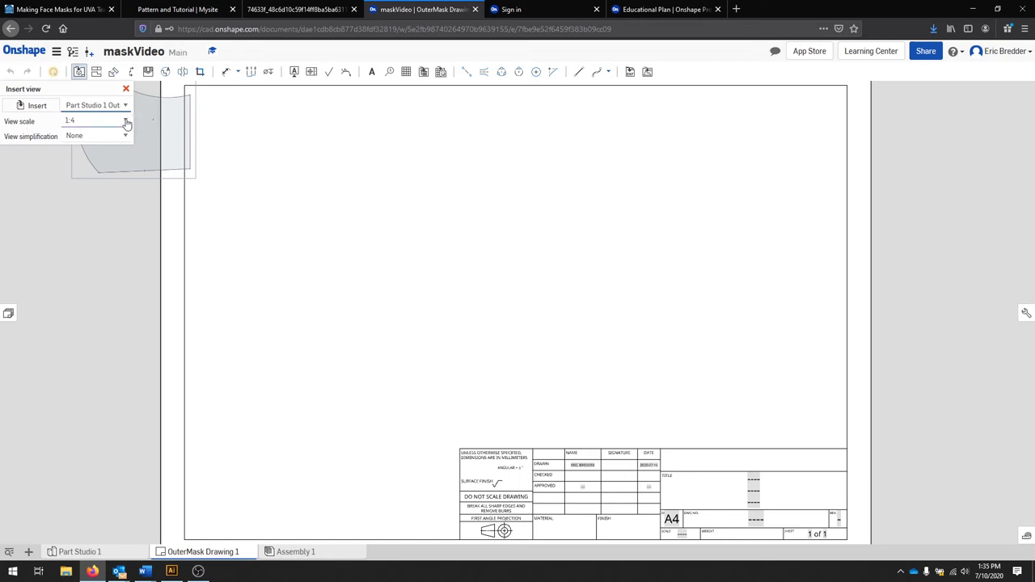
{"action": "left_click", "coordinate": [124, 120]}
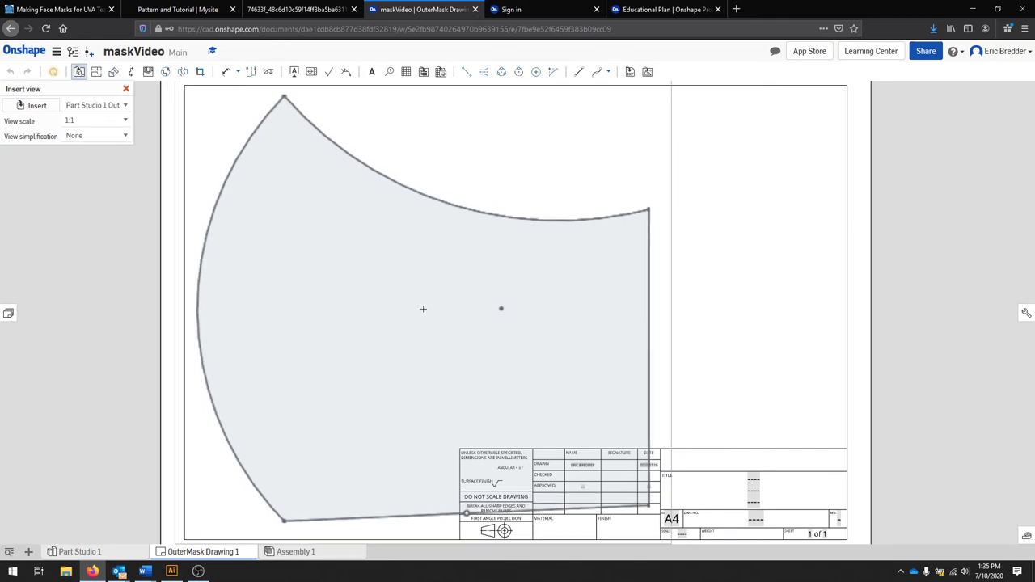
{"action": "left_click", "coordinate": [126, 87]}
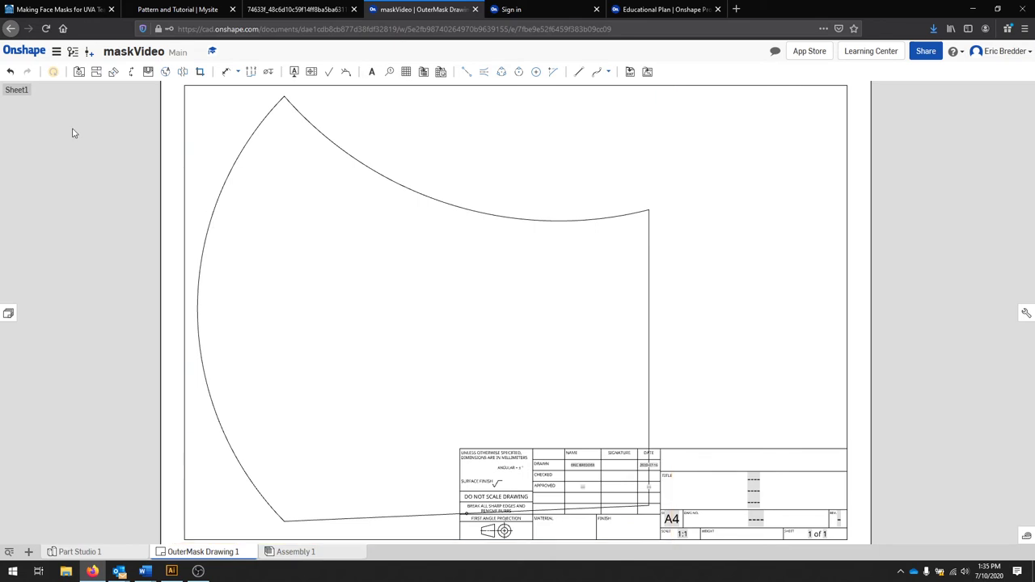
{"action": "mouse_move", "coordinate": [8, 314]}
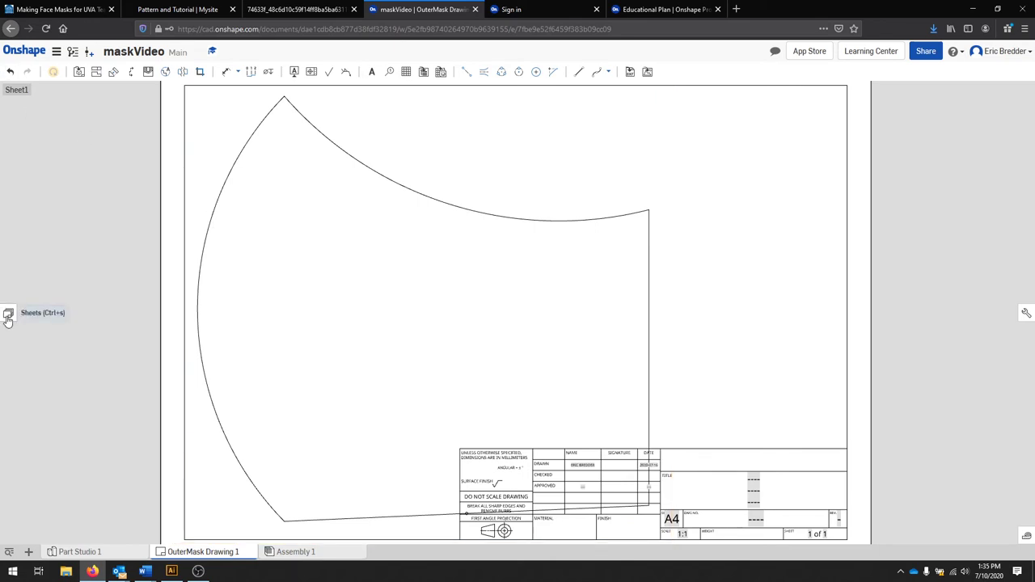
Set Sheet1's size to A4 Portrait through its Properties in the Sheets panel
{"action": "left_click", "coordinate": [8, 313]}
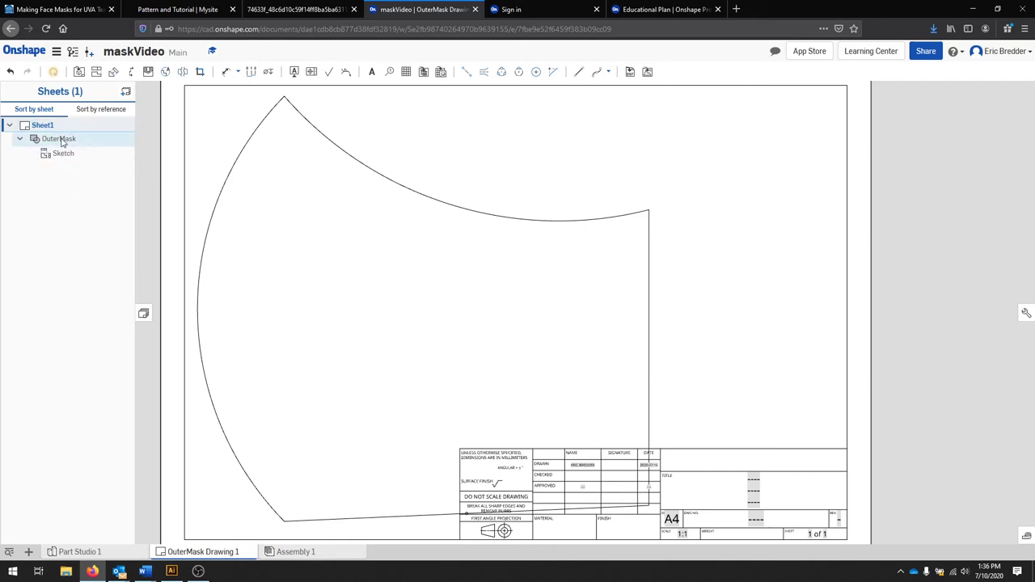
{"action": "left_click", "coordinate": [43, 126]}
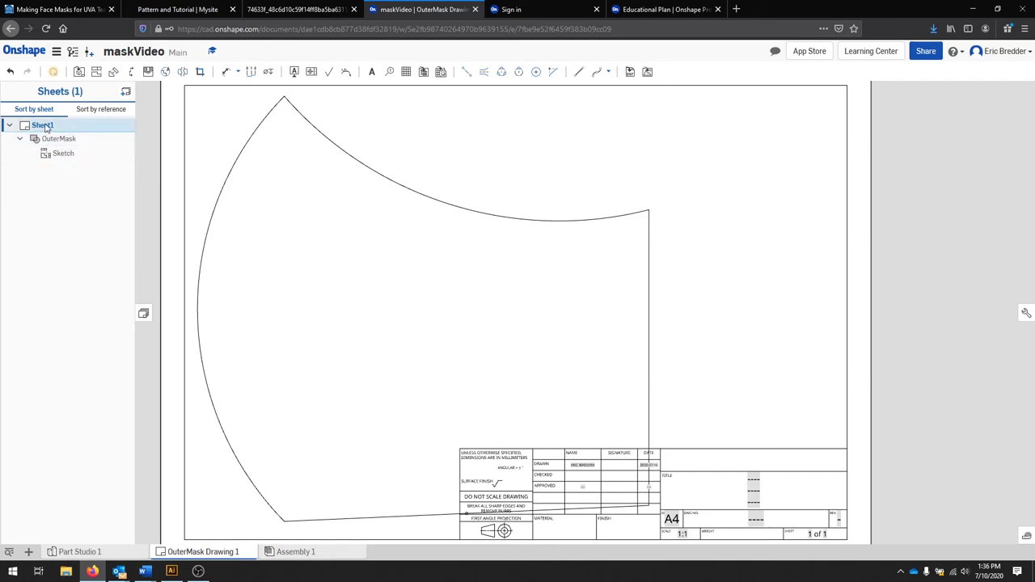
{"action": "right_click", "coordinate": [42, 126]}
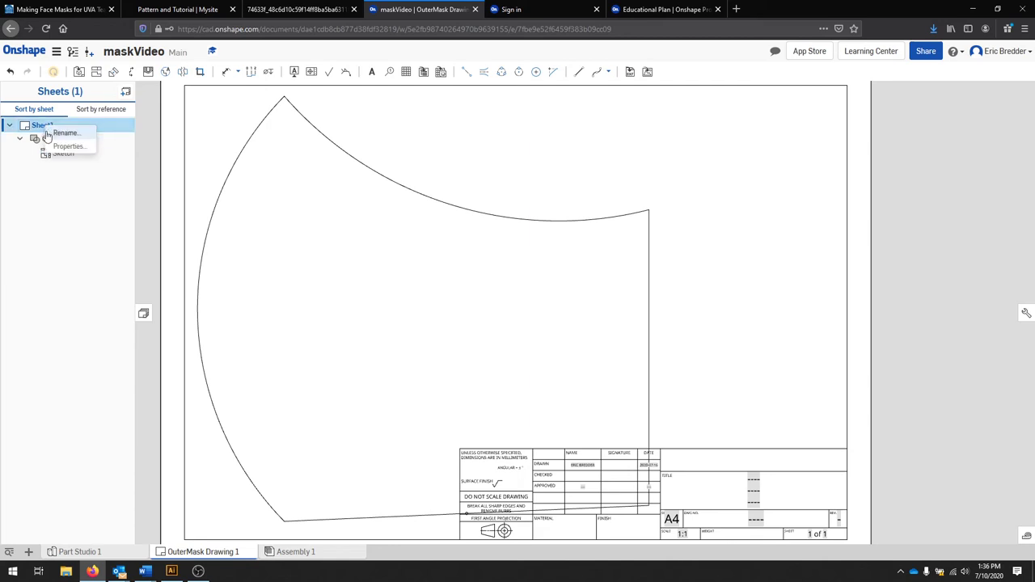
{"action": "left_click", "coordinate": [70, 146]}
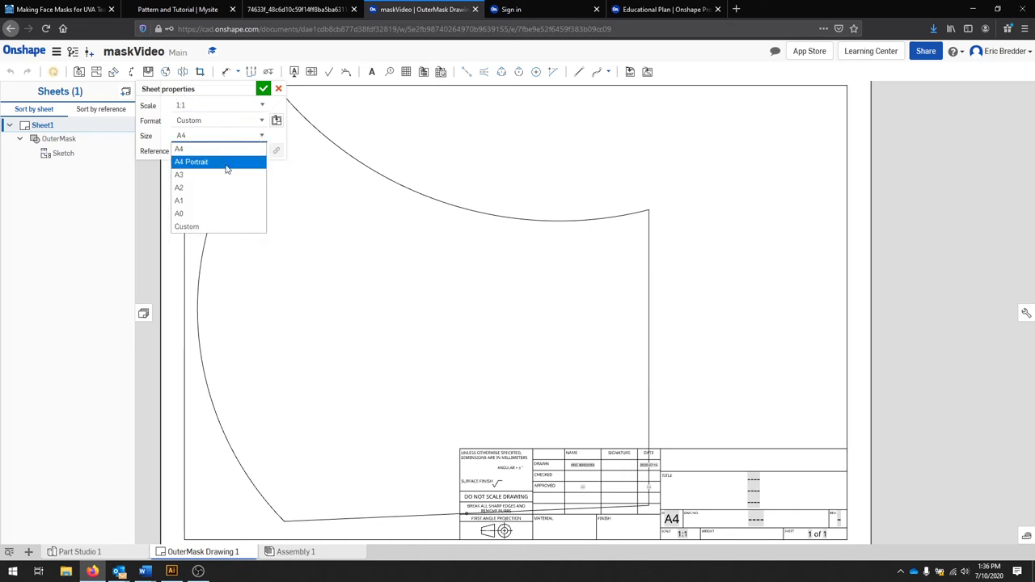
{"action": "left_click", "coordinate": [191, 162]}
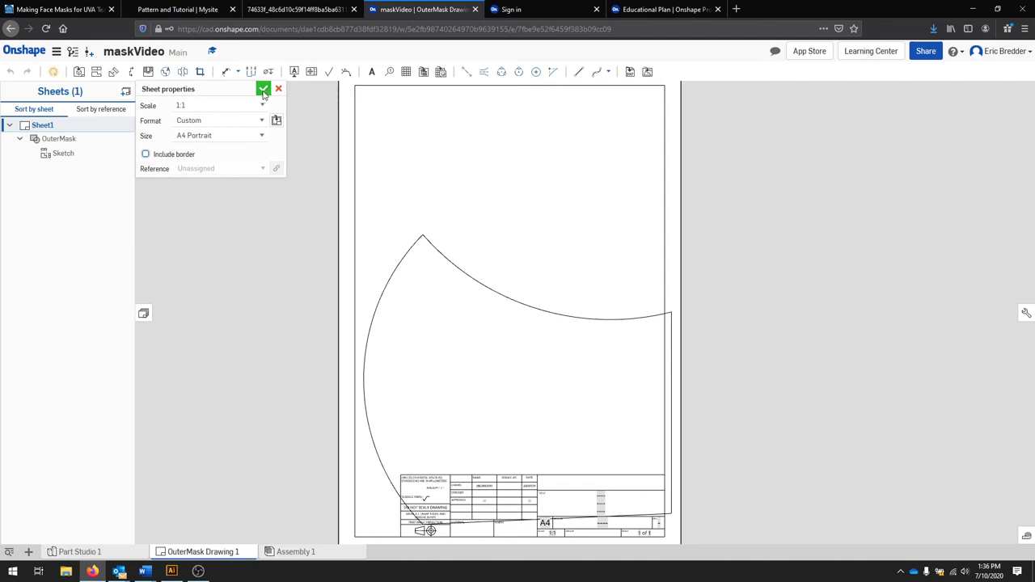
{"action": "left_click", "coordinate": [264, 87]}
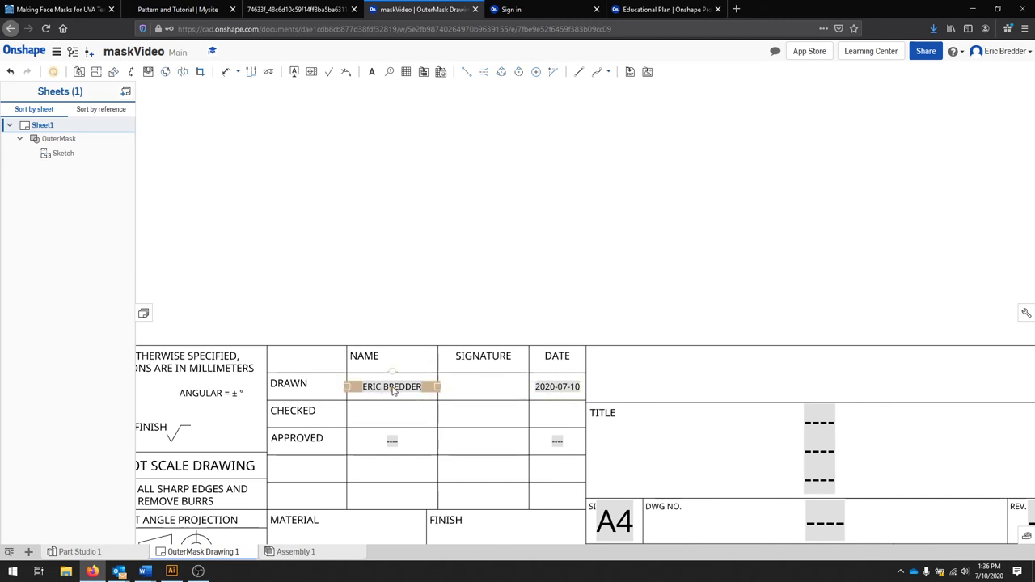
{"action": "left_click", "coordinate": [557, 385]}
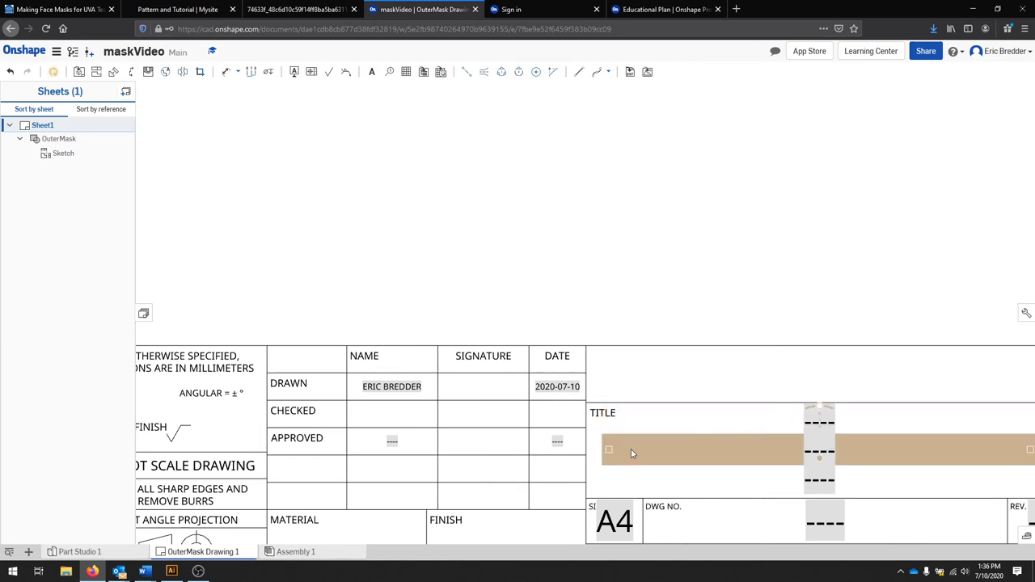
{"action": "left_click", "coordinate": [632, 453]}
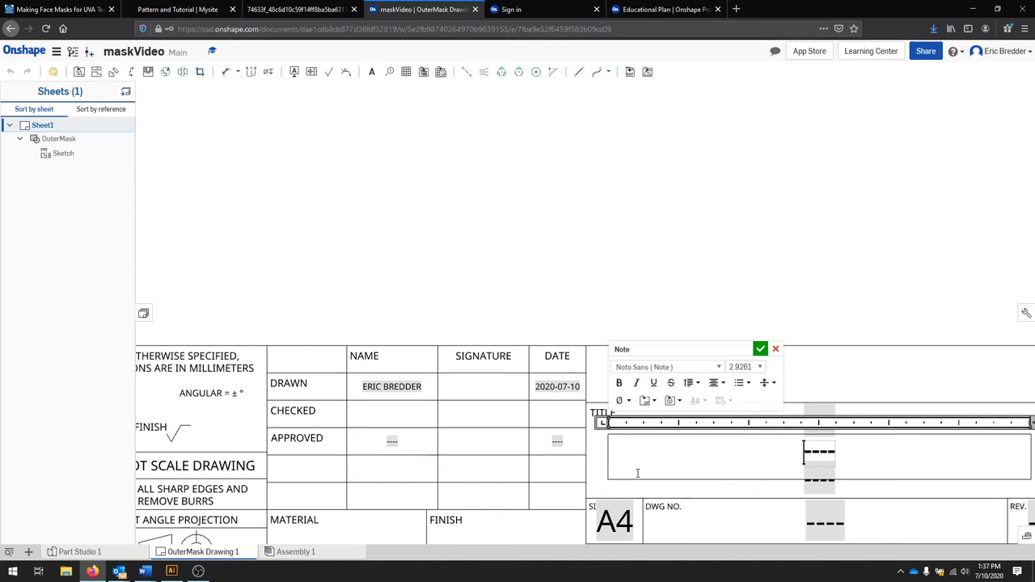
{"action": "type", "text": "MaskVi"}
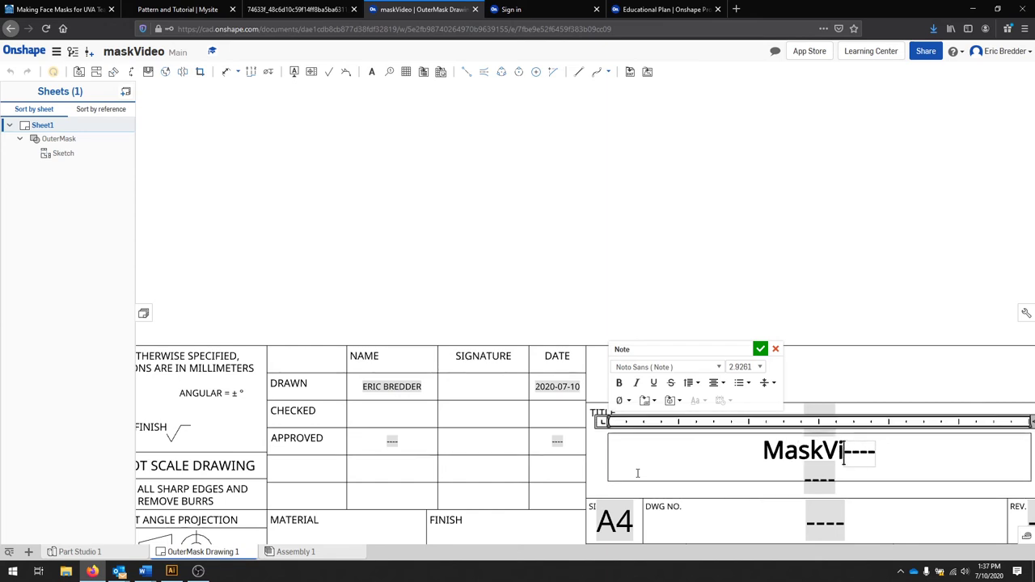
{"action": "type", "text": "deo"}
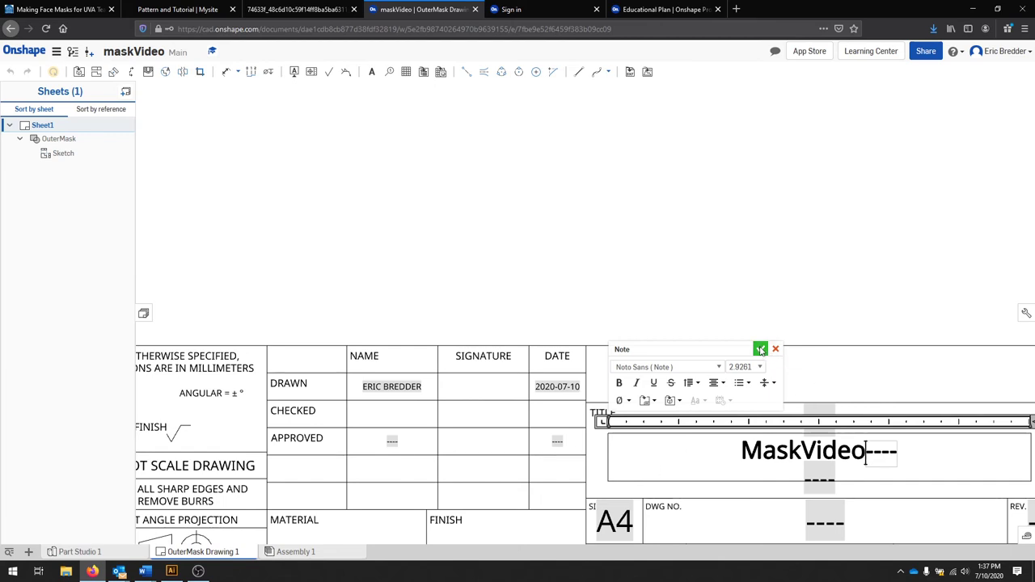
{"action": "left_click", "coordinate": [760, 349]}
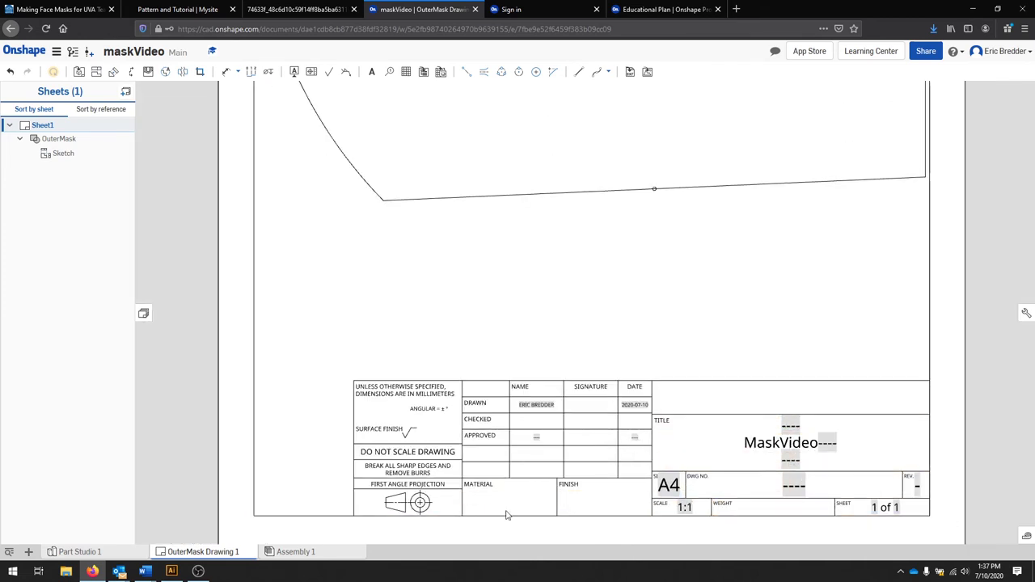
{"action": "left_click", "coordinate": [509, 498]}
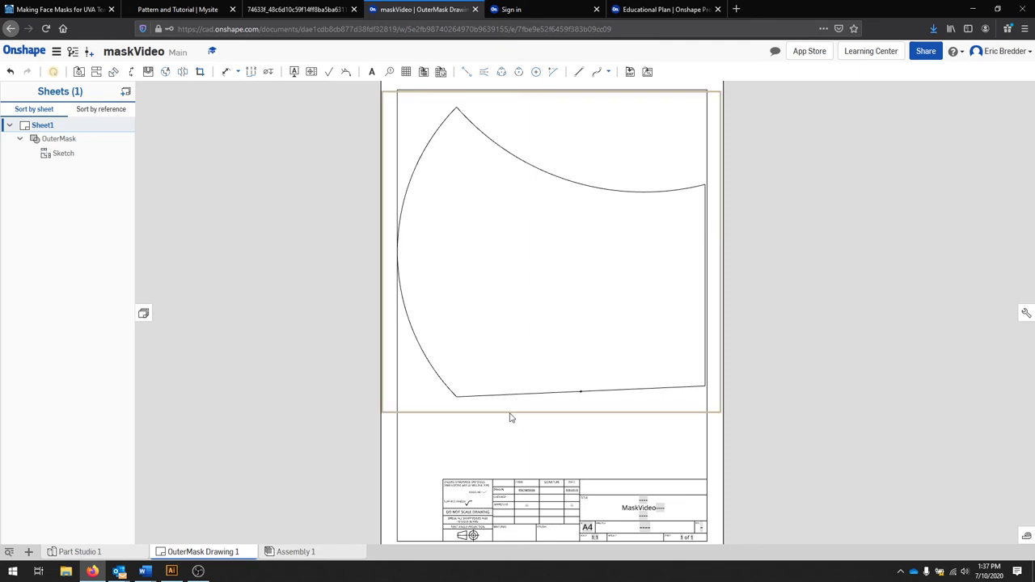
{"action": "mouse_move", "coordinate": [579, 187]}
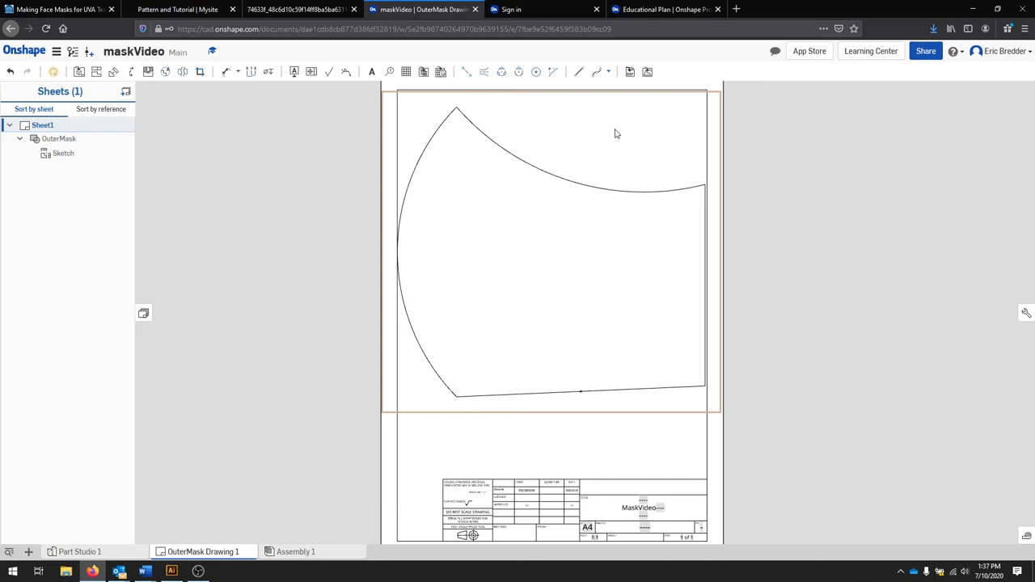
{"action": "mouse_move", "coordinate": [644, 213]}
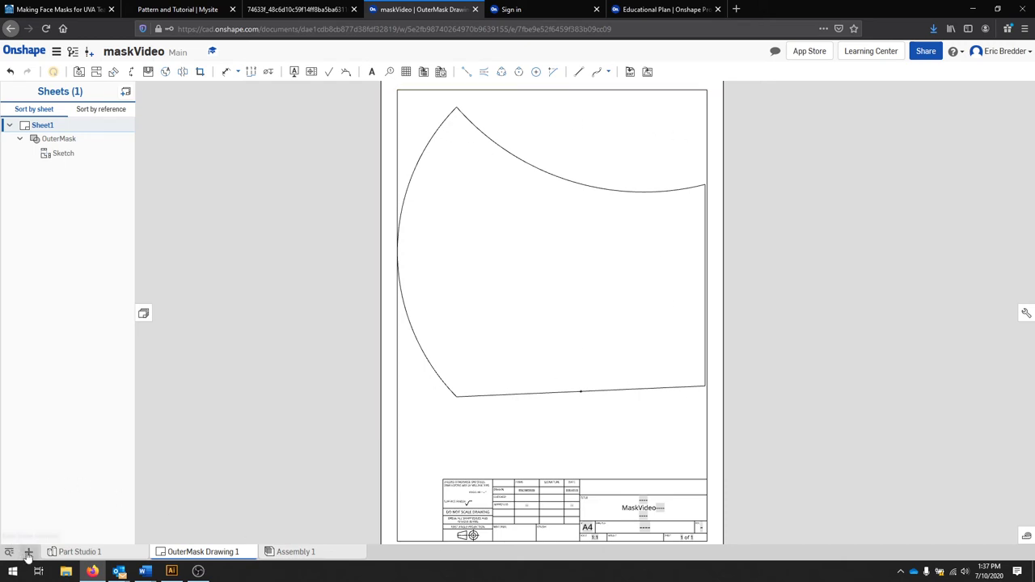
Add Sheet2 to the drawing and set its size to A4 Portrait
{"action": "left_click", "coordinate": [28, 555]}
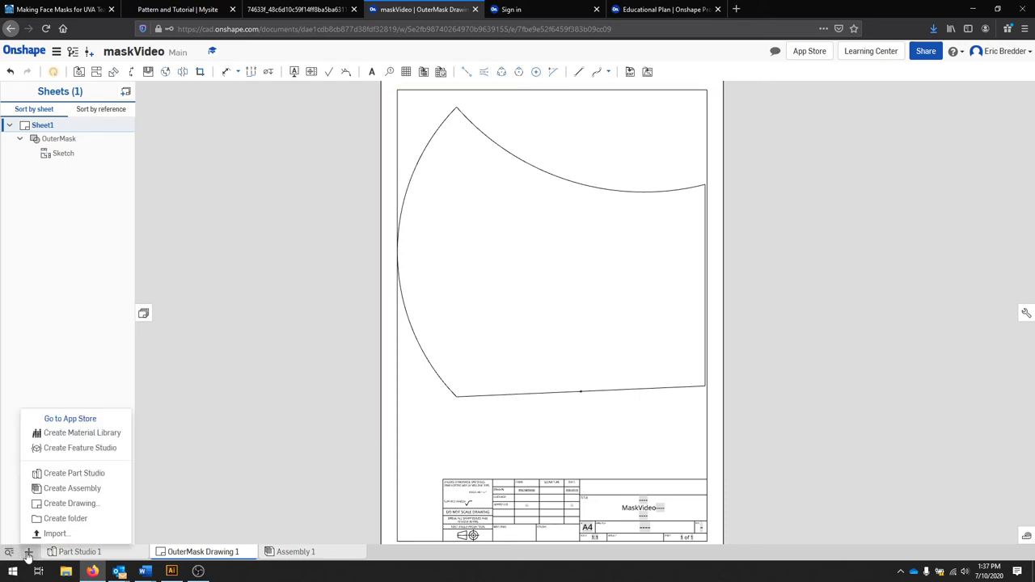
{"action": "left_click", "coordinate": [55, 169]}
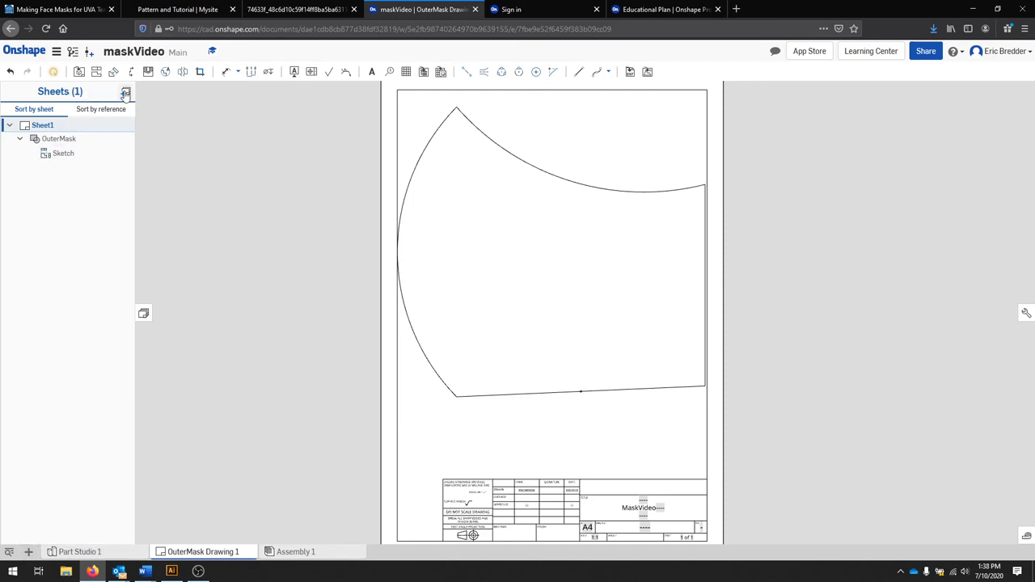
{"action": "left_click", "coordinate": [126, 91]}
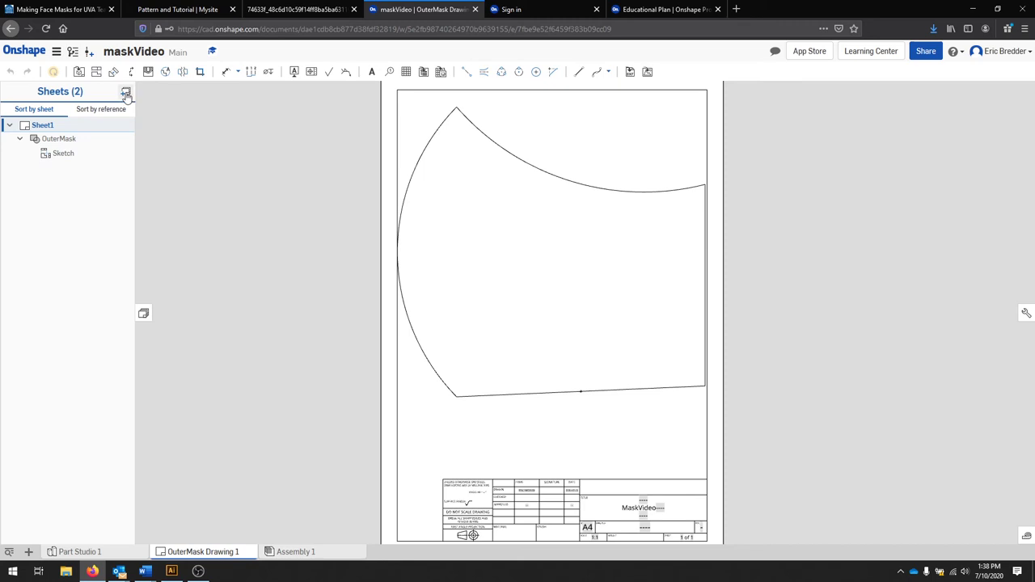
{"action": "left_click", "coordinate": [42, 168]}
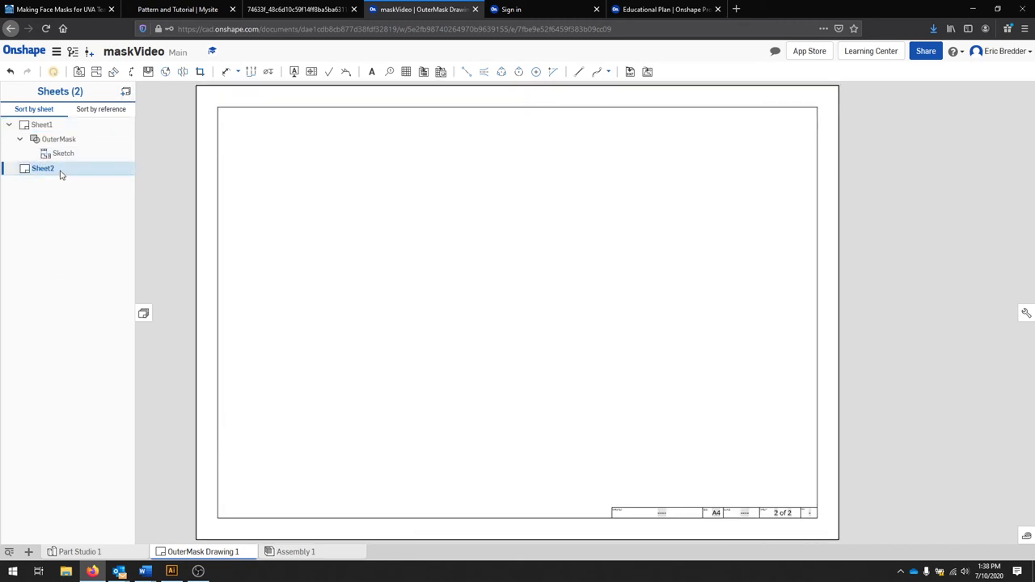
{"action": "right_click", "coordinate": [43, 169]}
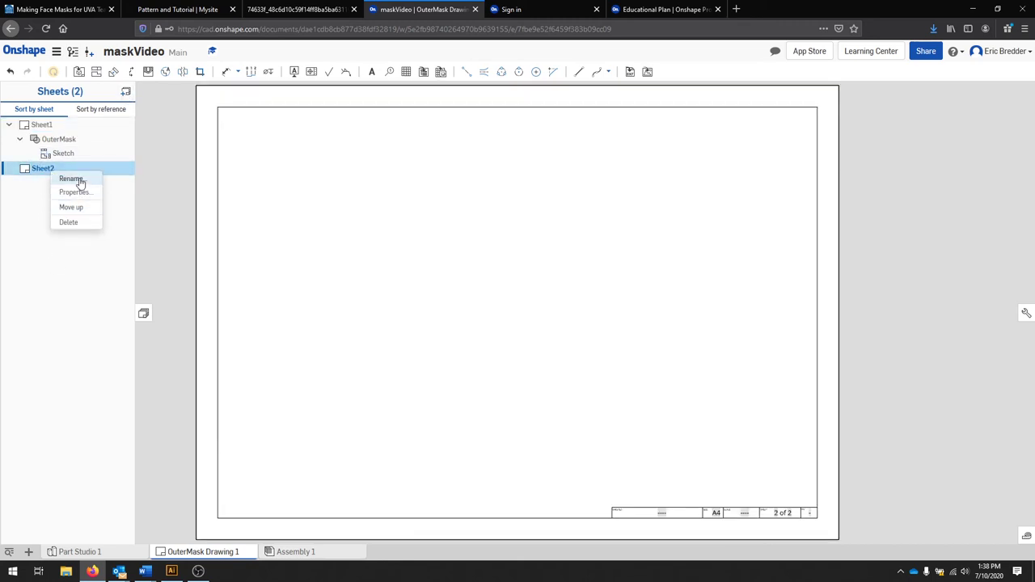
{"action": "left_click", "coordinate": [75, 191]}
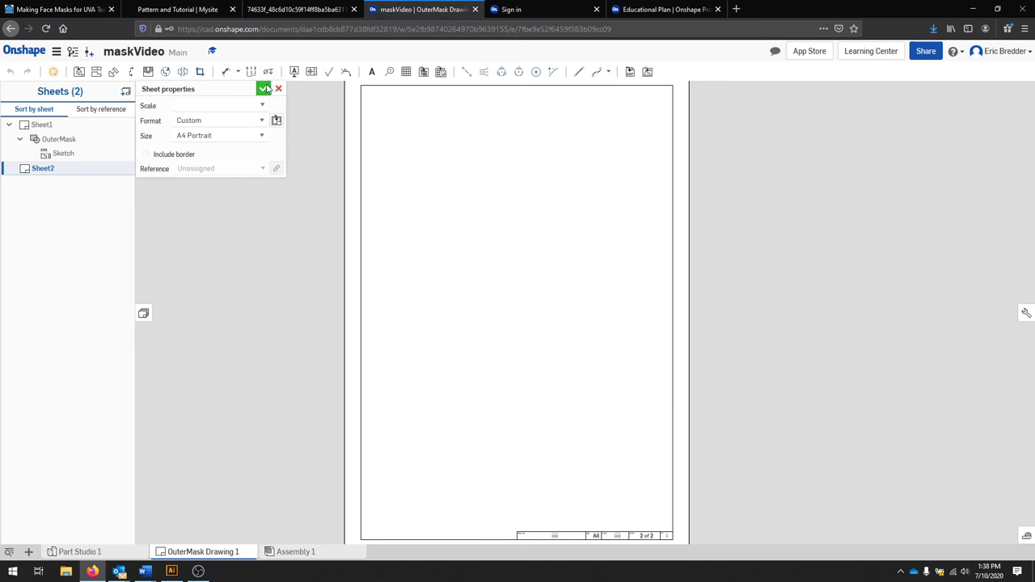
{"action": "left_click", "coordinate": [265, 87]}
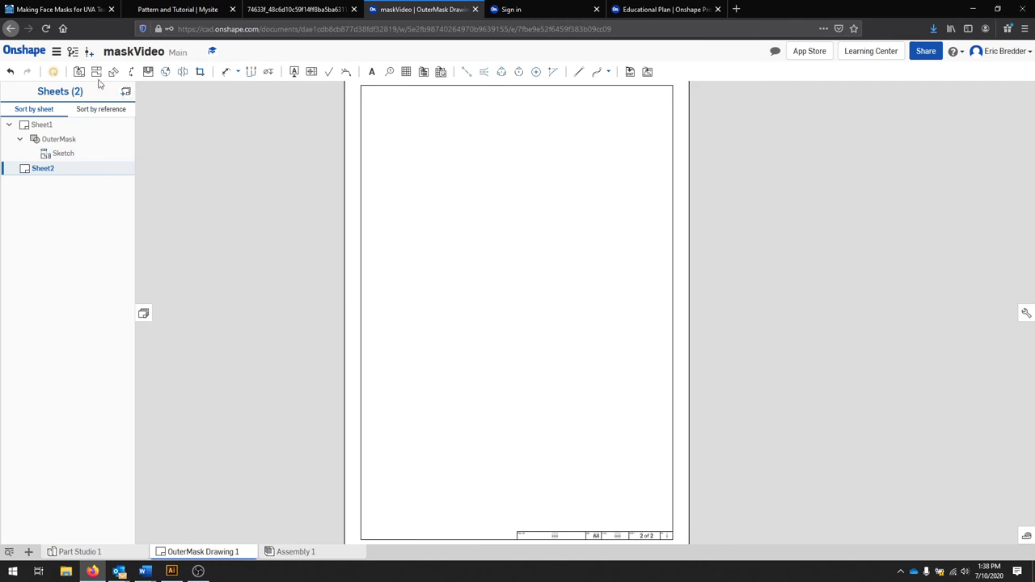
{"action": "mouse_move", "coordinate": [80, 71]}
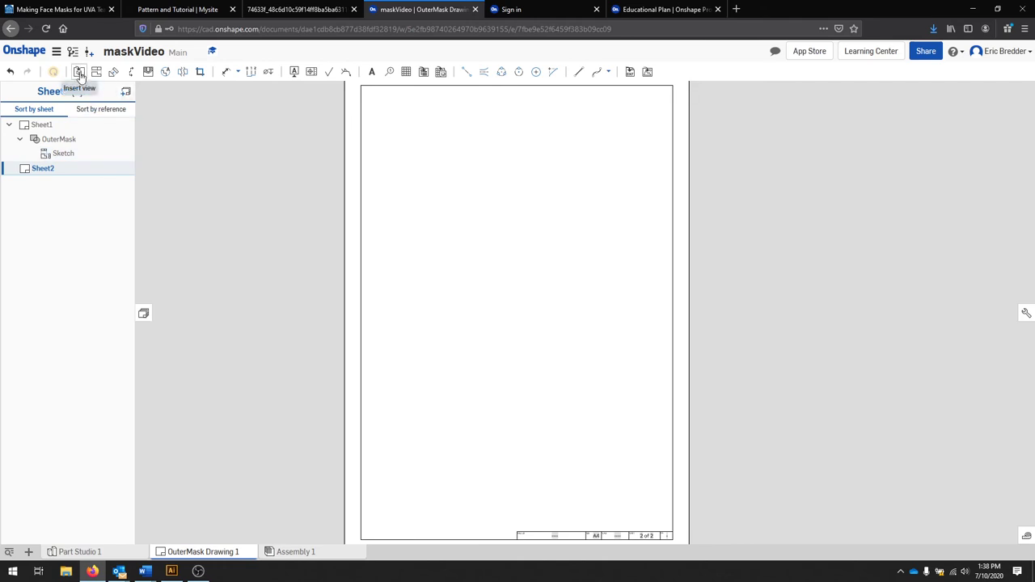
Insert a 1:2 scale OuterMask view at the top left of Sheet2
{"action": "left_click", "coordinate": [78, 71]}
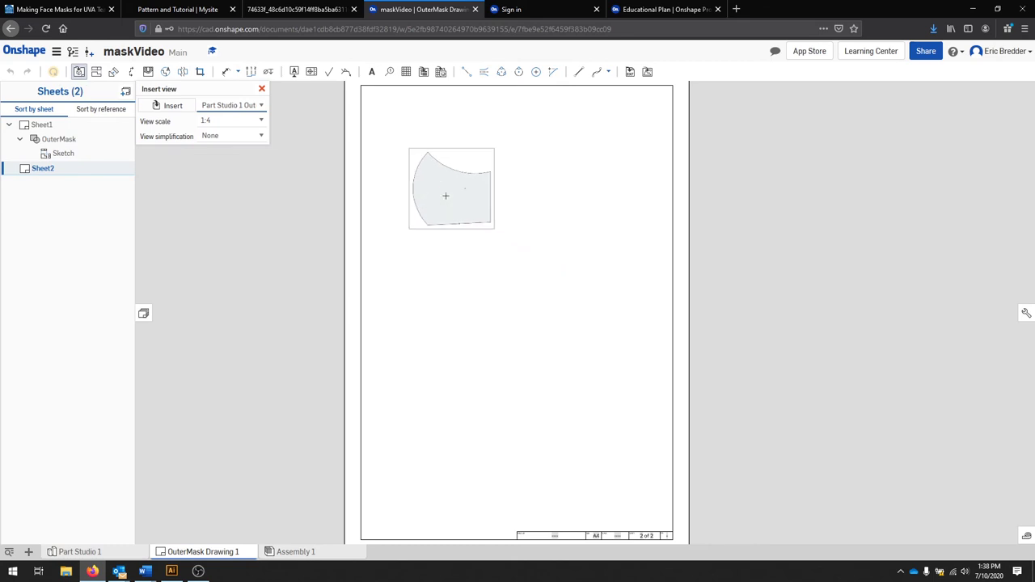
{"action": "left_click_drag", "start_coordinate": [452, 188], "coordinate": [588, 383]}
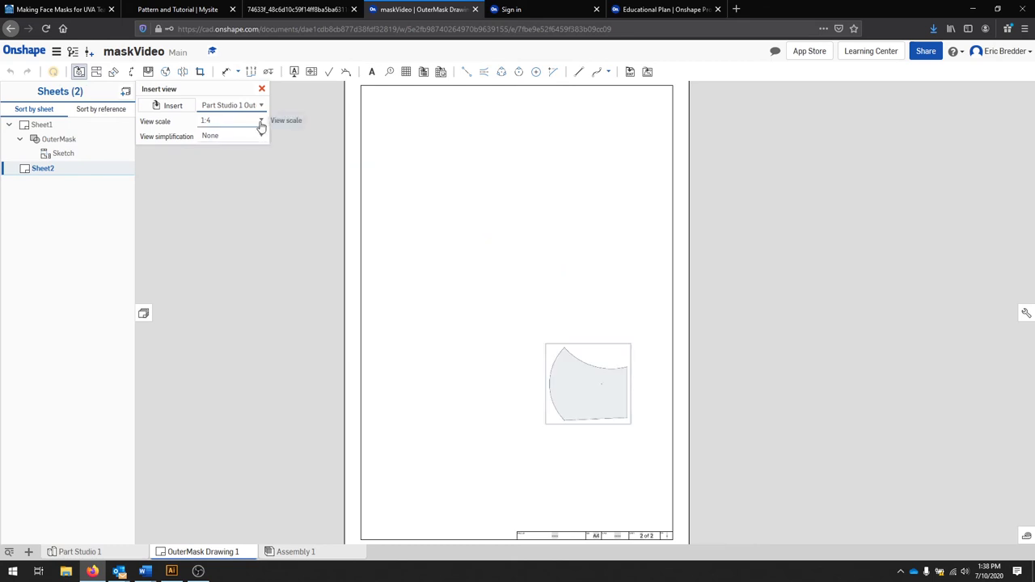
{"action": "left_click", "coordinate": [261, 120]}
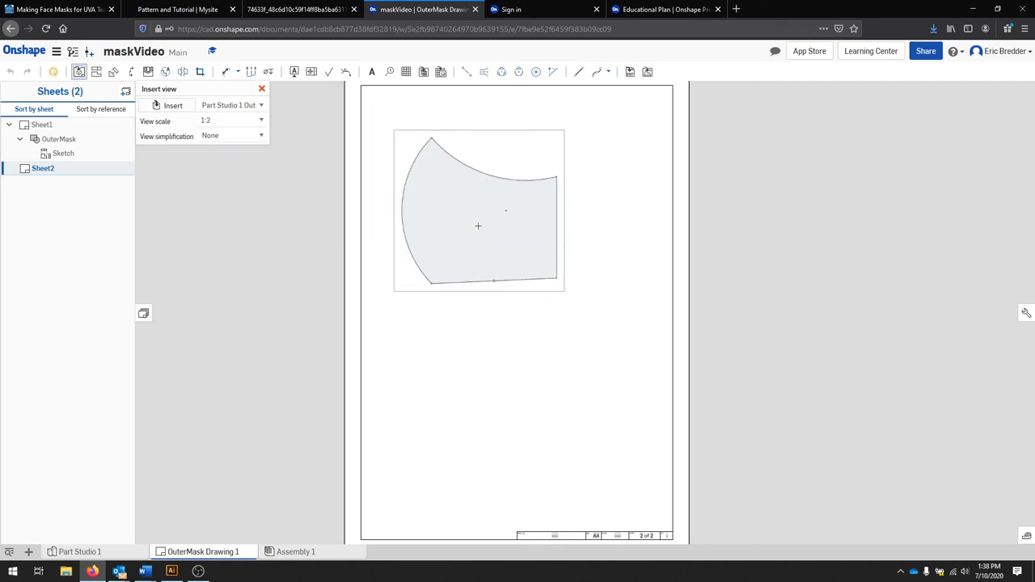
{"action": "left_click_drag", "start_coordinate": [478, 211], "coordinate": [472, 198]}
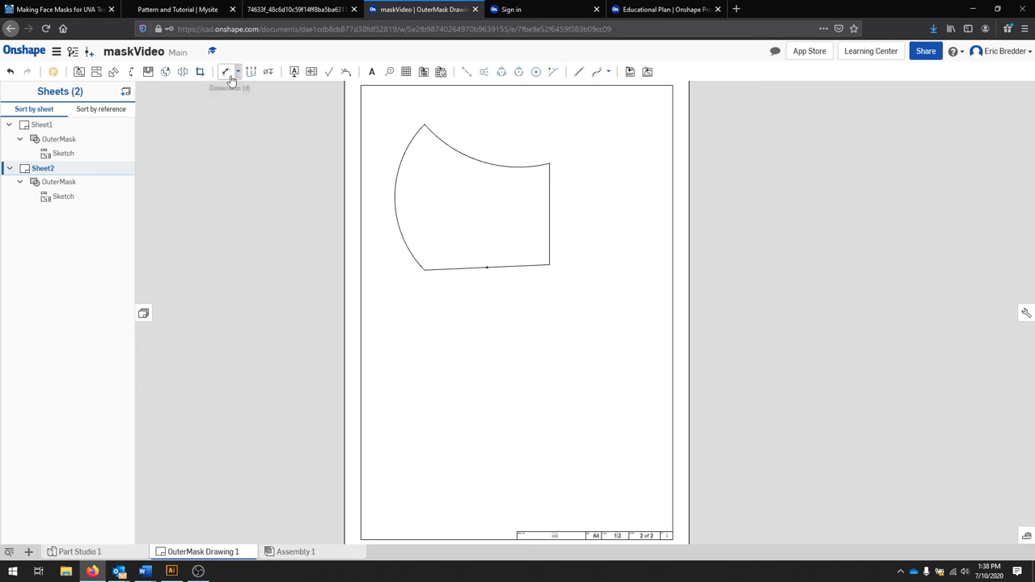
Dimension the right edge and switch its 127 mm reading to 5 inches
{"action": "left_click", "coordinate": [230, 71]}
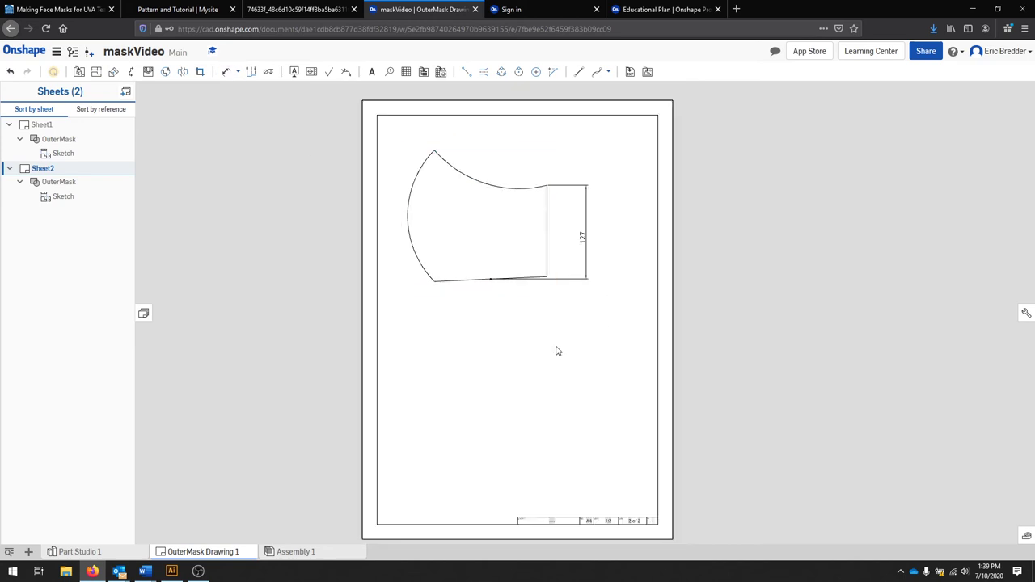
{"action": "mouse_move", "coordinate": [654, 275]}
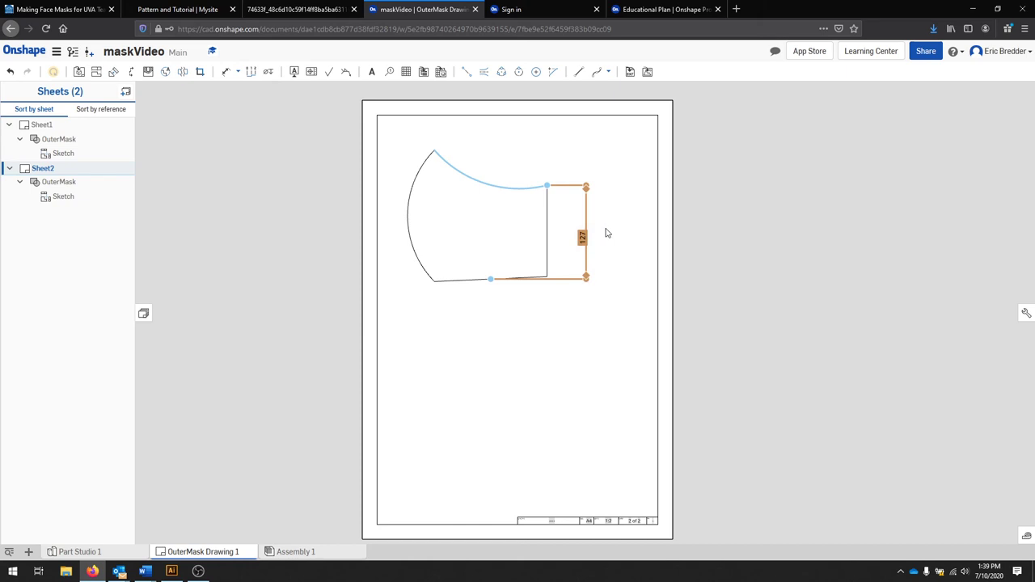
{"action": "left_click", "coordinate": [716, 243]}
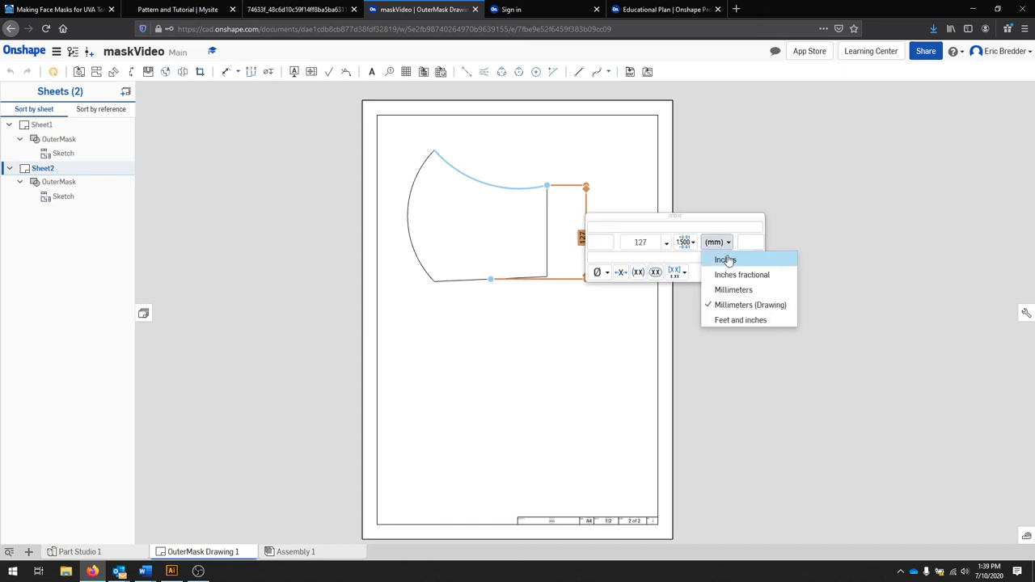
{"action": "left_click", "coordinate": [725, 258]}
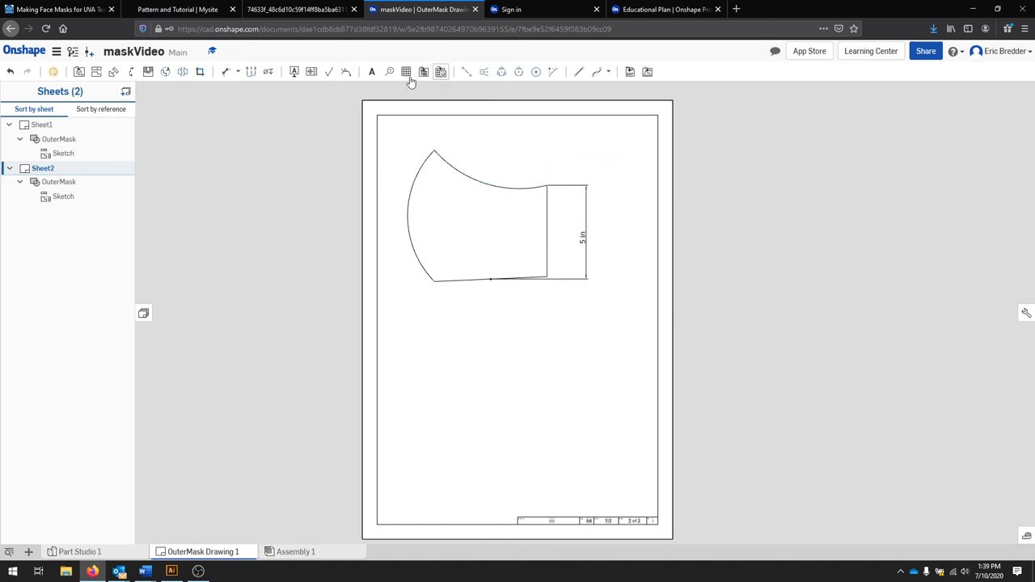
{"action": "mouse_move", "coordinate": [229, 71]}
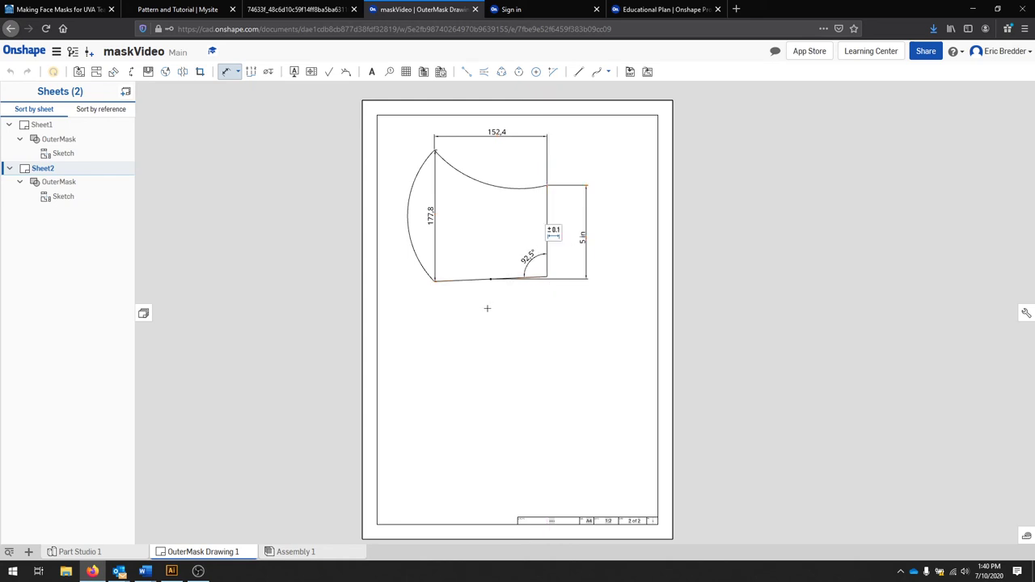
Add the 152.4 width, 177.8 height, R127 and R152.4 radii and 92.5° angle dimensions
{"action": "left_click", "coordinate": [485, 182]}
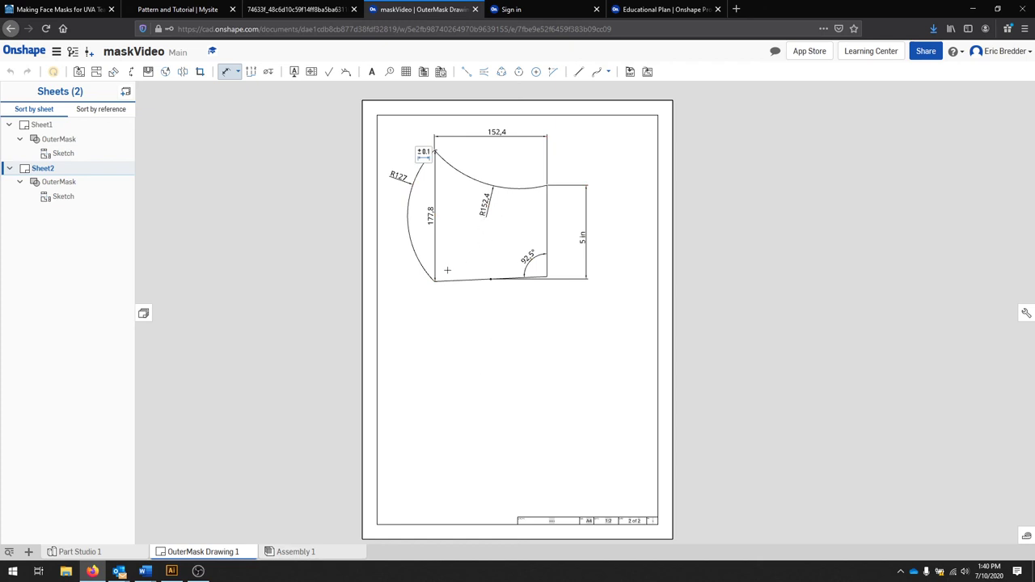
{"action": "mouse_move", "coordinate": [421, 281]}
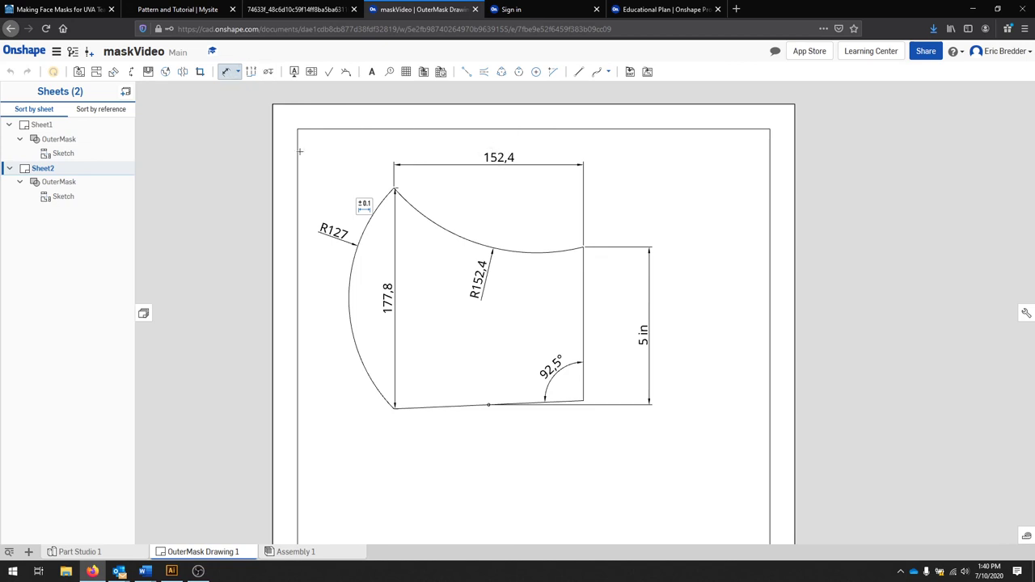
{"action": "left_click", "coordinate": [499, 156]}
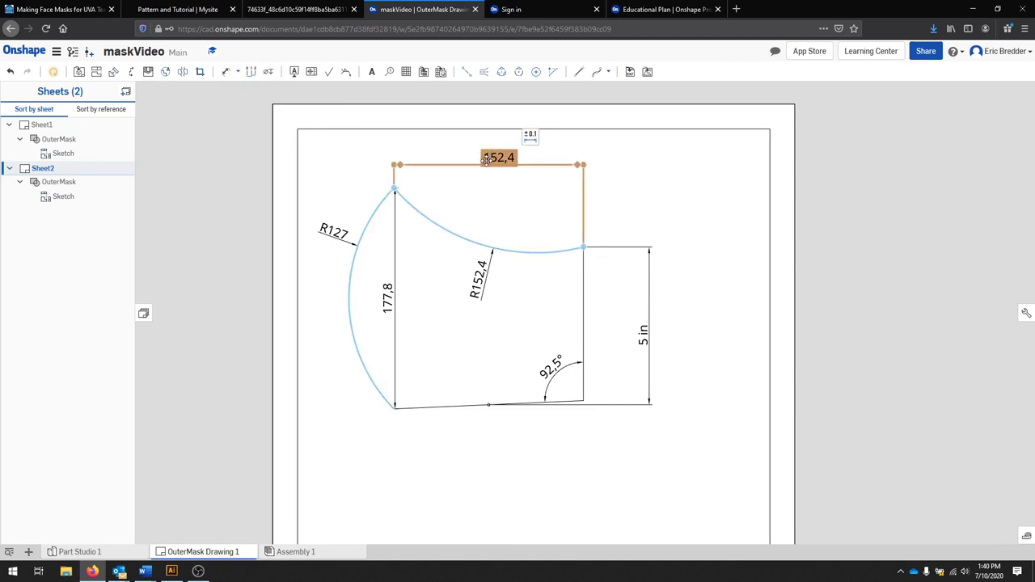
{"action": "double_click", "coordinate": [498, 156]}
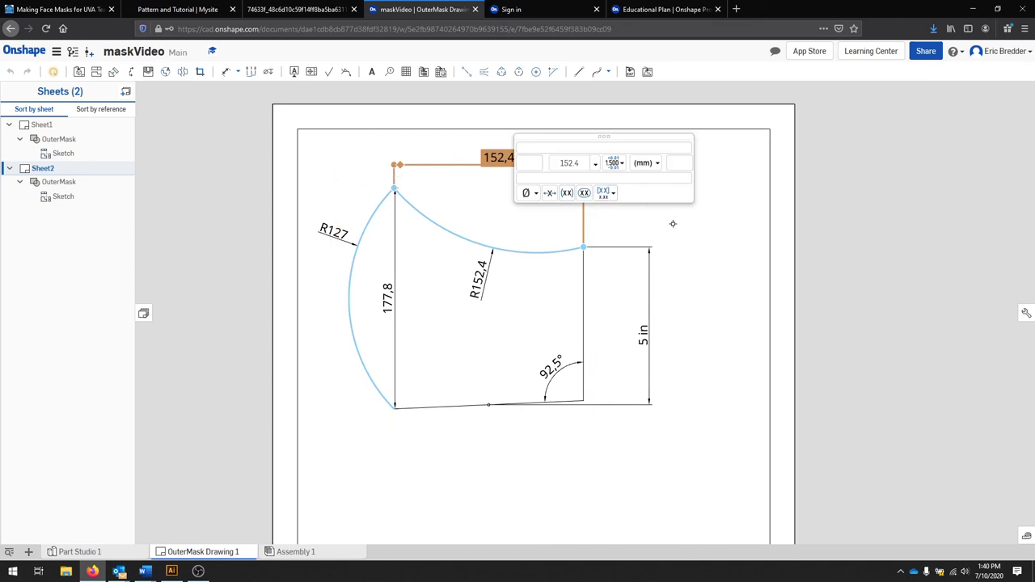
{"action": "right_click", "coordinate": [491, 157]}
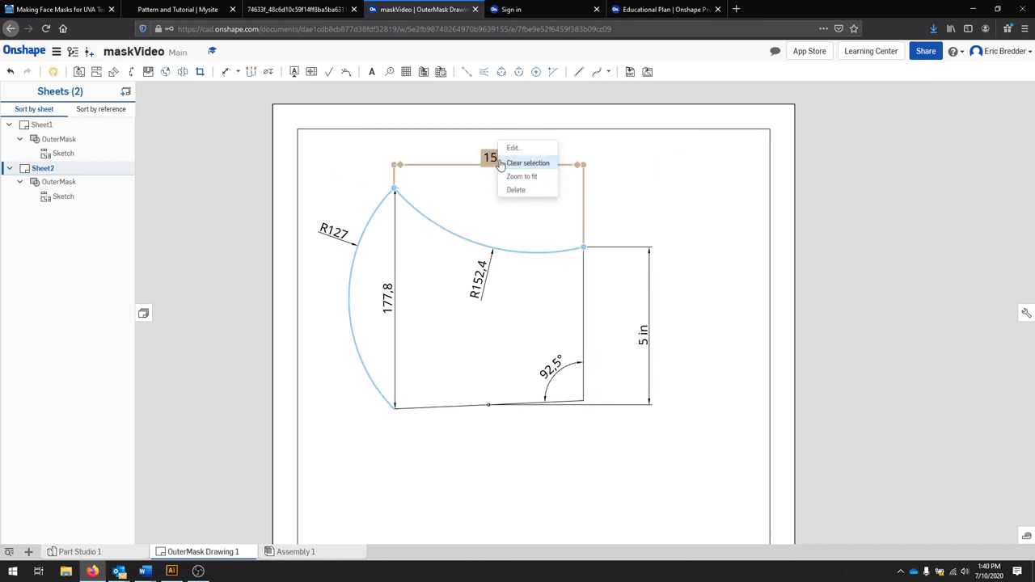
{"action": "left_click", "coordinate": [514, 147]}
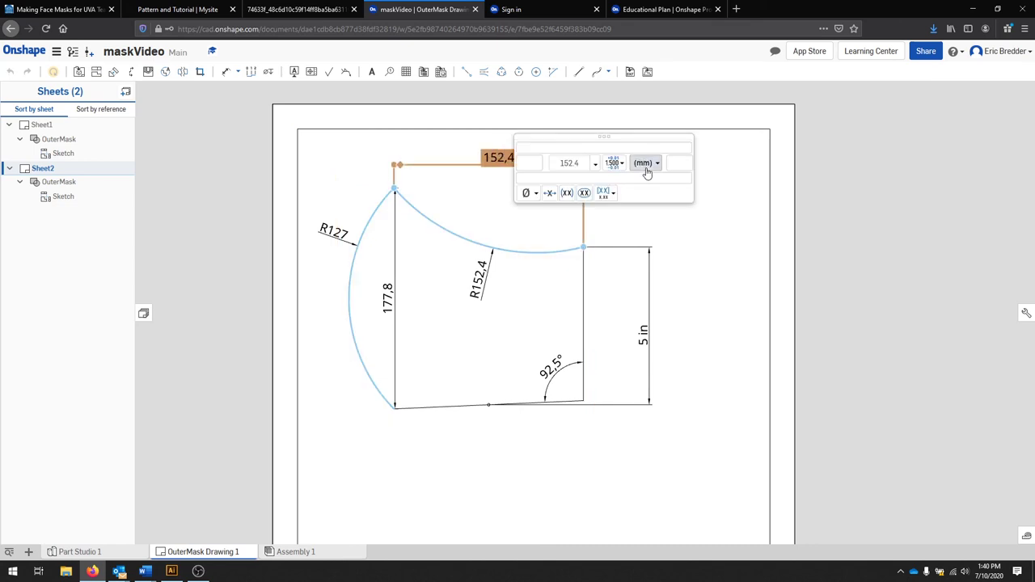
{"action": "left_click", "coordinate": [644, 162]}
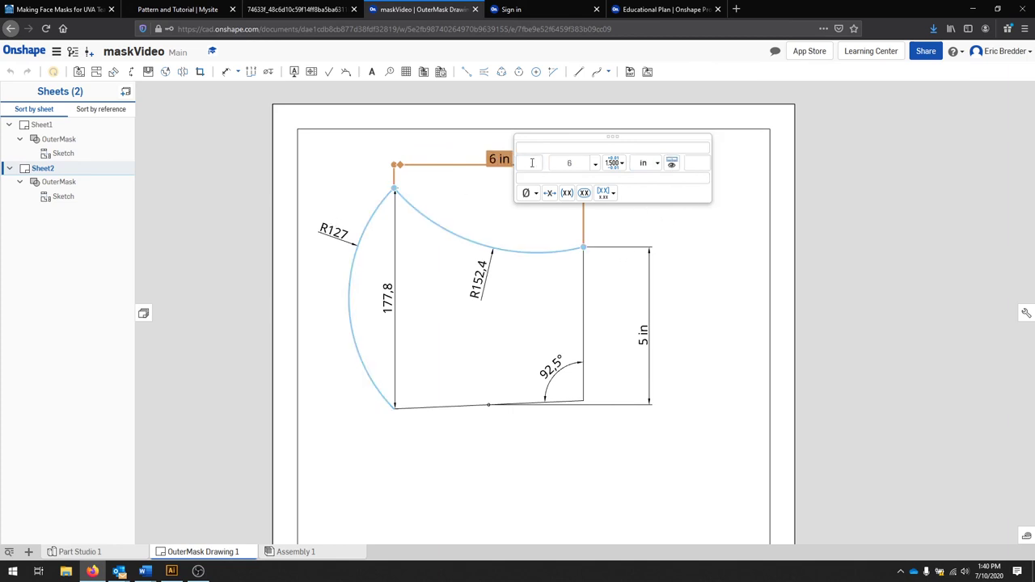
{"action": "left_click", "coordinate": [481, 233]}
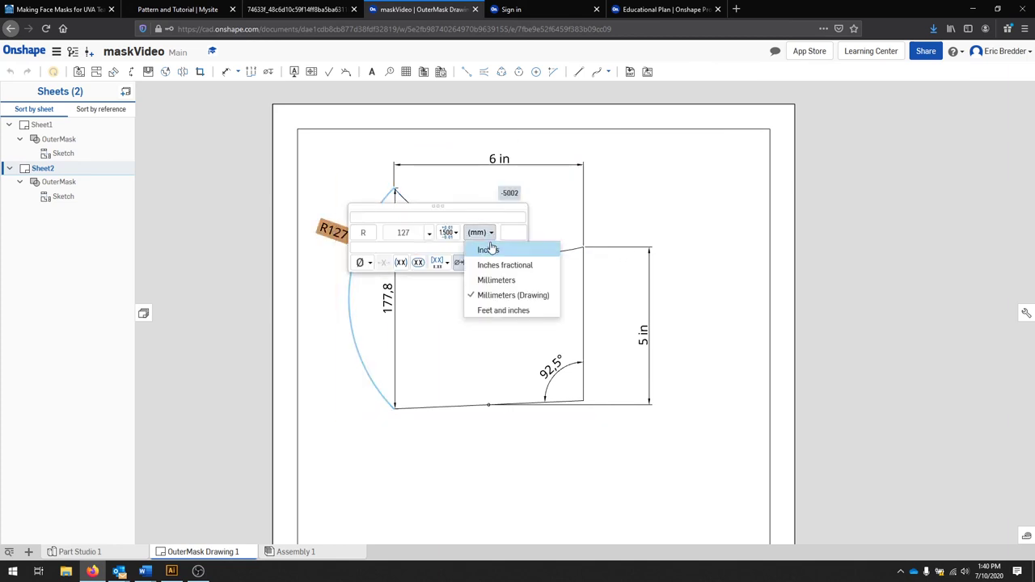
{"action": "left_click", "coordinate": [488, 249]}
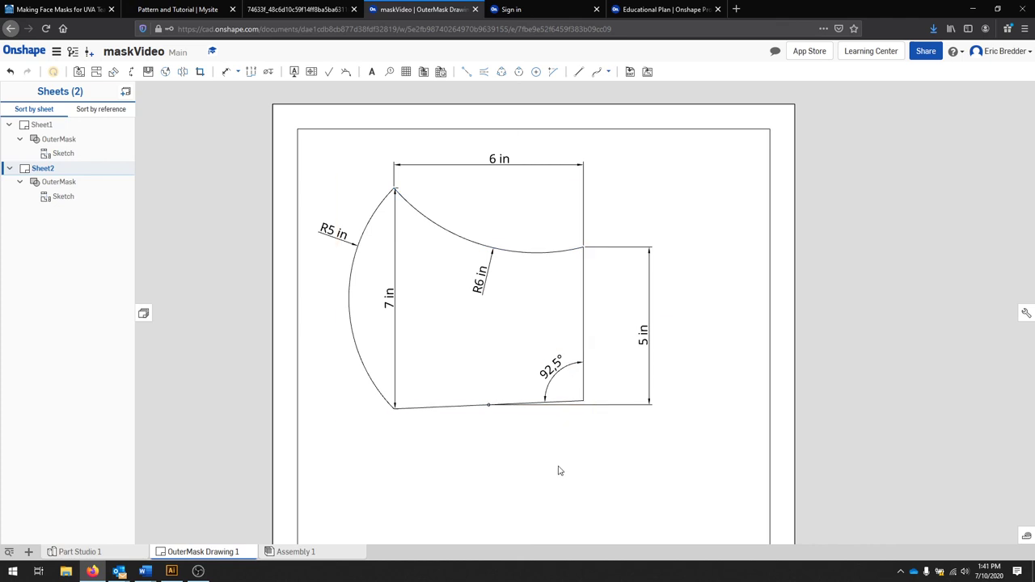
{"action": "mouse_move", "coordinate": [566, 482]}
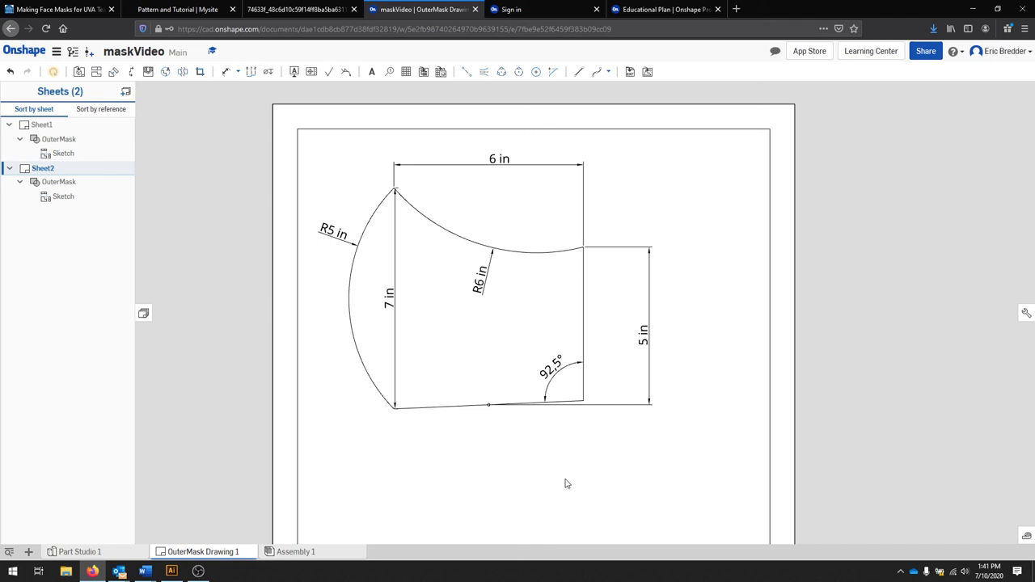
{"action": "mouse_move", "coordinate": [533, 385]}
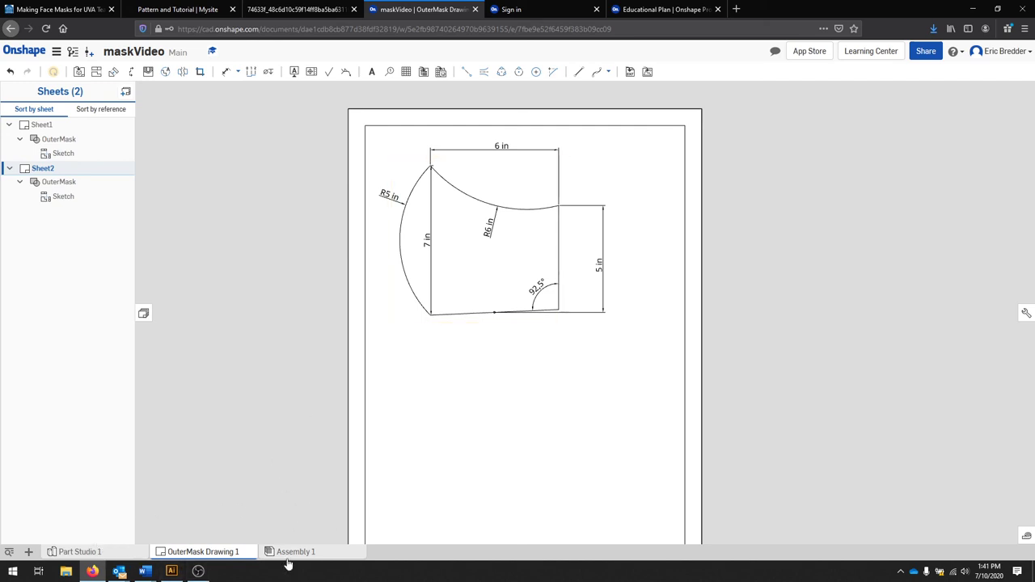
Switch to Part Studio 1 and start a new sketch on the Top plane
{"action": "left_click", "coordinate": [79, 552]}
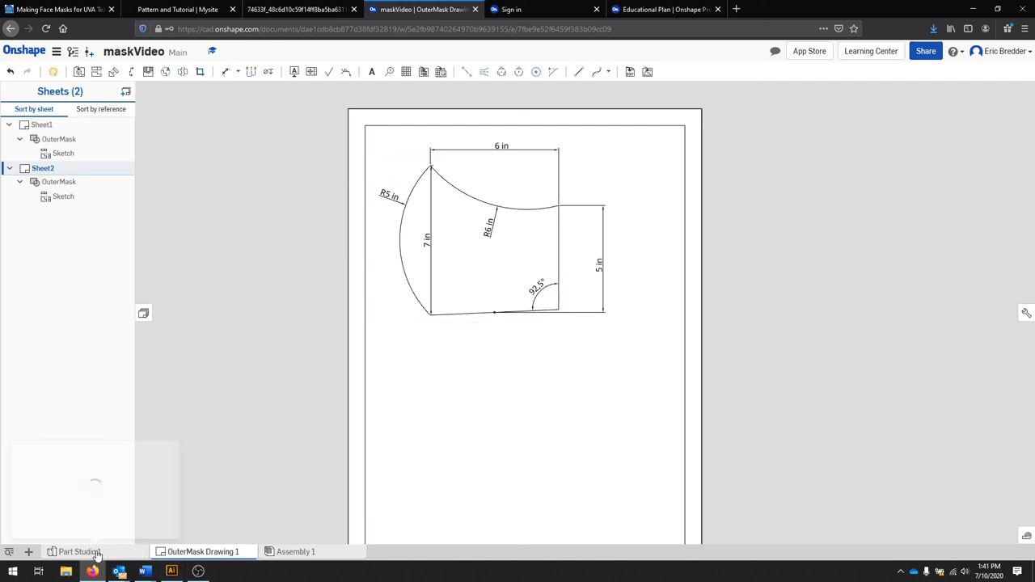
{"action": "left_click", "coordinate": [77, 551]}
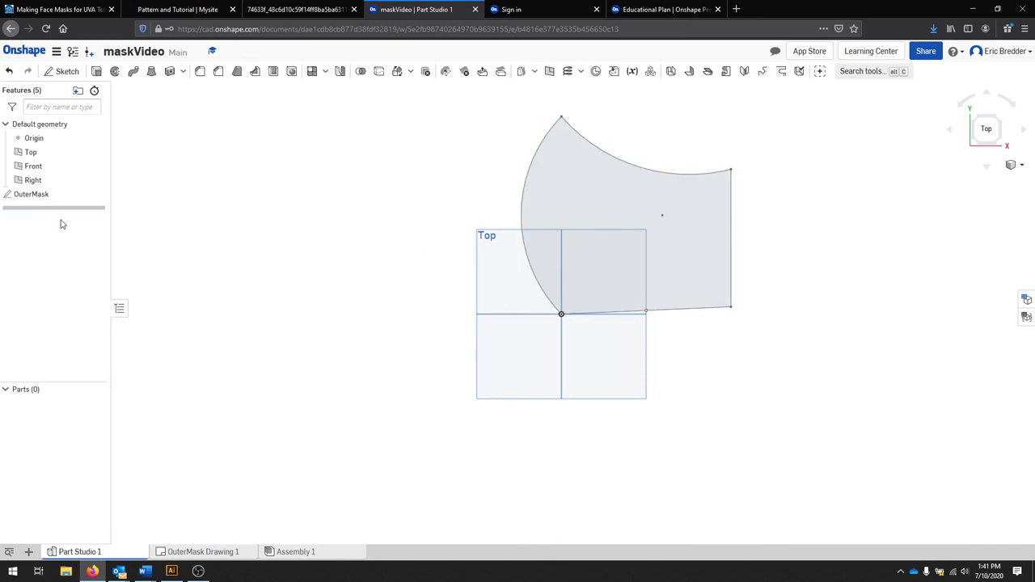
{"action": "mouse_move", "coordinate": [68, 71]}
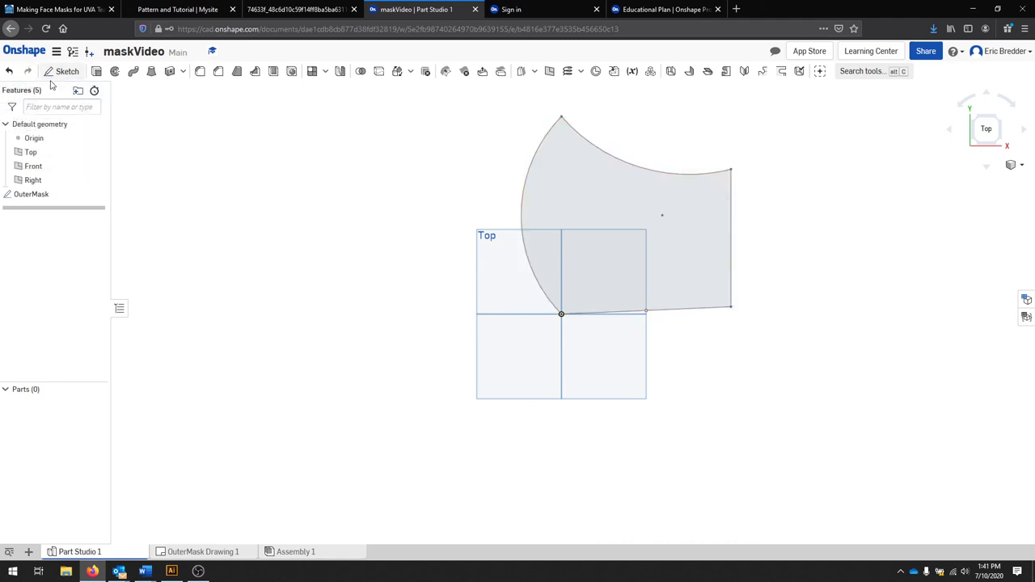
{"action": "left_click", "coordinate": [68, 71]}
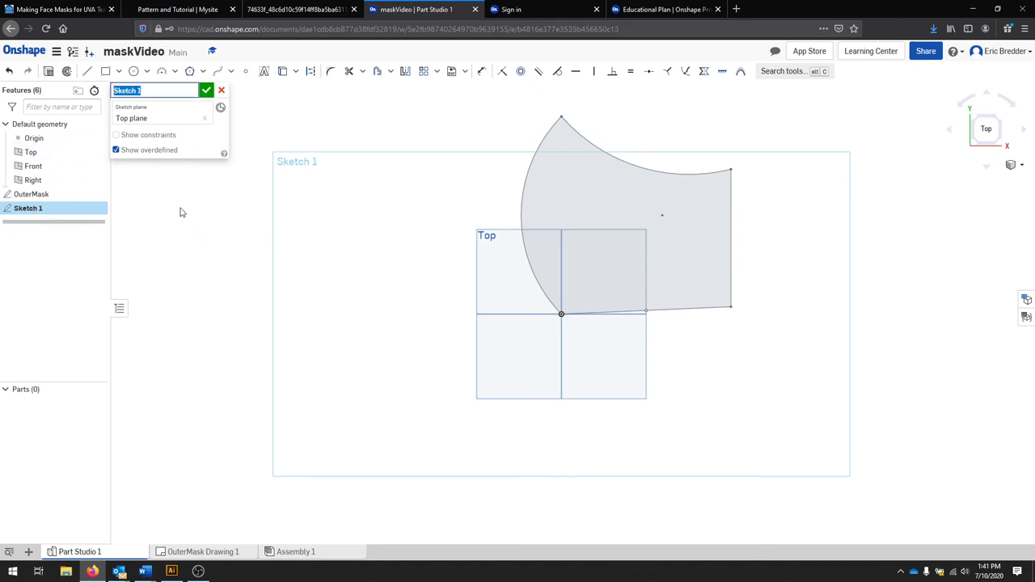
Name the sketch InnerMask, accept it, and reopen it for editing
{"action": "type", "text": "InnerMask"}
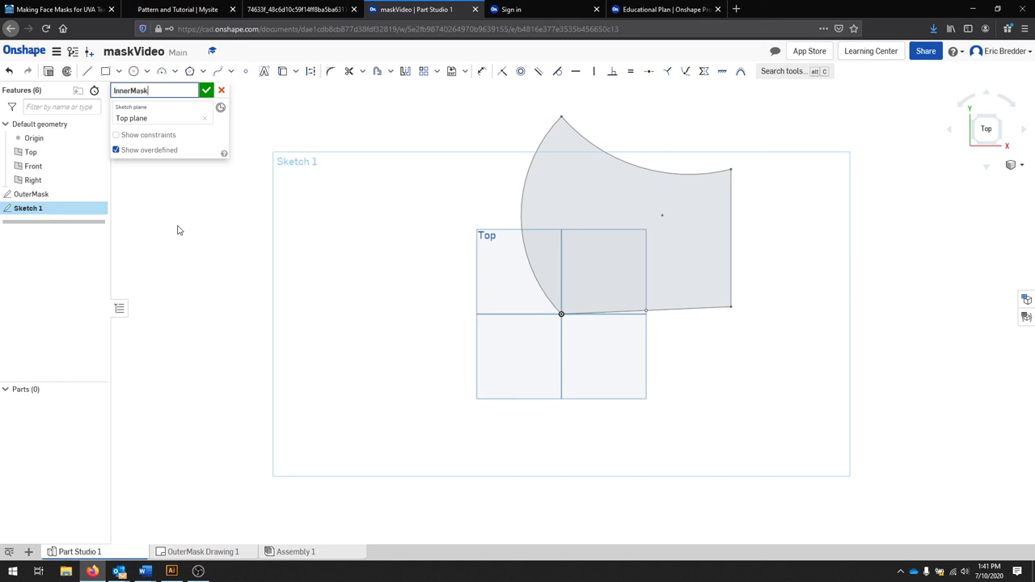
{"action": "left_click", "coordinate": [207, 91]}
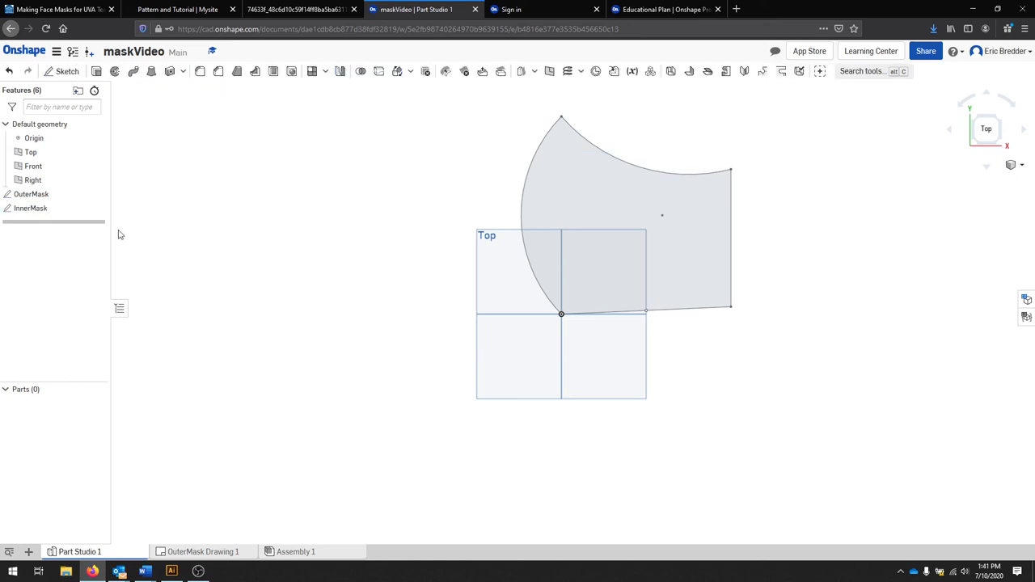
{"action": "double_click", "coordinate": [29, 207]}
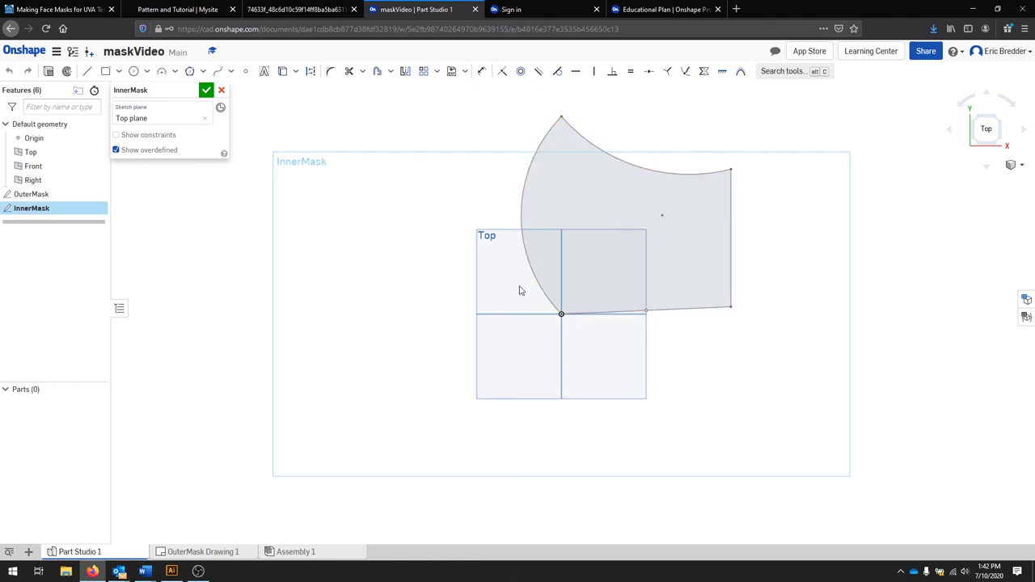
{"action": "mouse_move", "coordinate": [385, 84]}
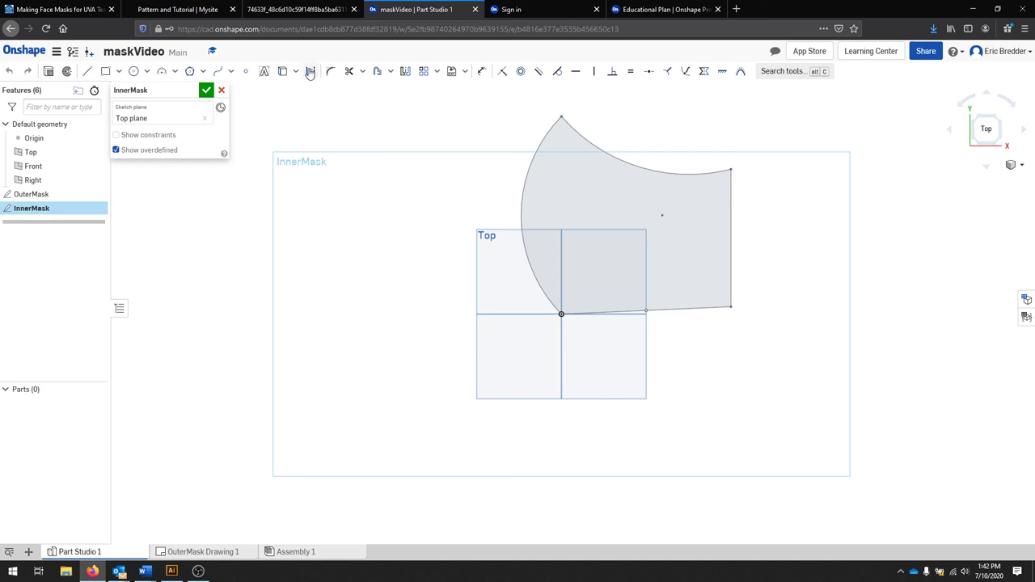
{"action": "mouse_move", "coordinate": [283, 72]}
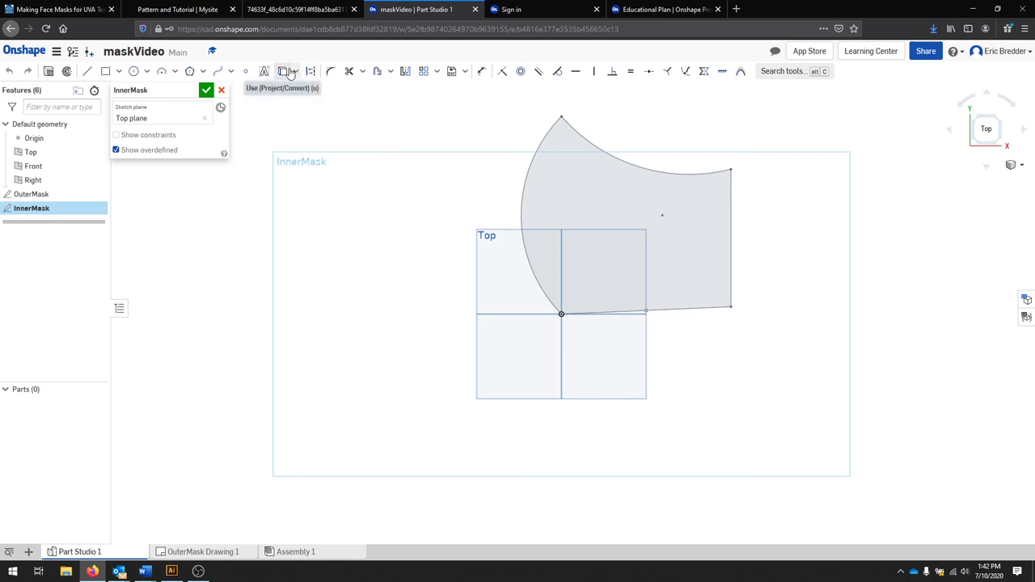
Project the OuterMask edges, offset them inward by 5/8 in, and hide the OuterMask sketch
{"action": "left_click", "coordinate": [296, 71]}
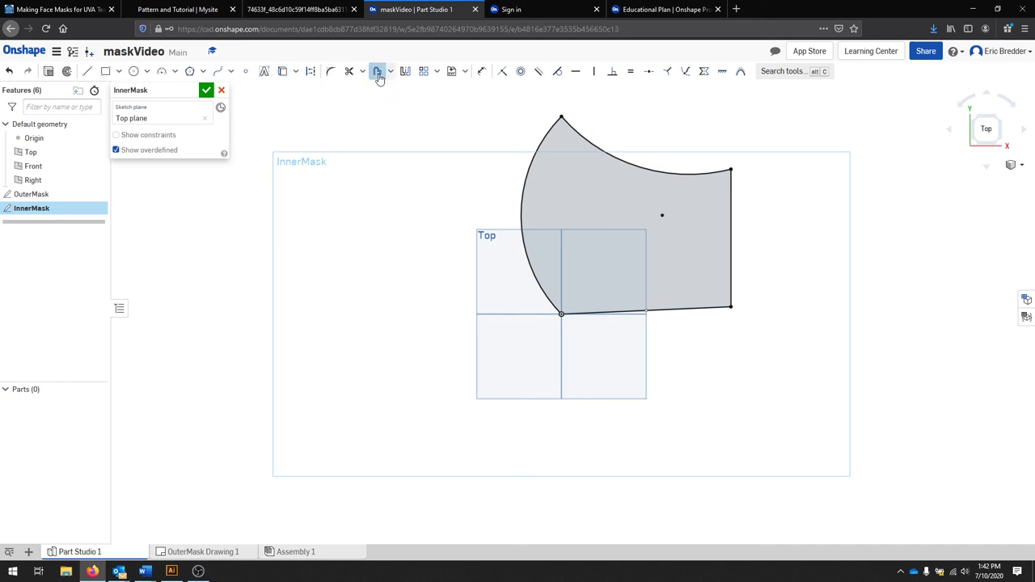
{"action": "left_click", "coordinate": [379, 71]}
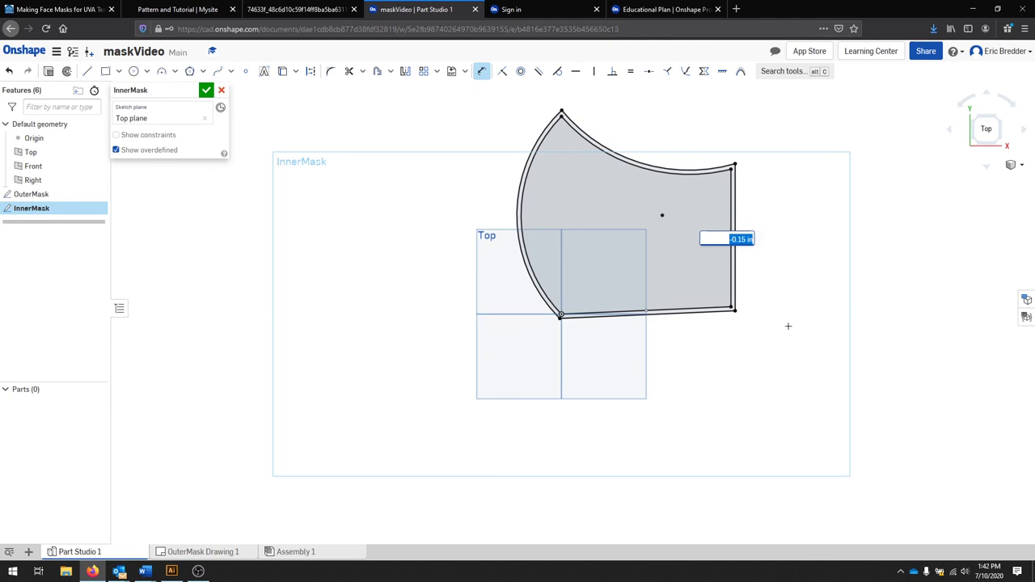
{"action": "type", "text": "5"}
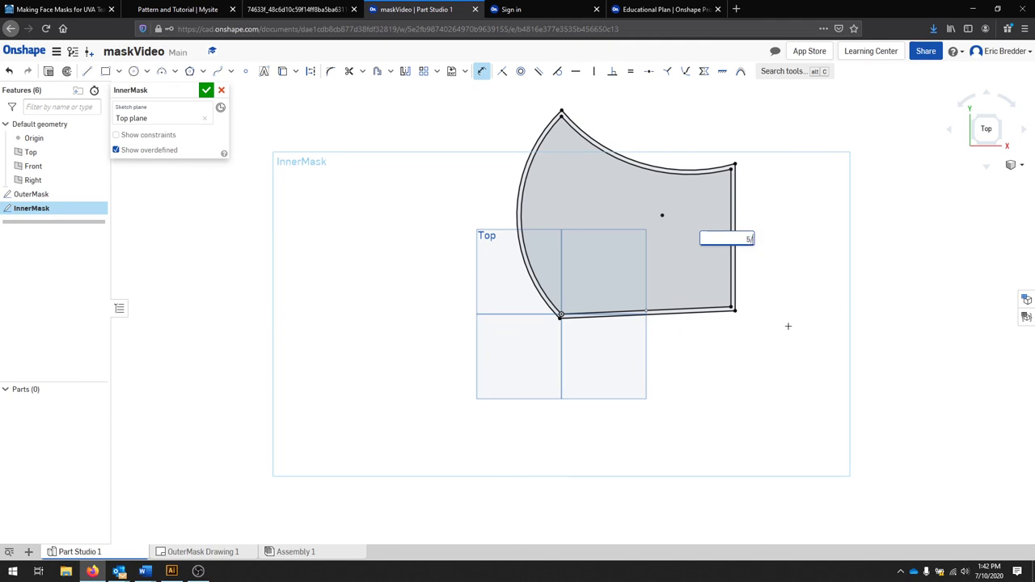
{"action": "type", "text": "/8"}
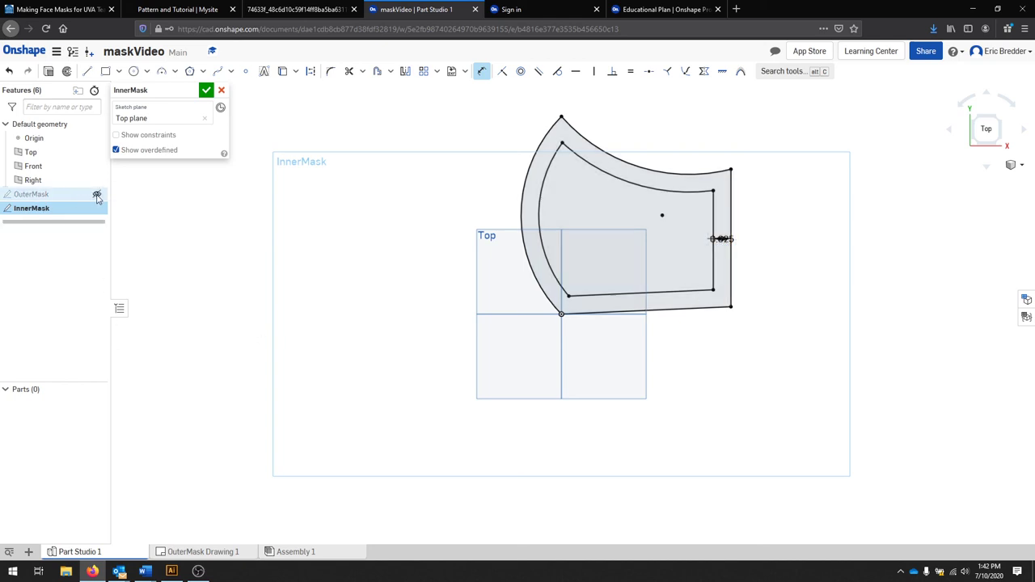
{"action": "left_click", "coordinate": [97, 194]}
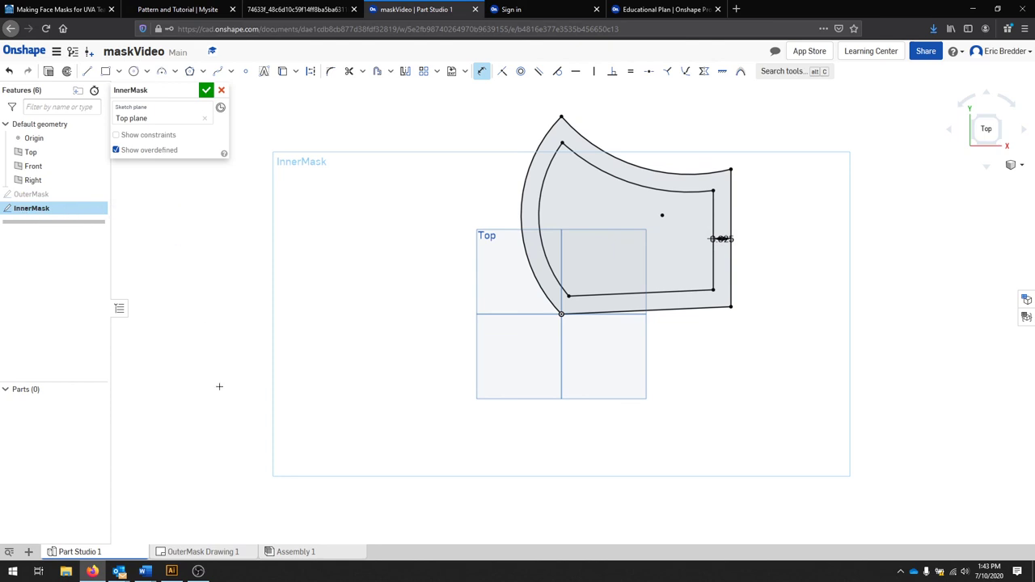
{"action": "mouse_move", "coordinate": [739, 330]}
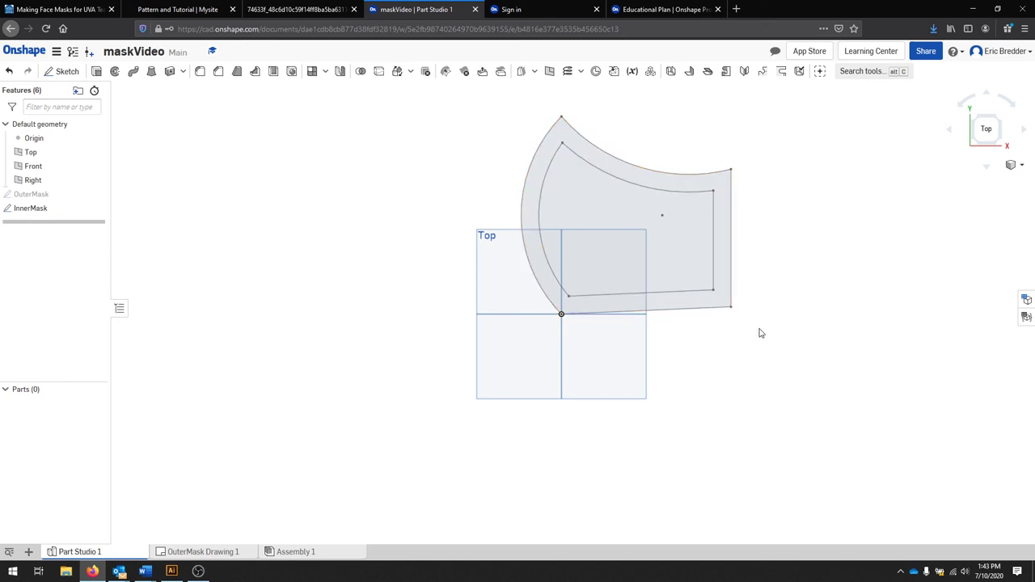
{"action": "mouse_move", "coordinate": [767, 405]}
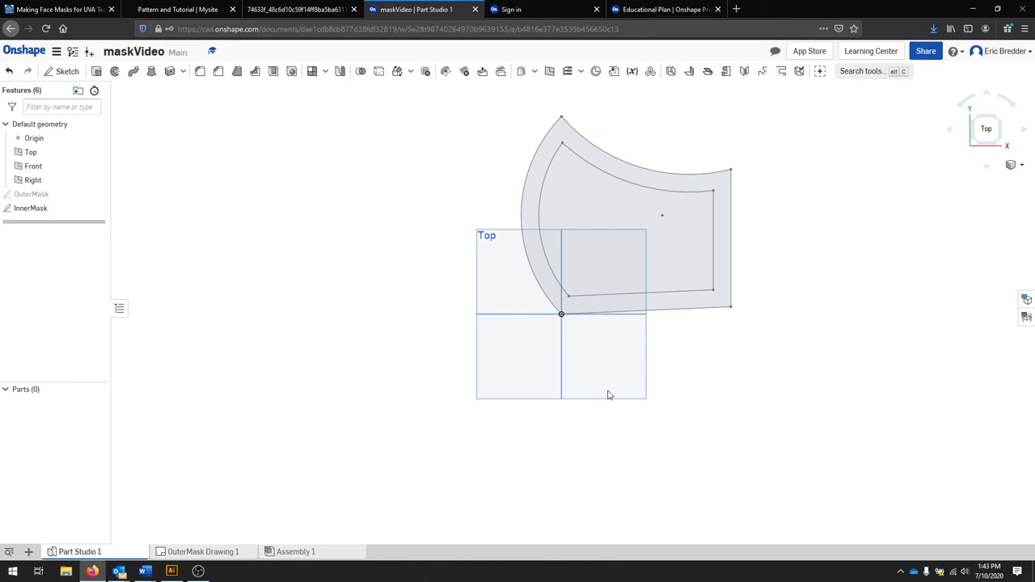
Return to OuterMask Drawing 1 and show Sheet1 with its full-size outline view
{"action": "left_click", "coordinate": [202, 552]}
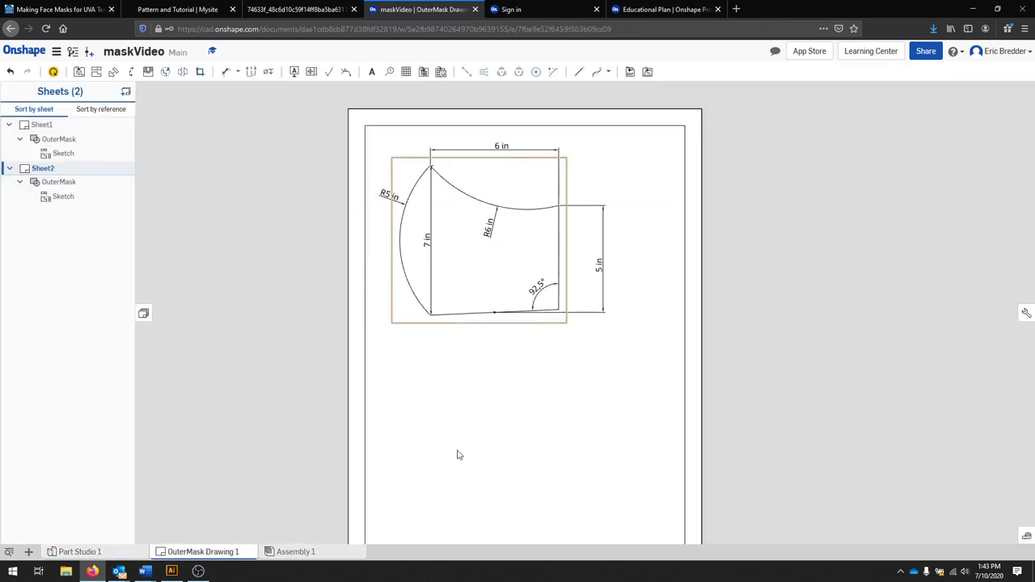
{"action": "left_click", "coordinate": [58, 181]}
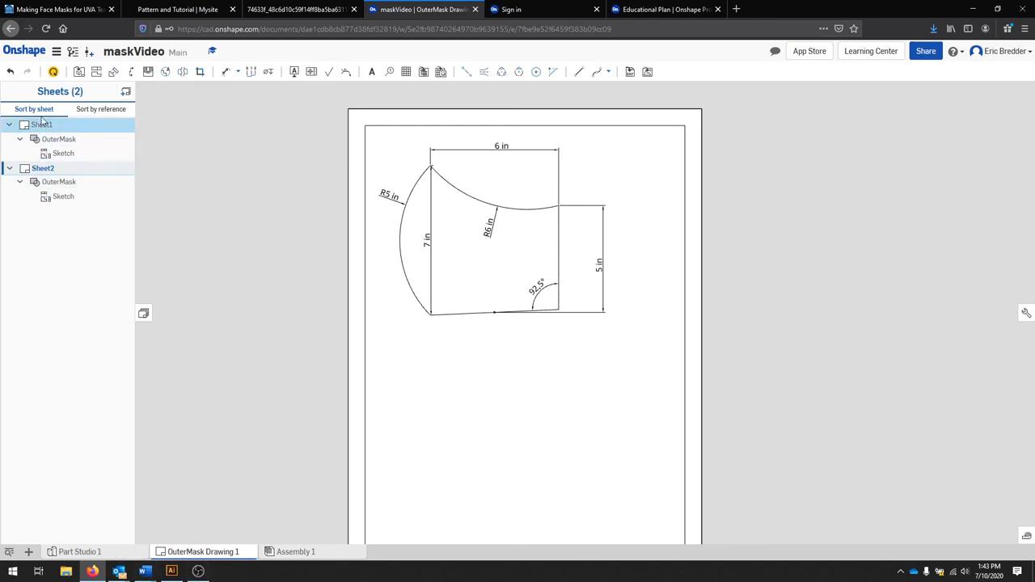
{"action": "left_click", "coordinate": [42, 124]}
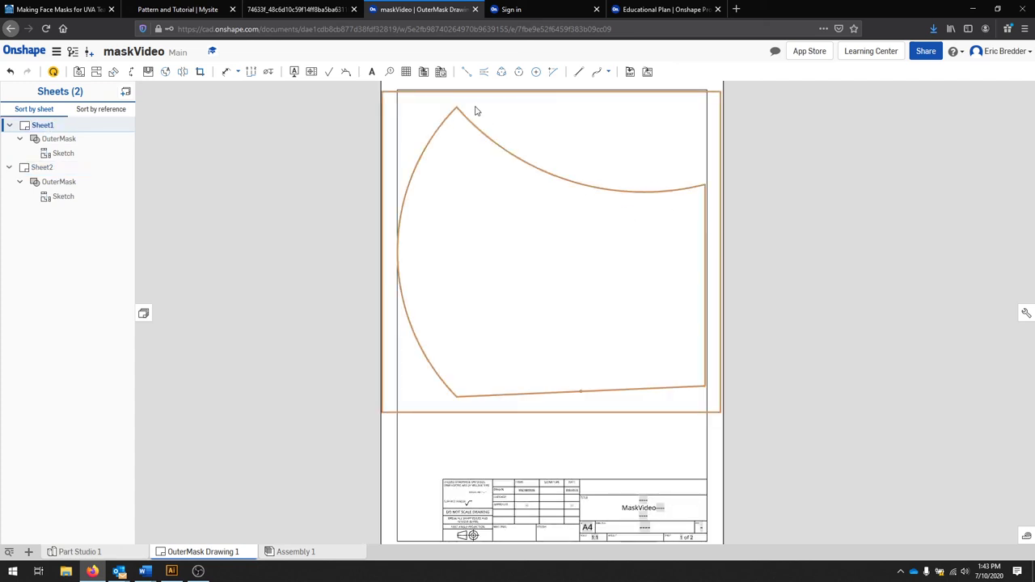
{"action": "left_click", "coordinate": [63, 152]}
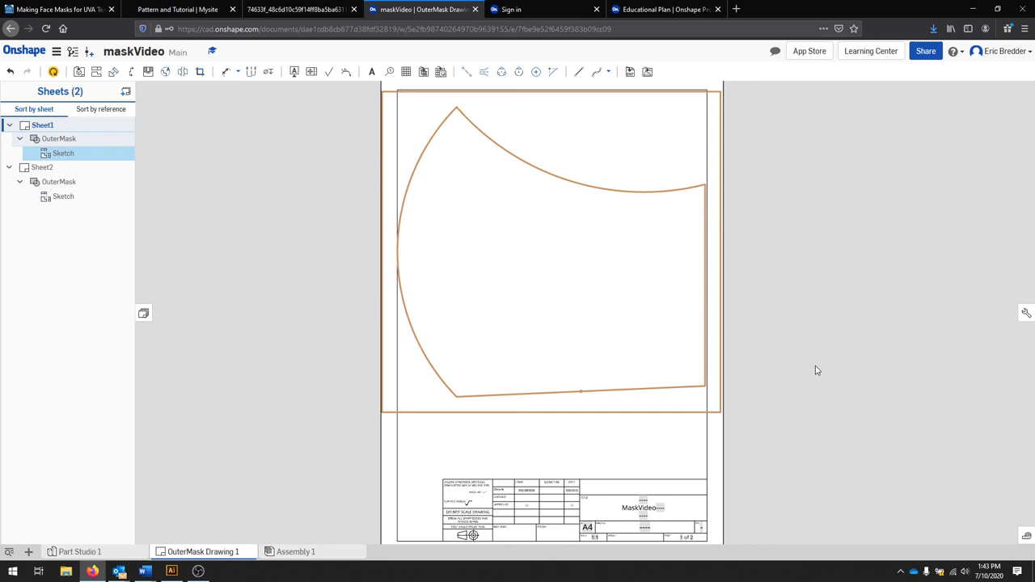
{"action": "mouse_move", "coordinate": [825, 368]}
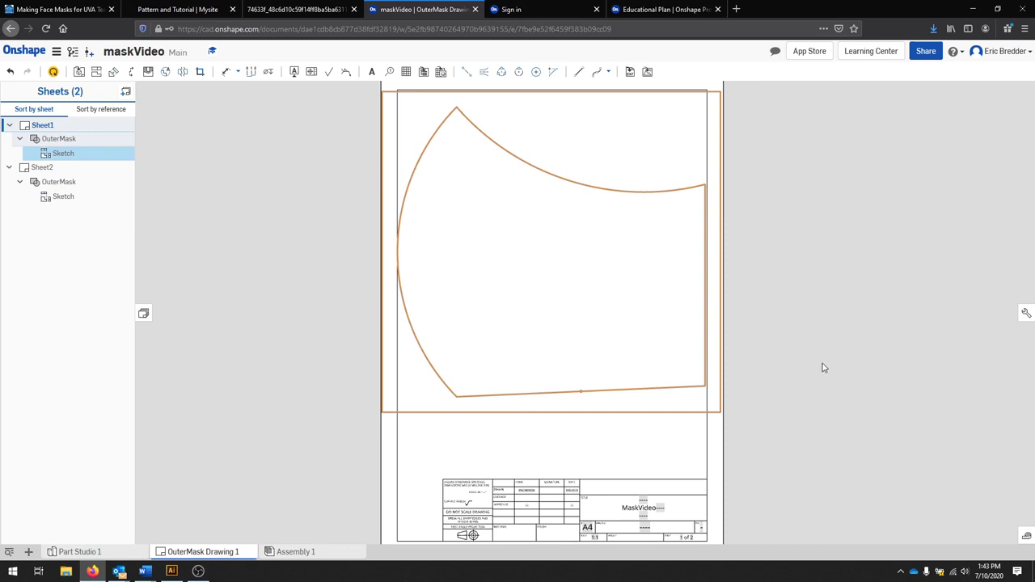
{"action": "mouse_move", "coordinate": [836, 292]}
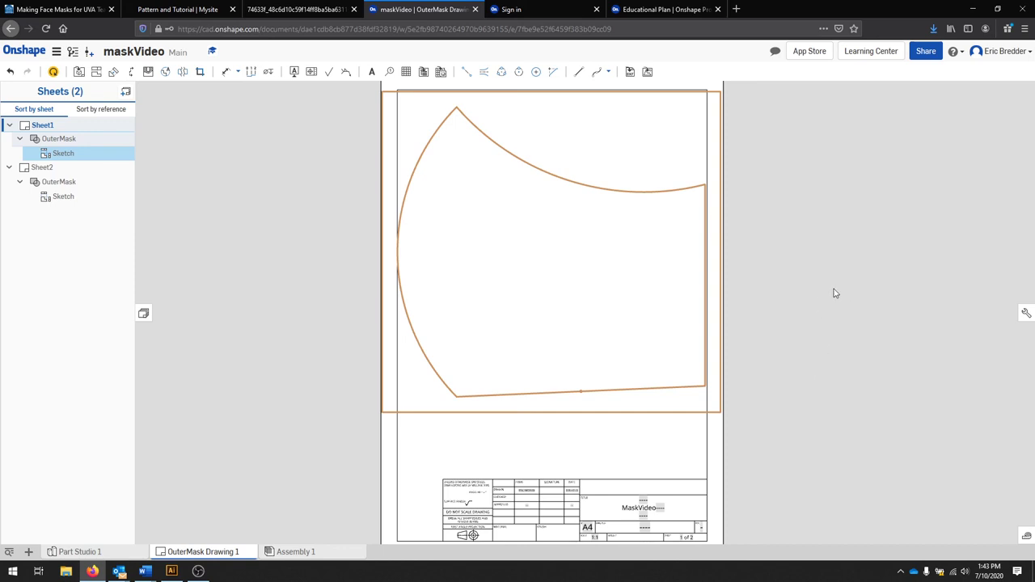